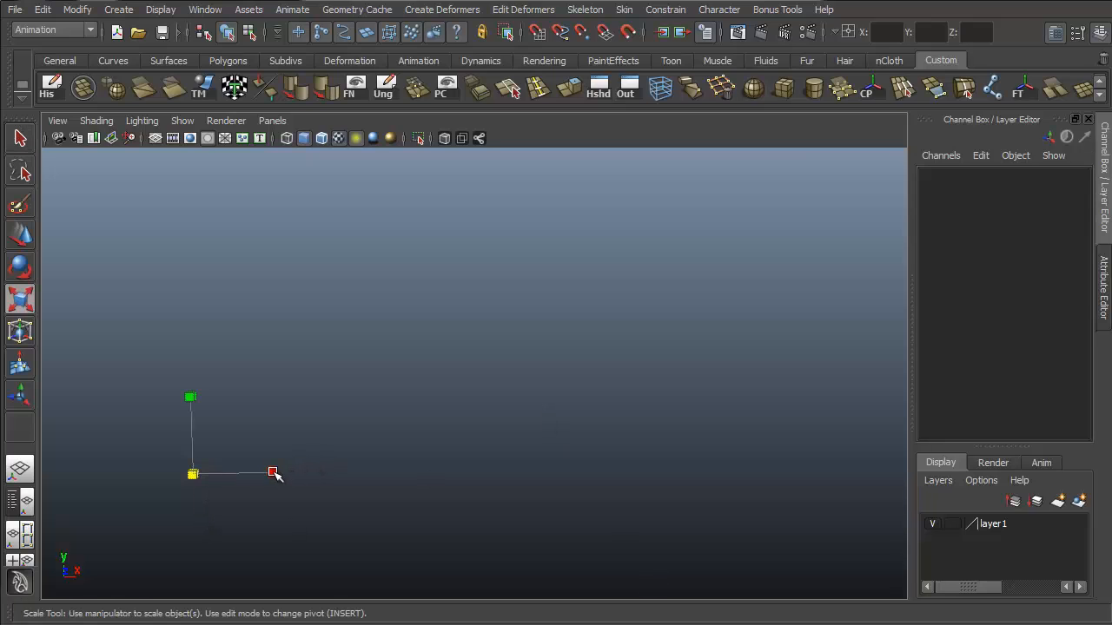
Step: Stretch the Toolbelt lettering and reposition its pivot to lay out the 'Maya Toolbelt' title
left_click_drag(273, 473, 399, 505)
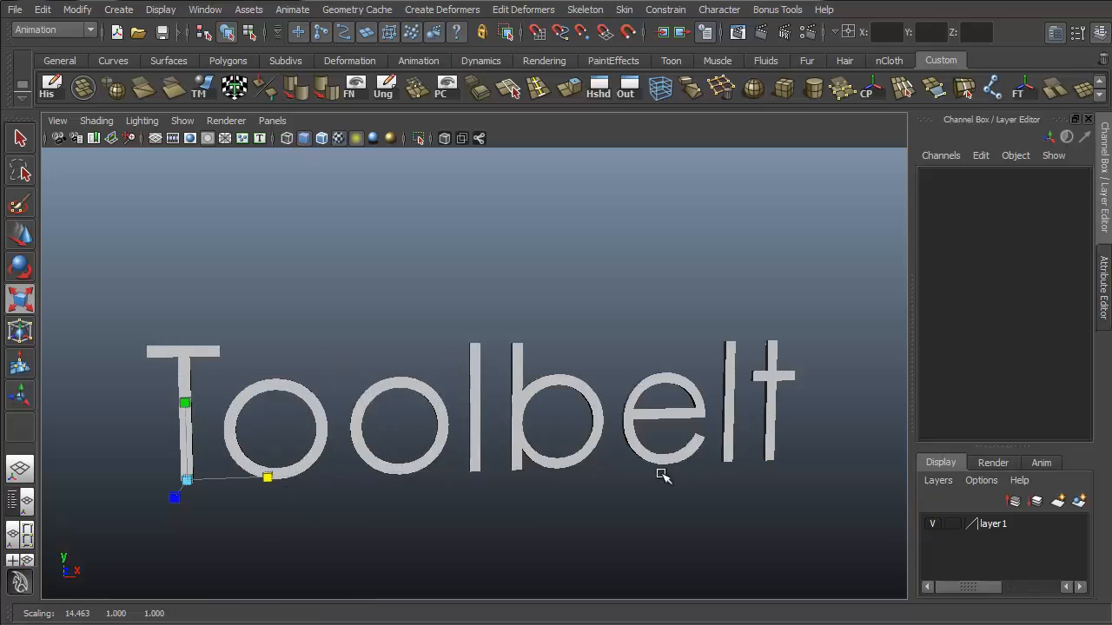
left_click_drag(660, 478, 626, 351)
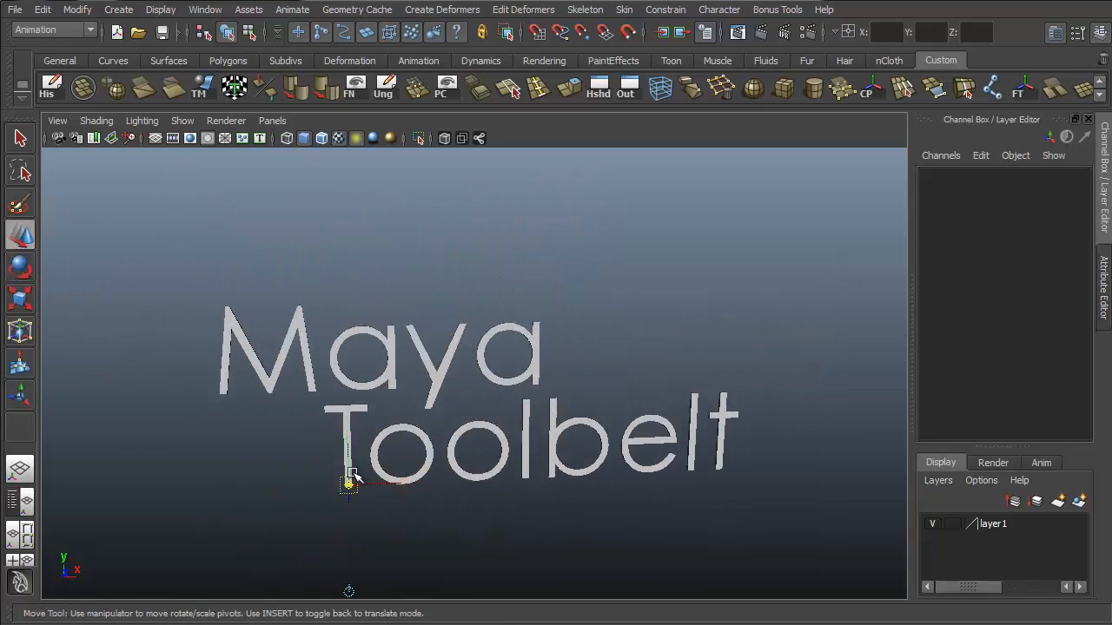
left_click_drag(347, 477, 663, 400)
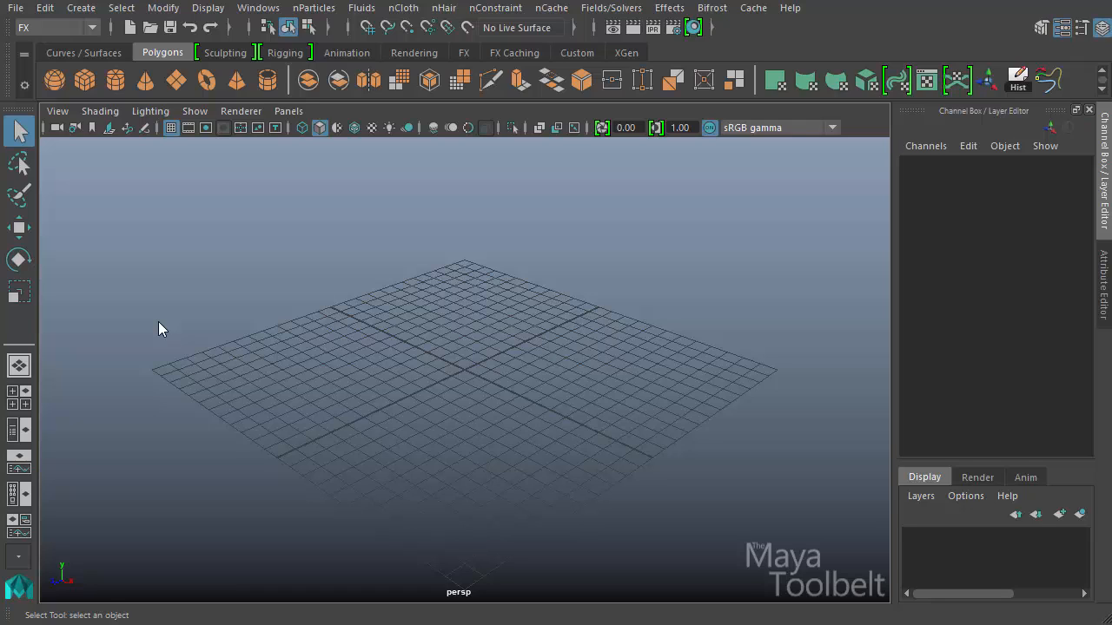
mouse_move(61, 56)
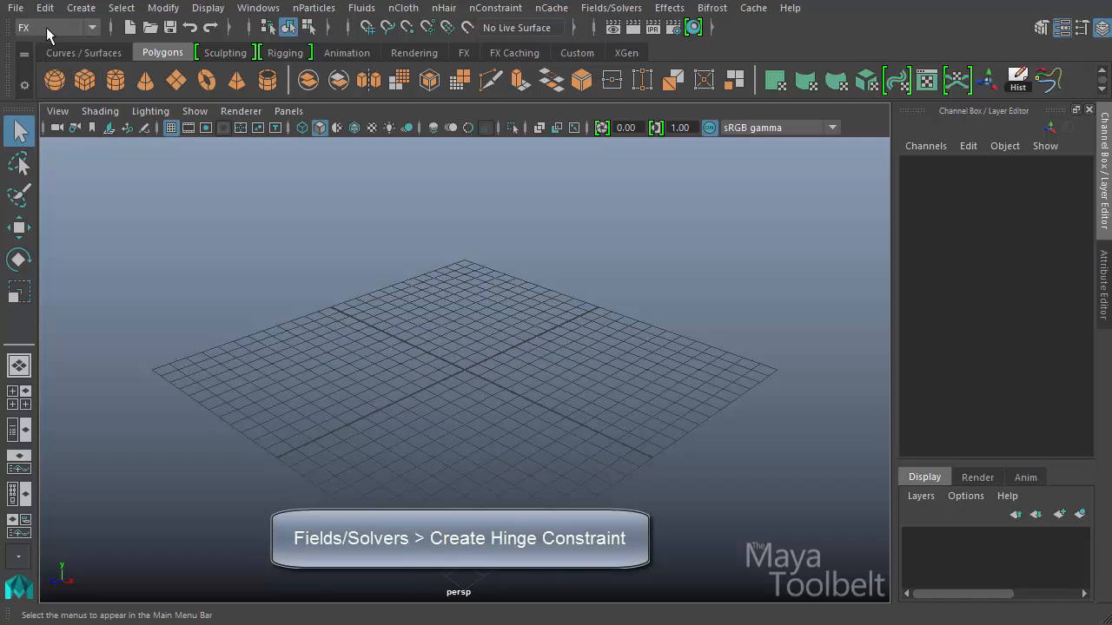
Step: Open the Create Hinge Constraint option box from the Fields/Solvers menu
left_click(611, 8)
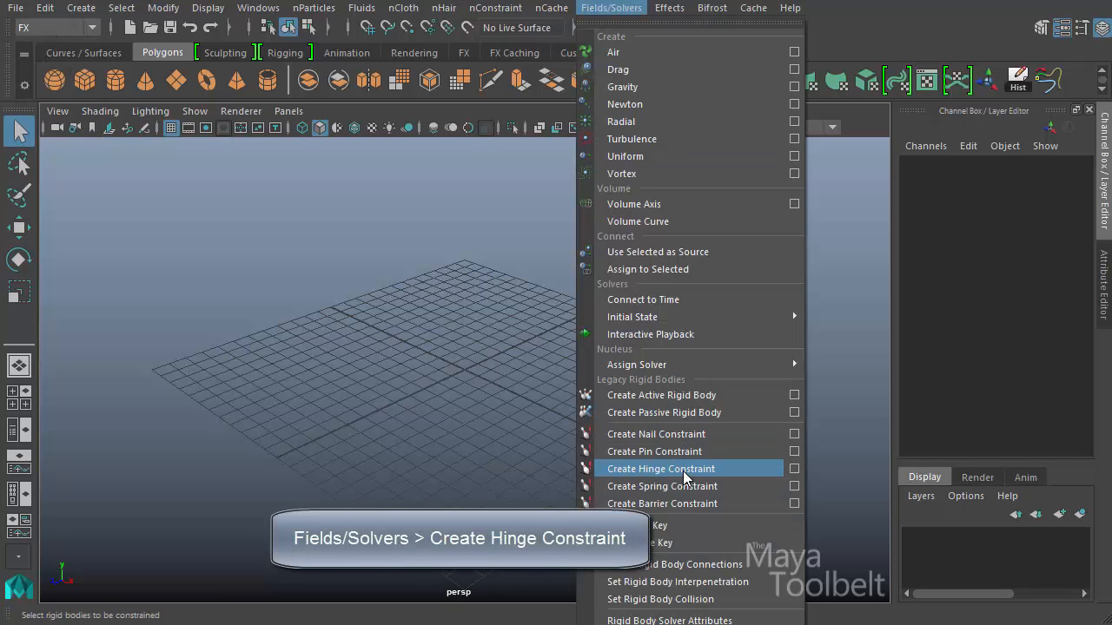
left_click(793, 470)
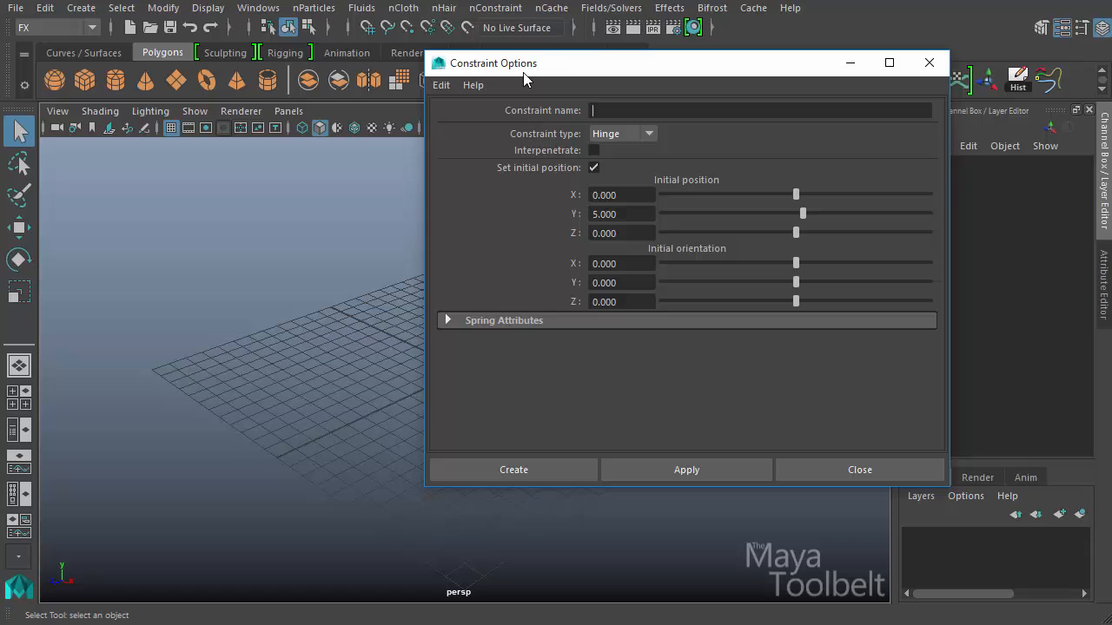
mouse_move(545, 76)
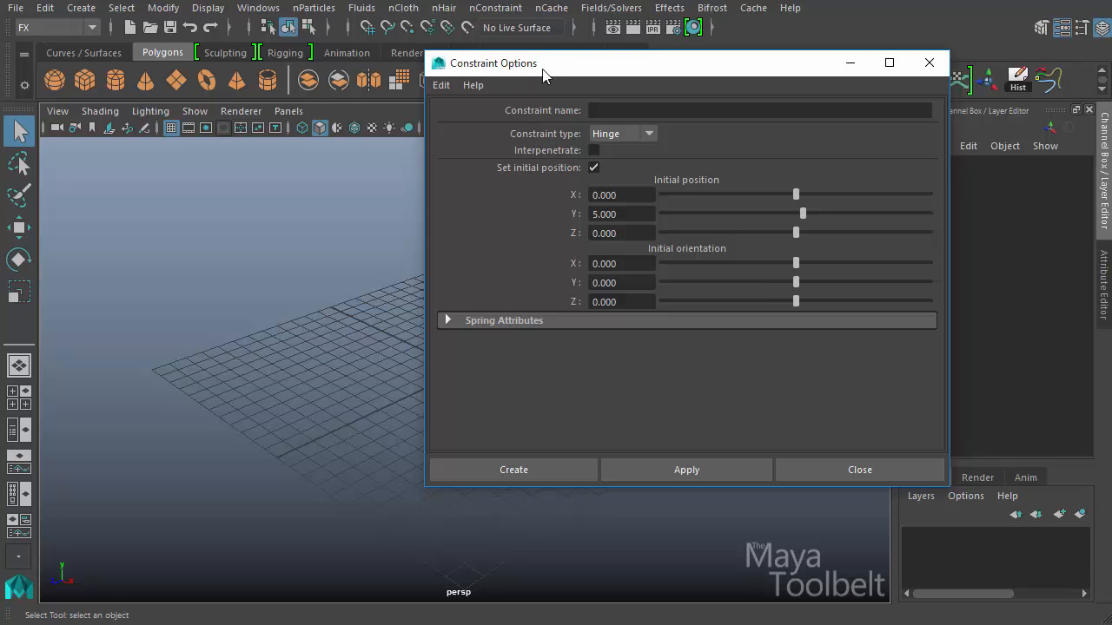
mouse_move(556, 139)
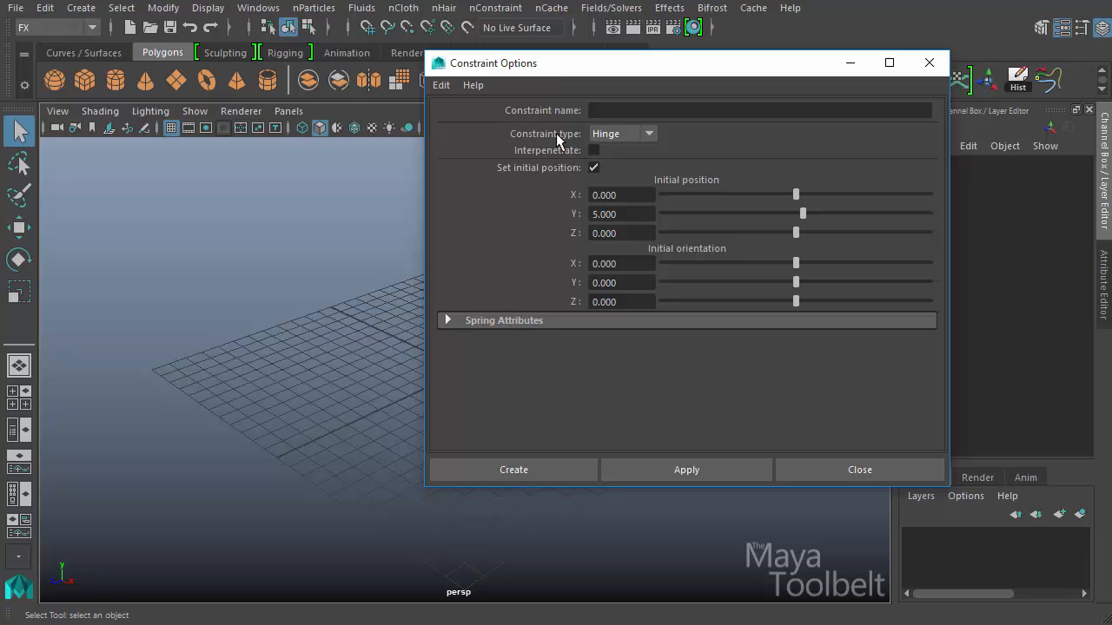
Step: Reposition the Constraint Options window and drop down the Constraint type list
left_click_drag(493, 63, 510, 79)
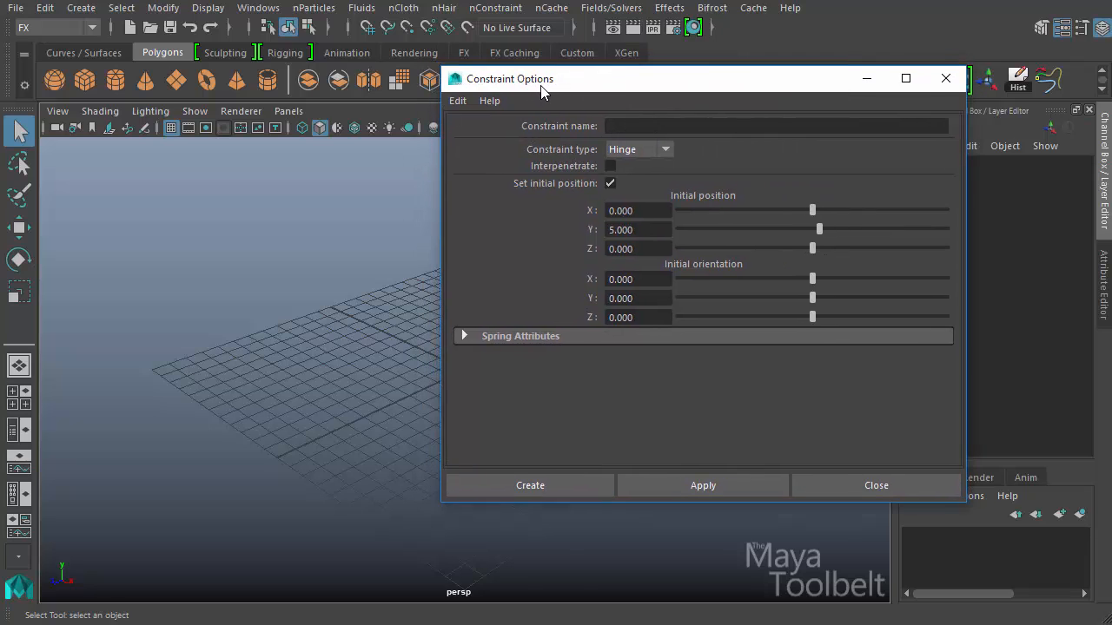
left_click_drag(542, 78, 521, 73)
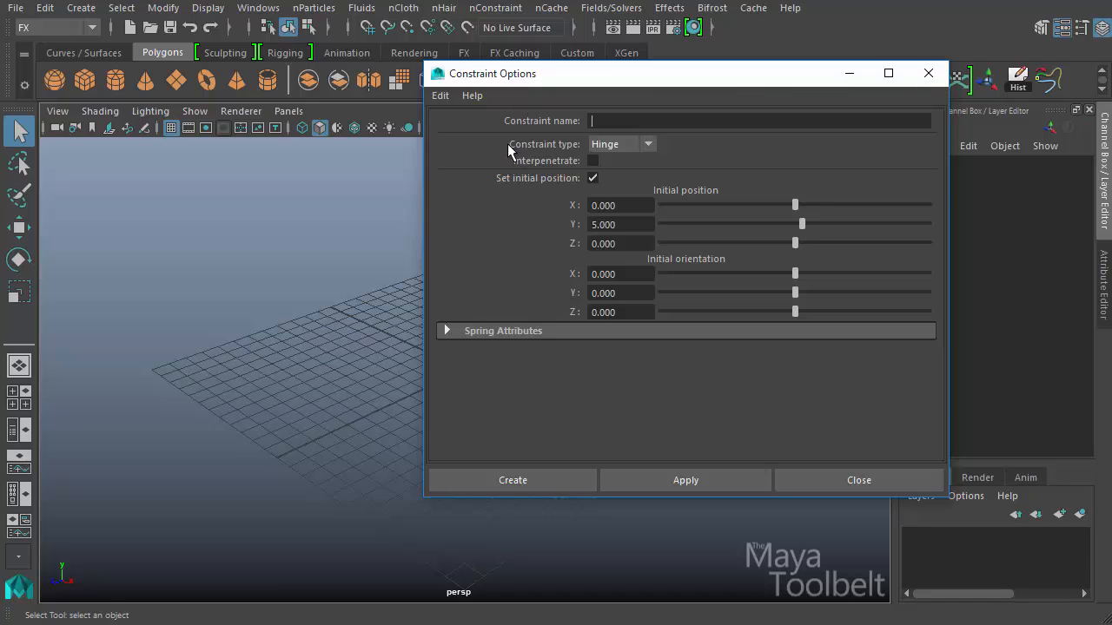
mouse_move(626, 159)
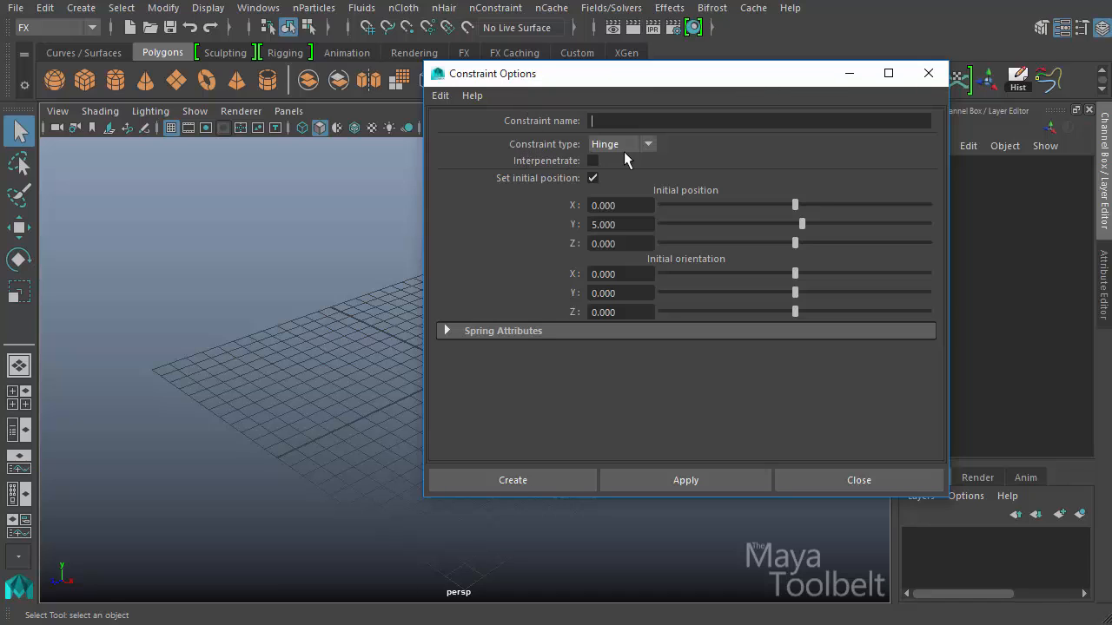
mouse_move(655, 148)
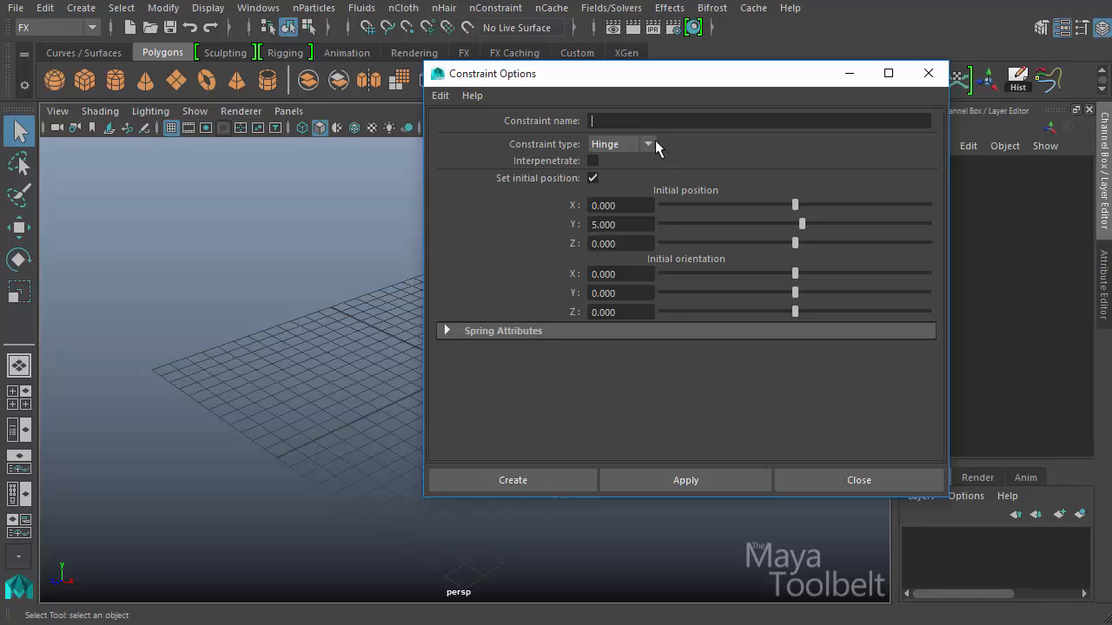
left_click(648, 145)
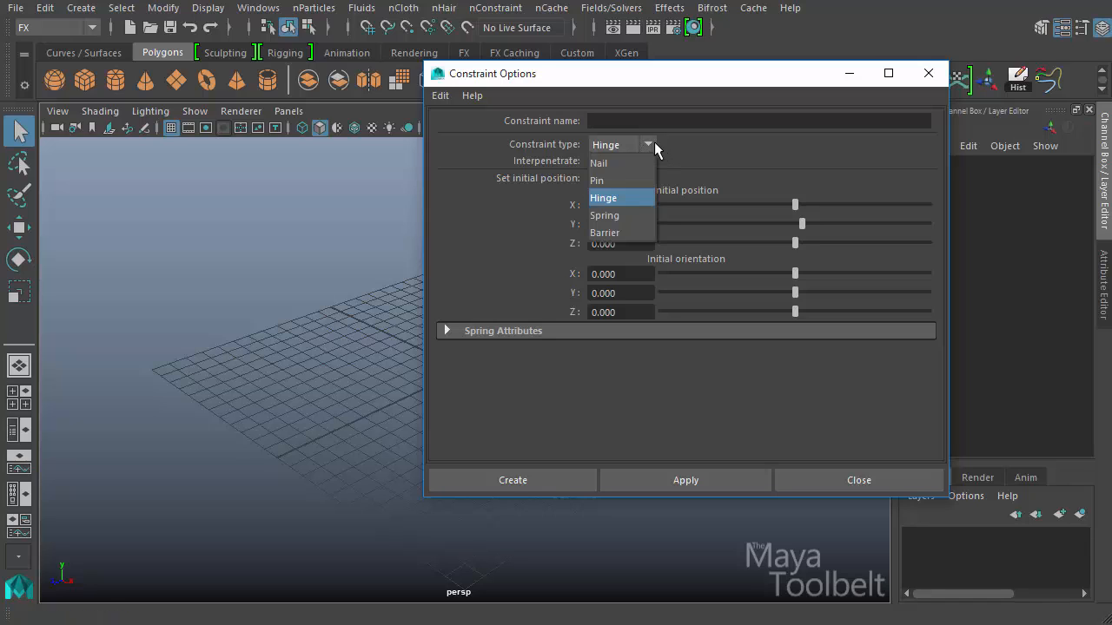
mouse_move(598, 180)
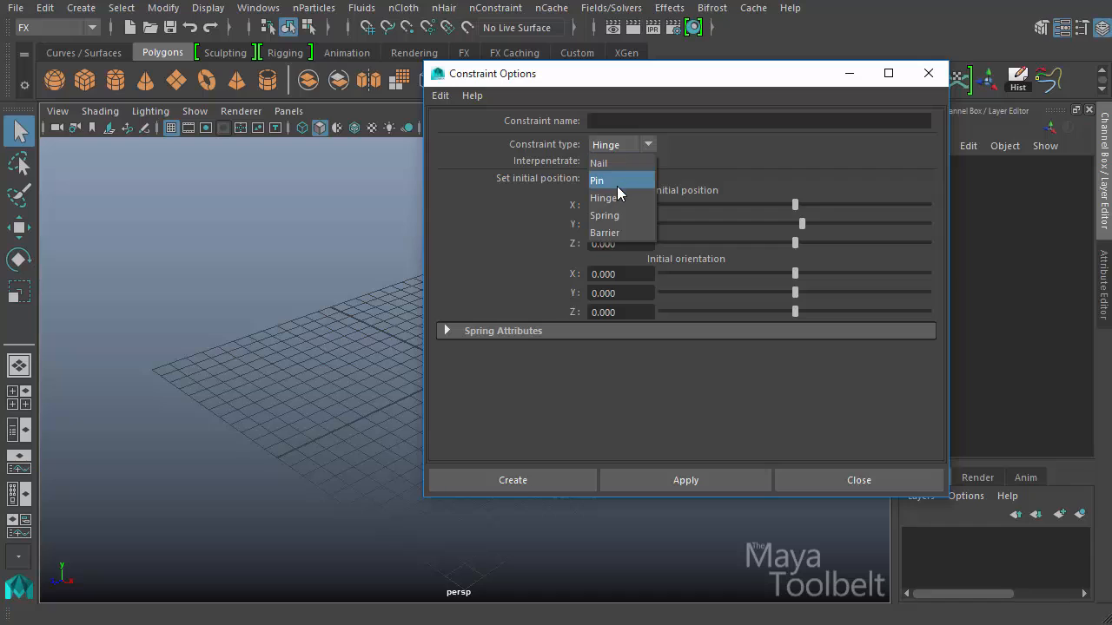
mouse_move(625, 232)
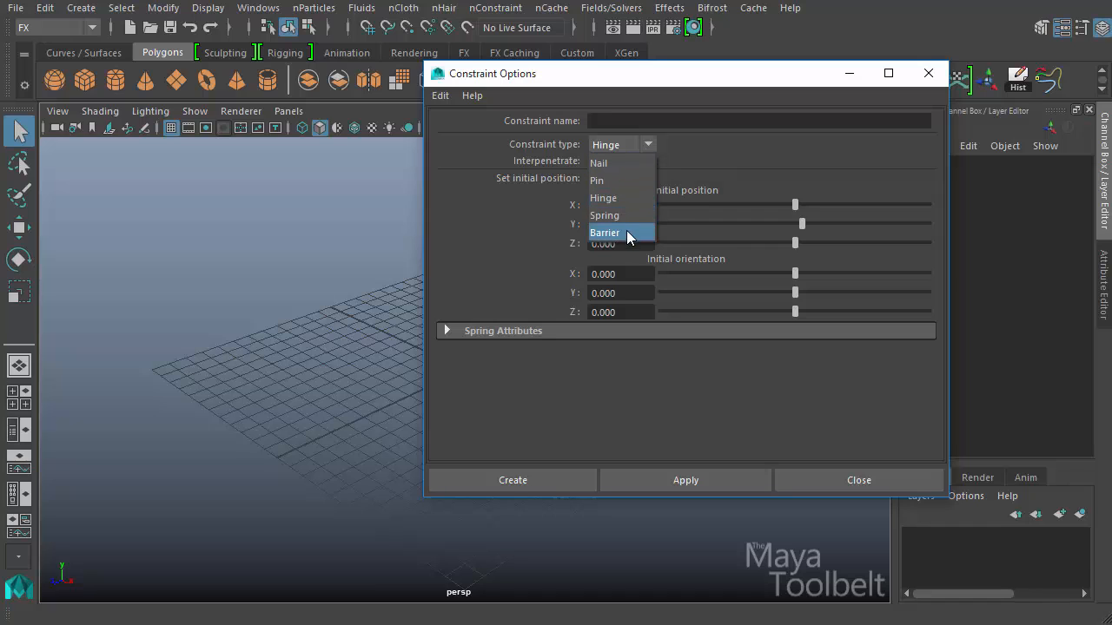
mouse_move(616, 163)
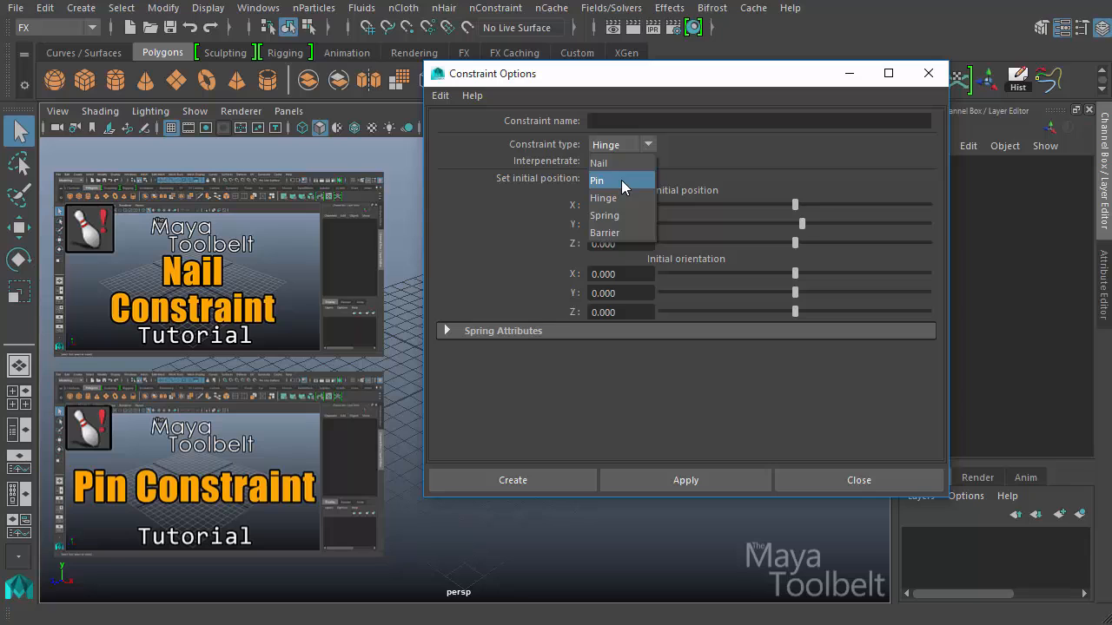
mouse_move(617, 198)
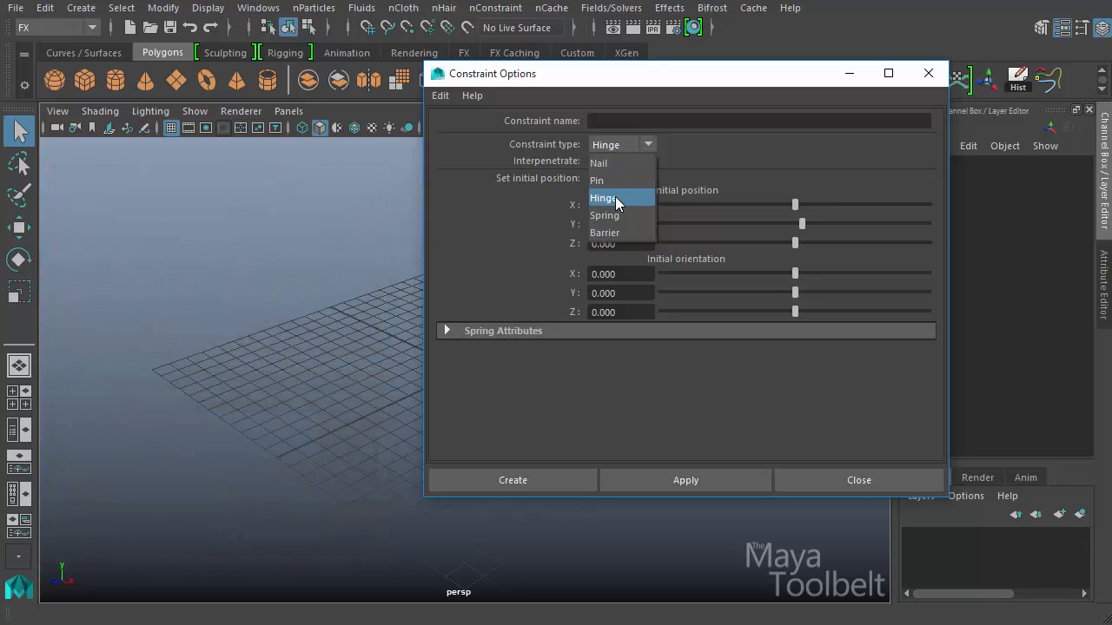
left_click(604, 198)
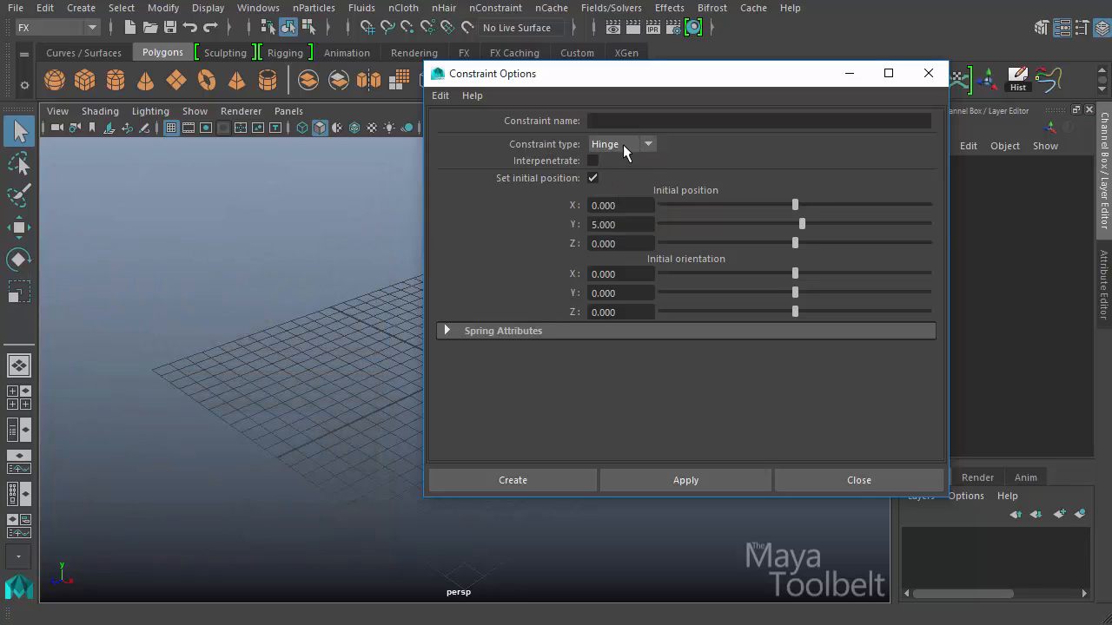
left_click(621, 144)
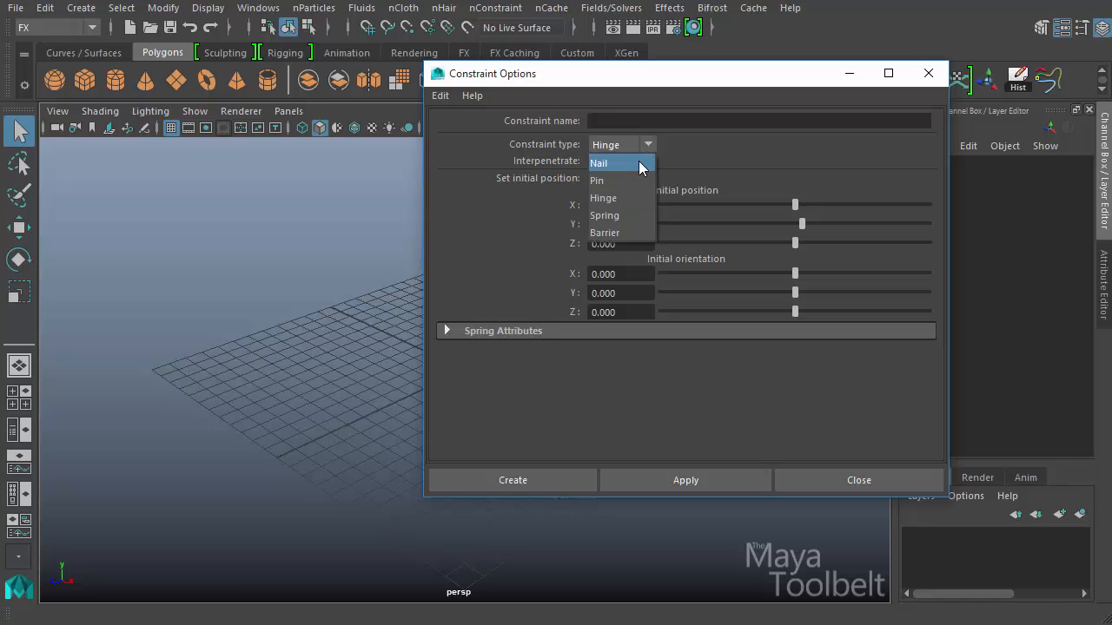
left_click(598, 163)
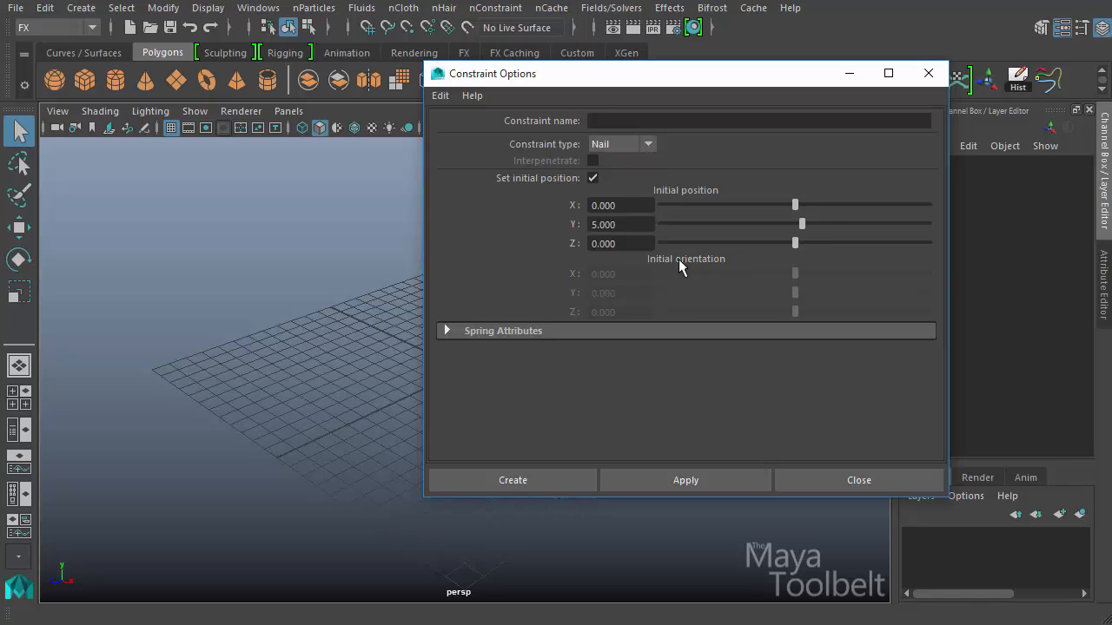
mouse_move(844, 298)
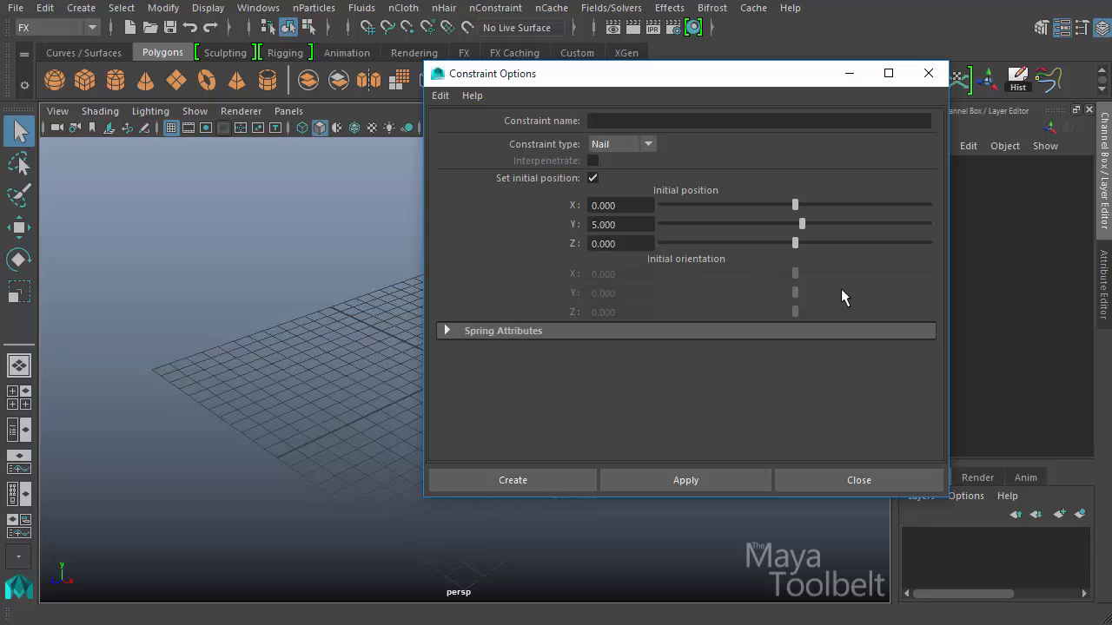
left_click(621, 144)
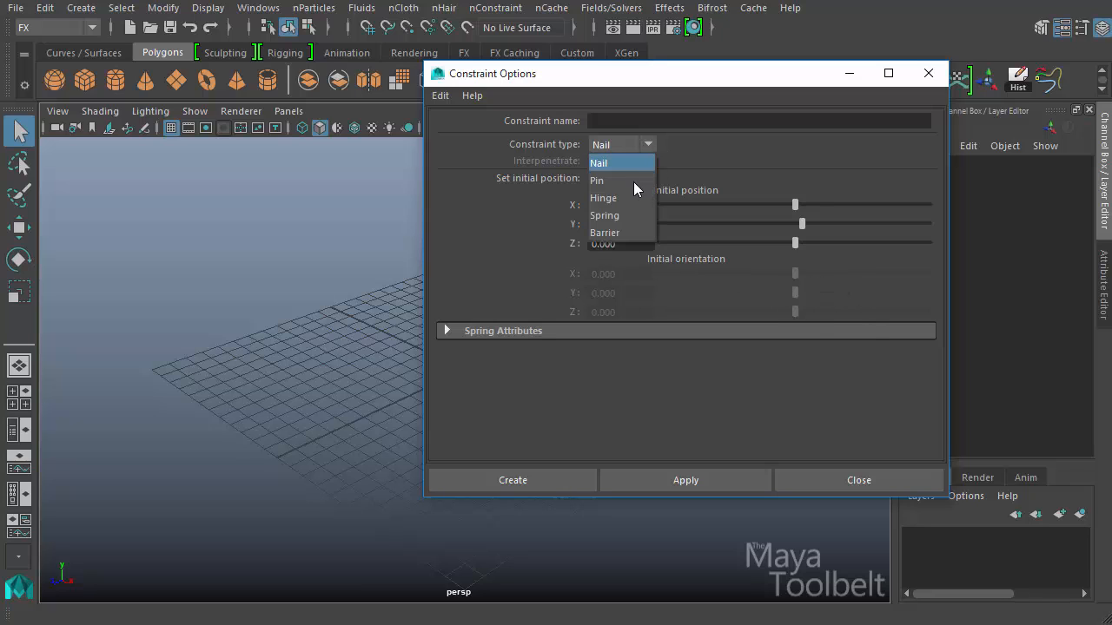
left_click(596, 180)
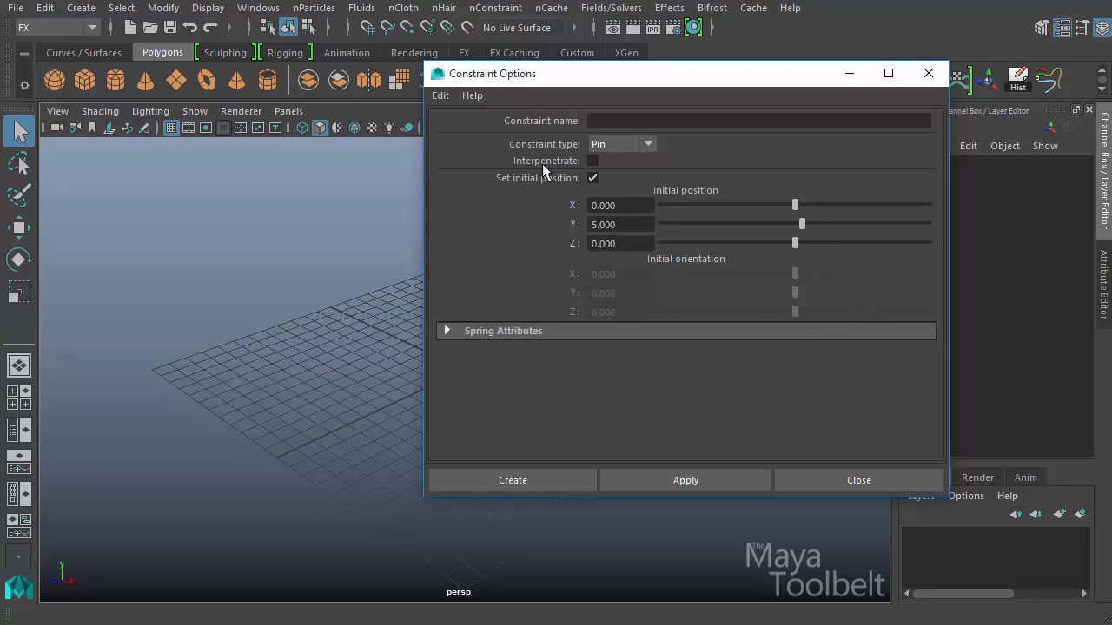
left_click(593, 160)
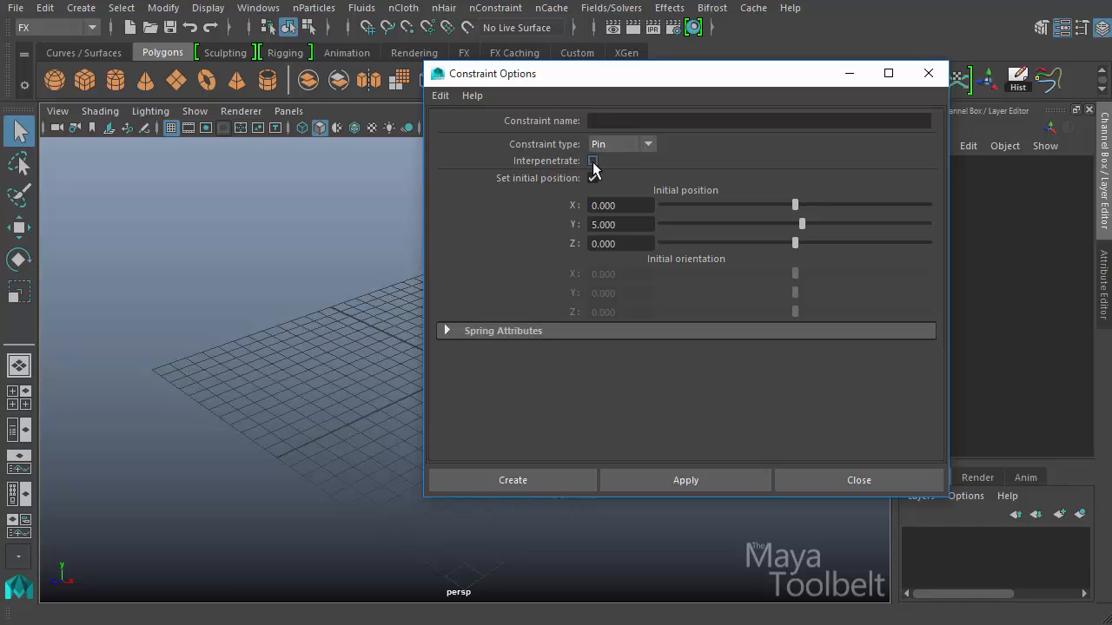
left_click(621, 143)
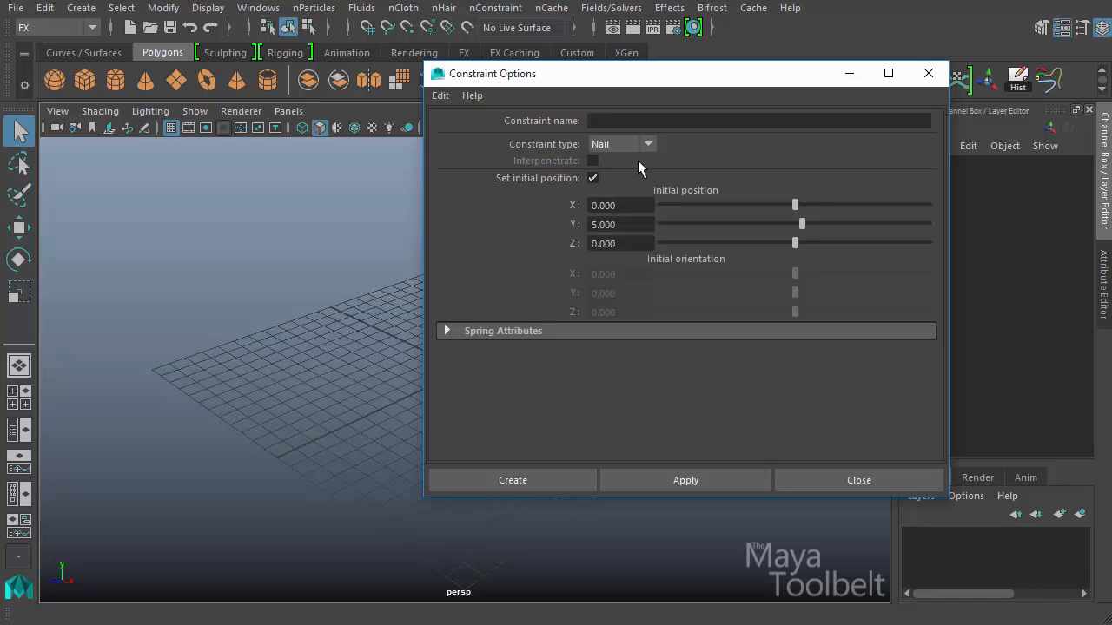
left_click(621, 143)
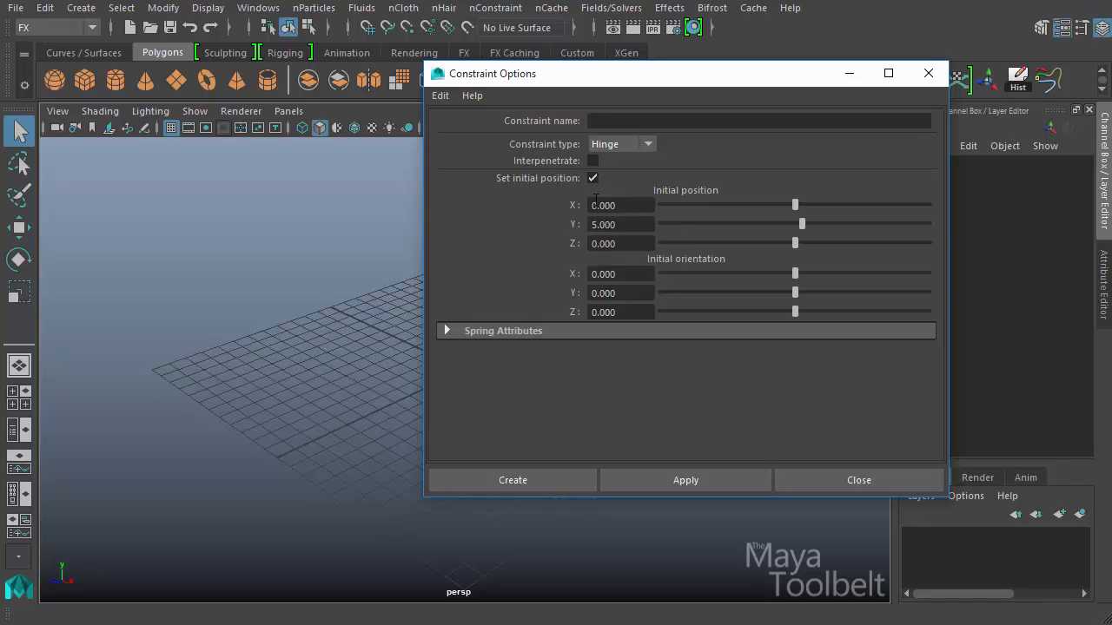
mouse_move(704, 278)
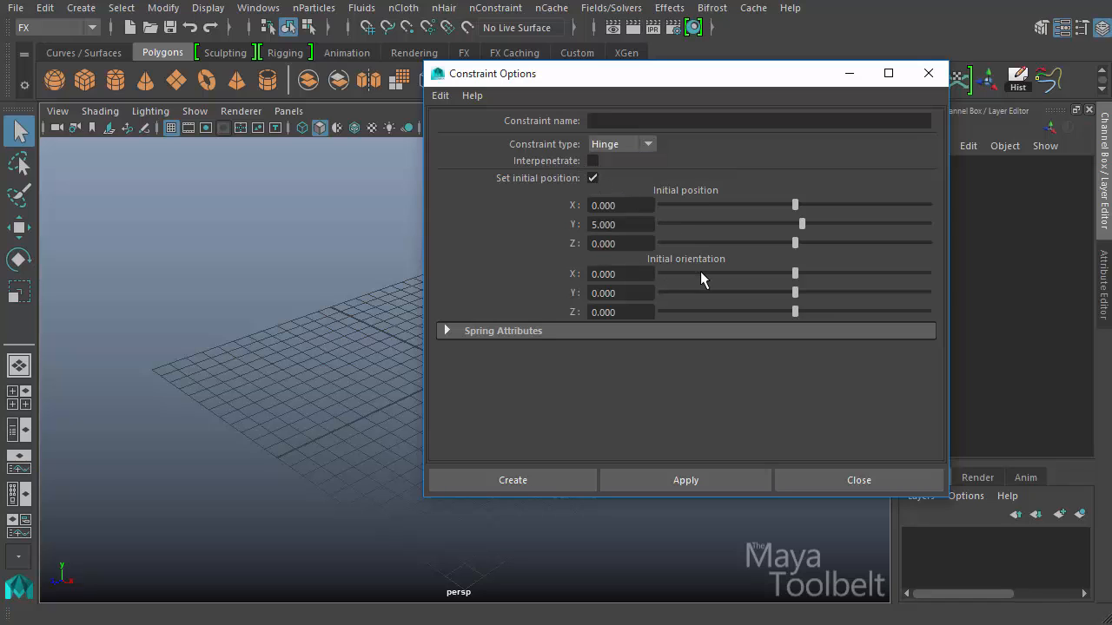
mouse_move(706, 244)
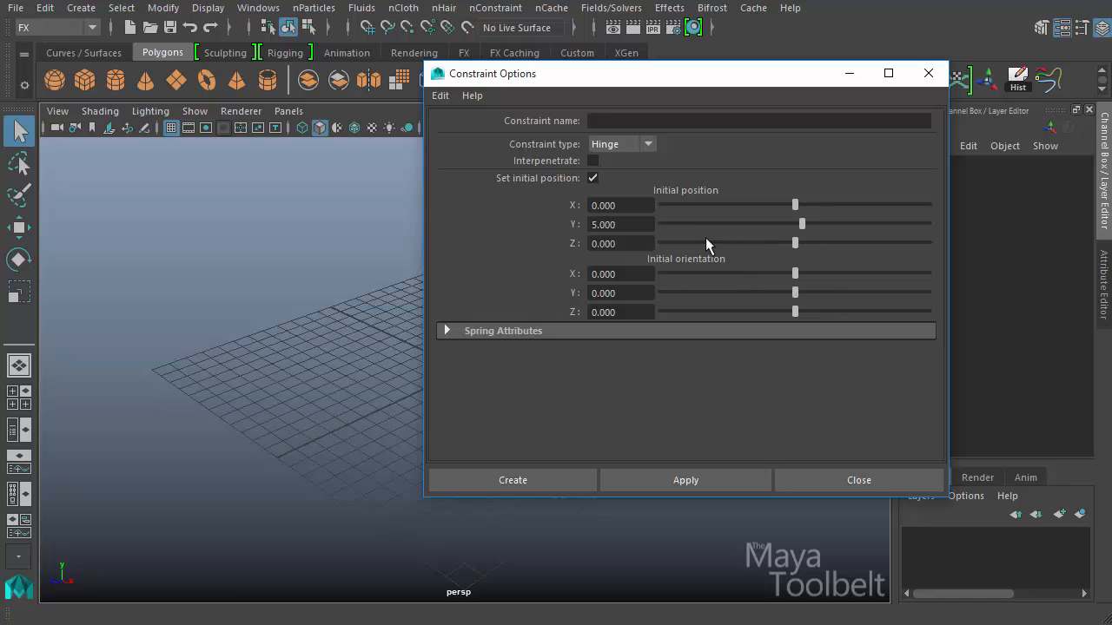
mouse_move(725, 213)
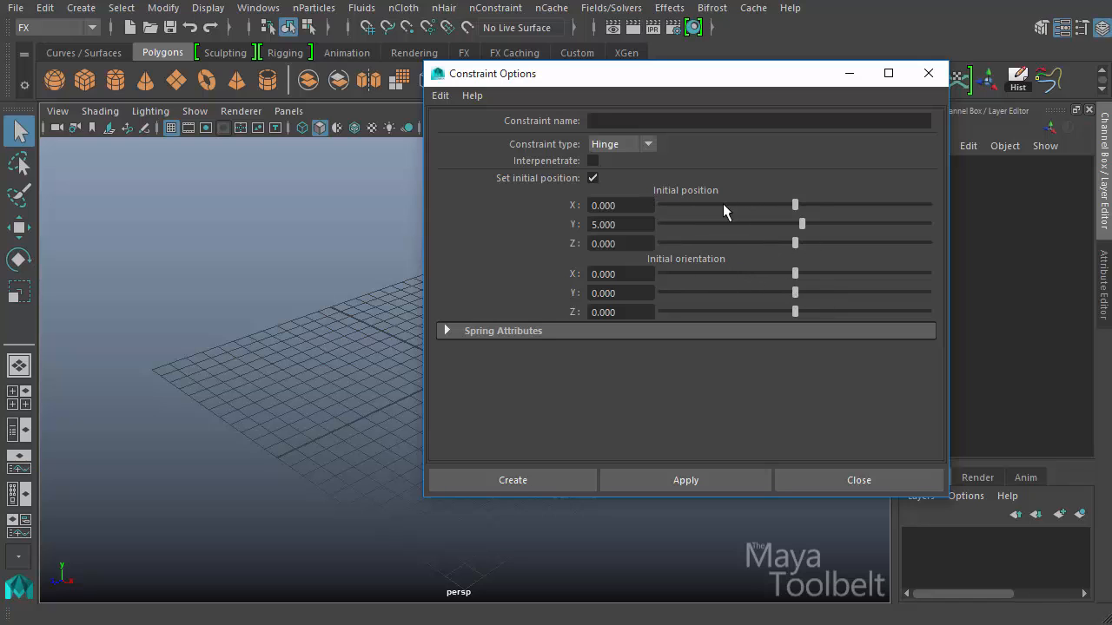
Step: Reset the constraint options, set the type to Hinge, and expand Spring Attributes
left_click(440, 95)
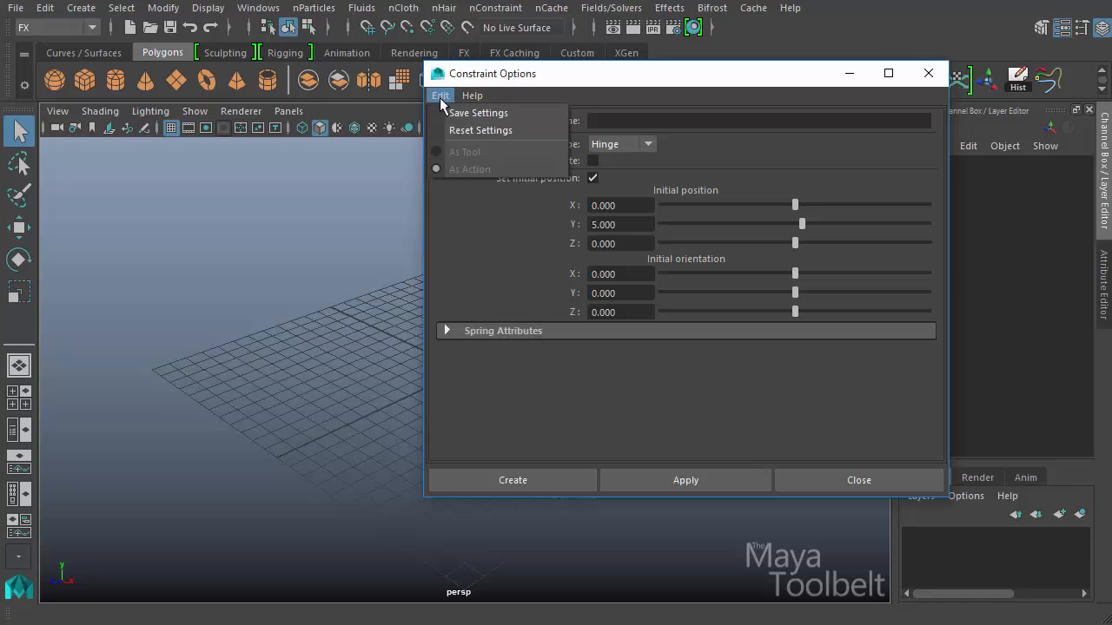
left_click(480, 130)
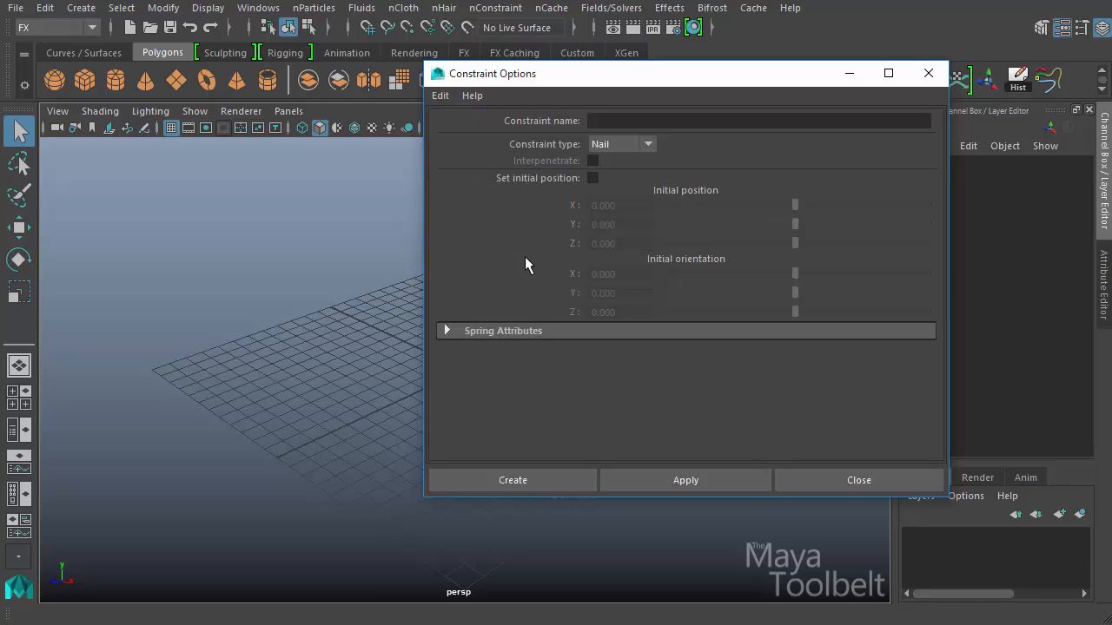
mouse_move(650, 150)
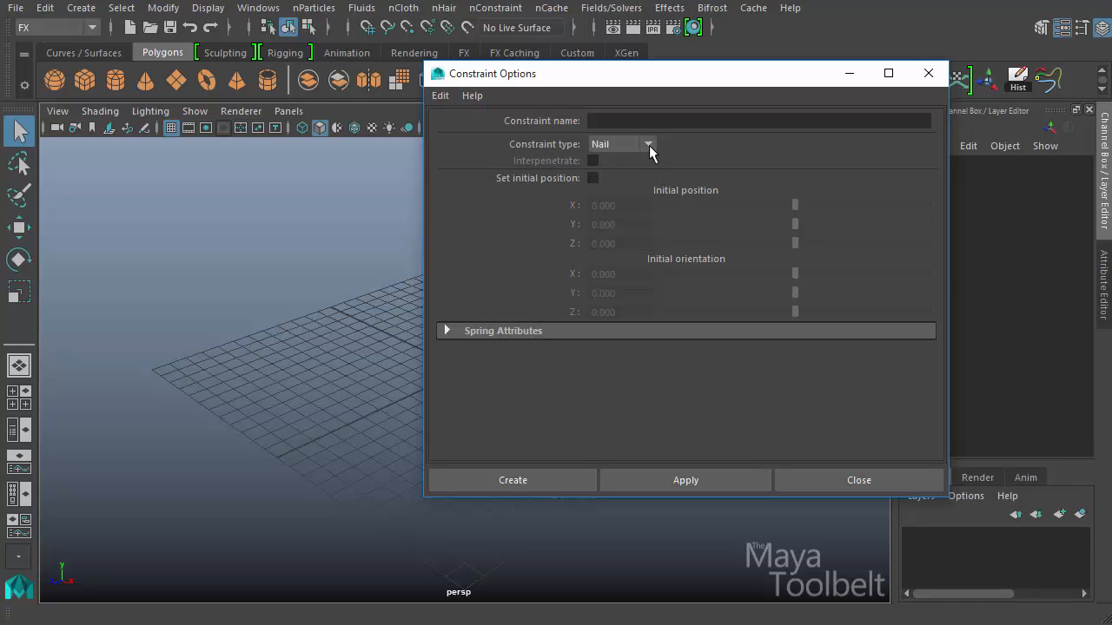
left_click(647, 143)
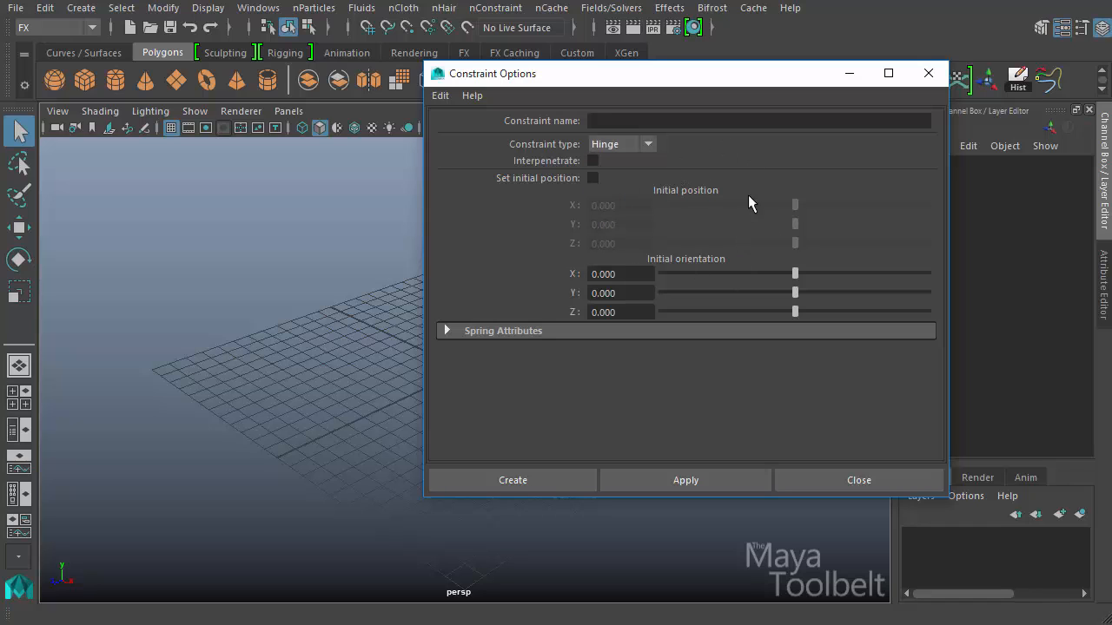
mouse_move(754, 169)
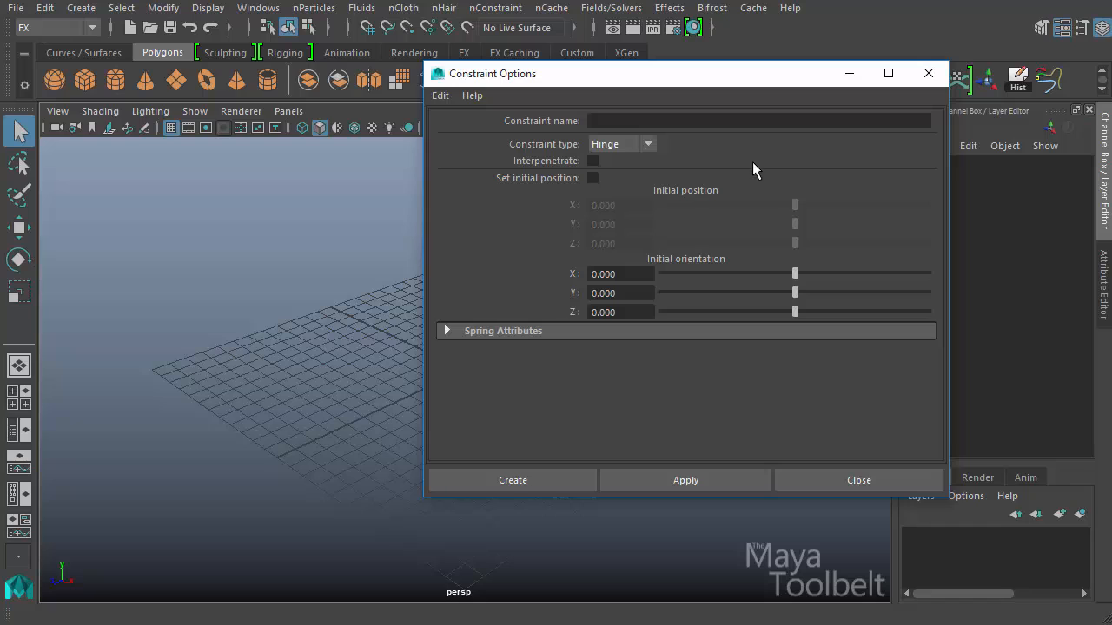
left_click(447, 331)
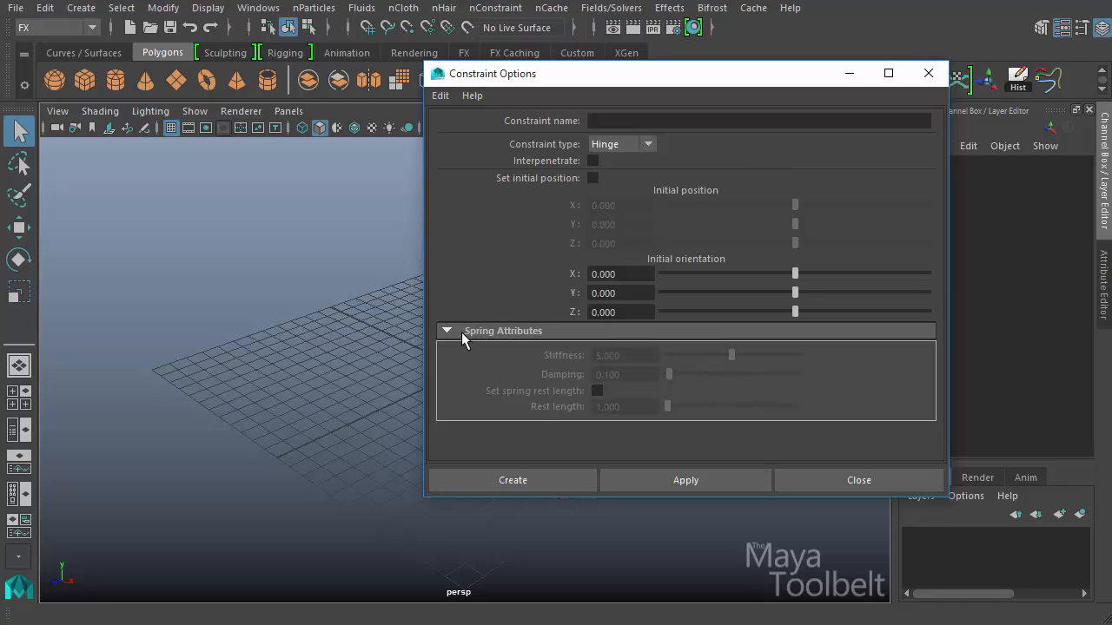
left_click(621, 144)
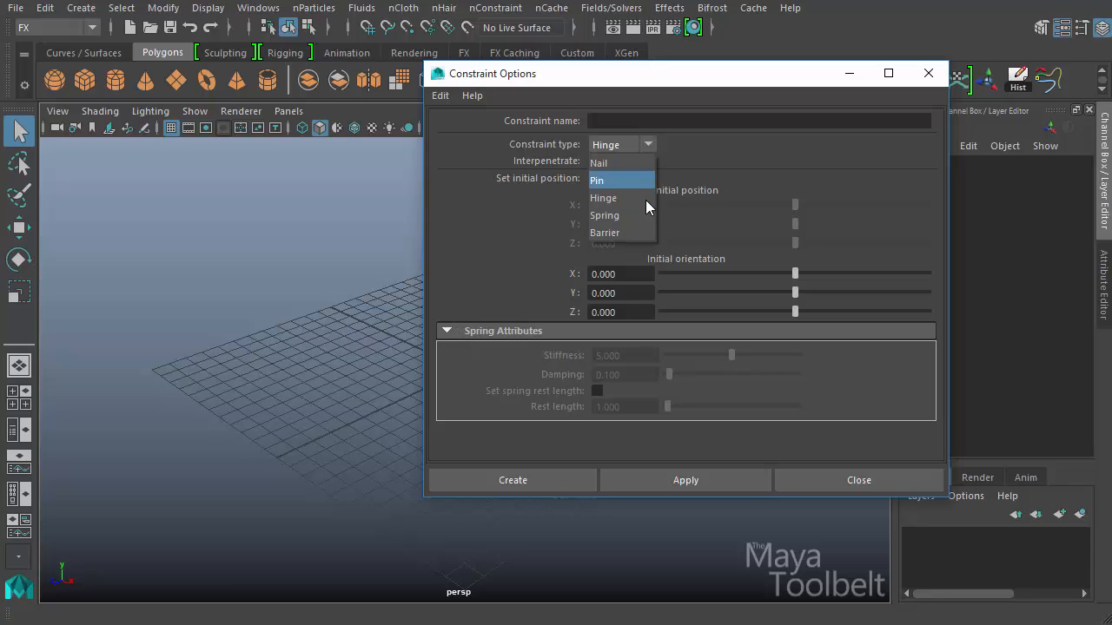
mouse_move(624, 216)
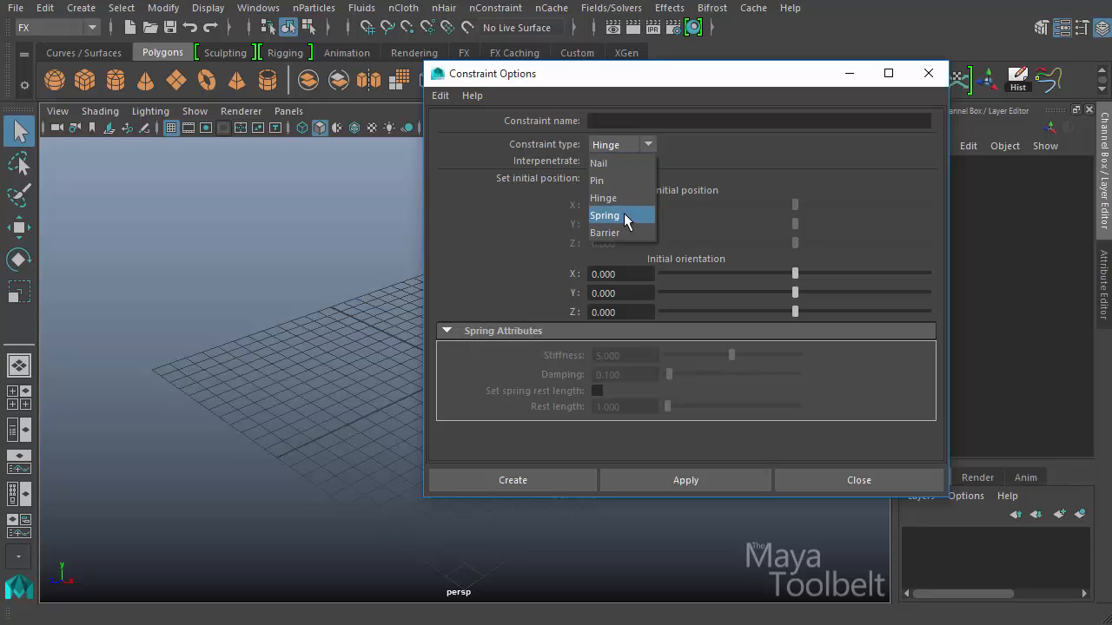
left_click(604, 216)
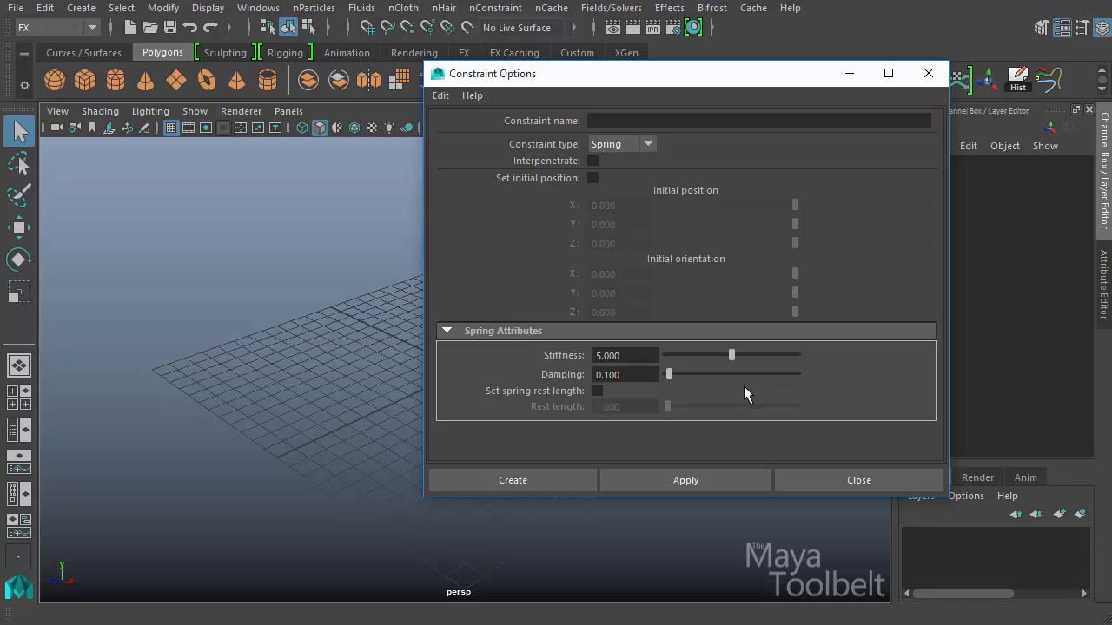
left_click(621, 145)
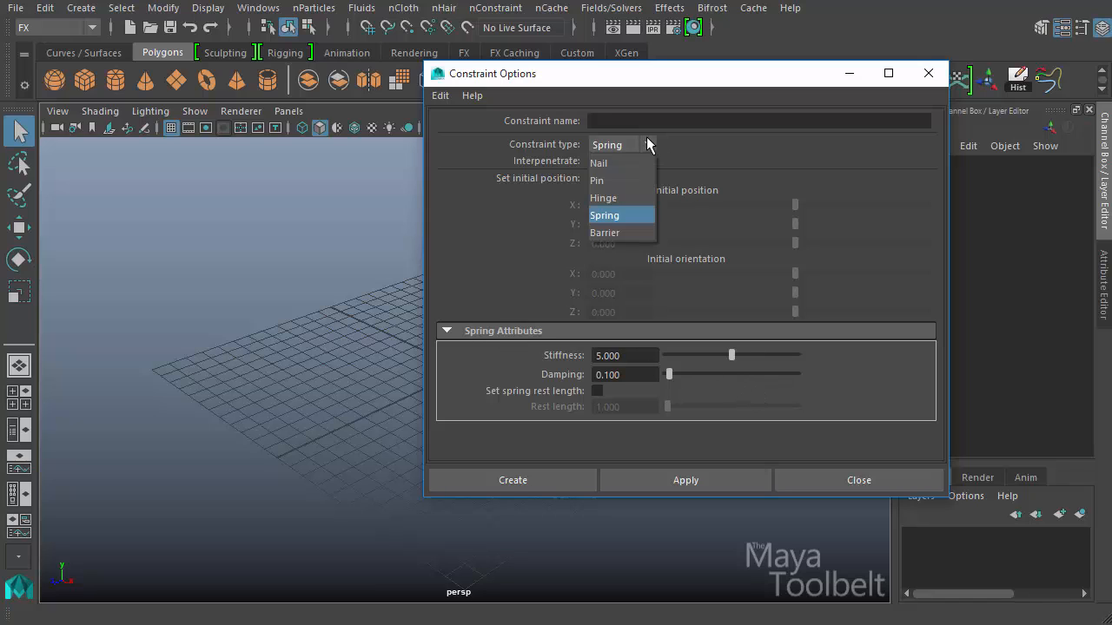
left_click(603, 198)
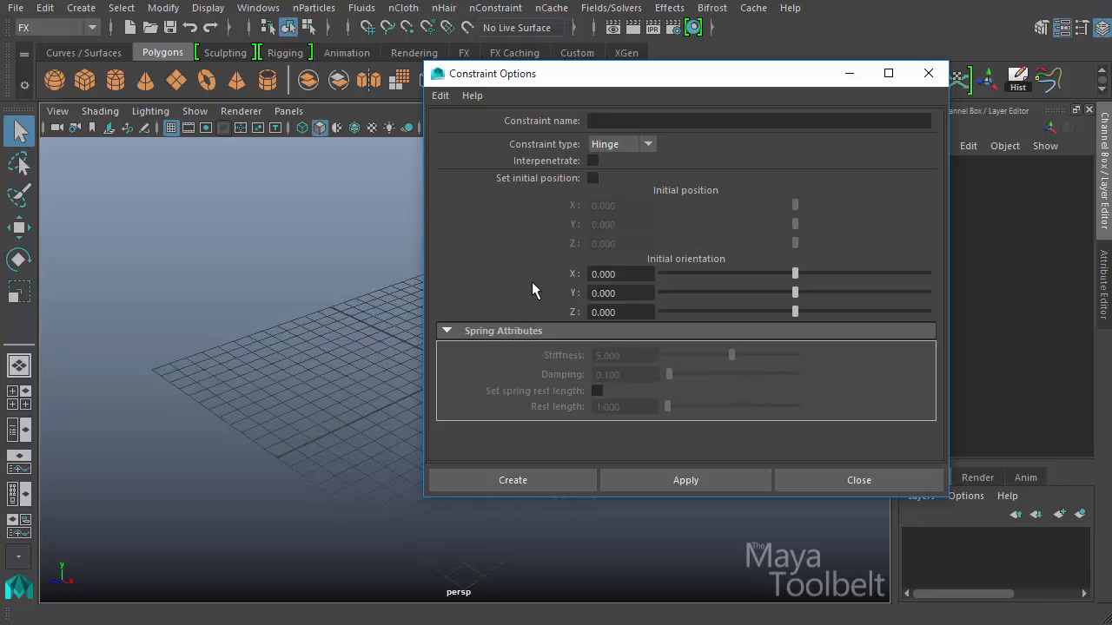
left_click(447, 330)
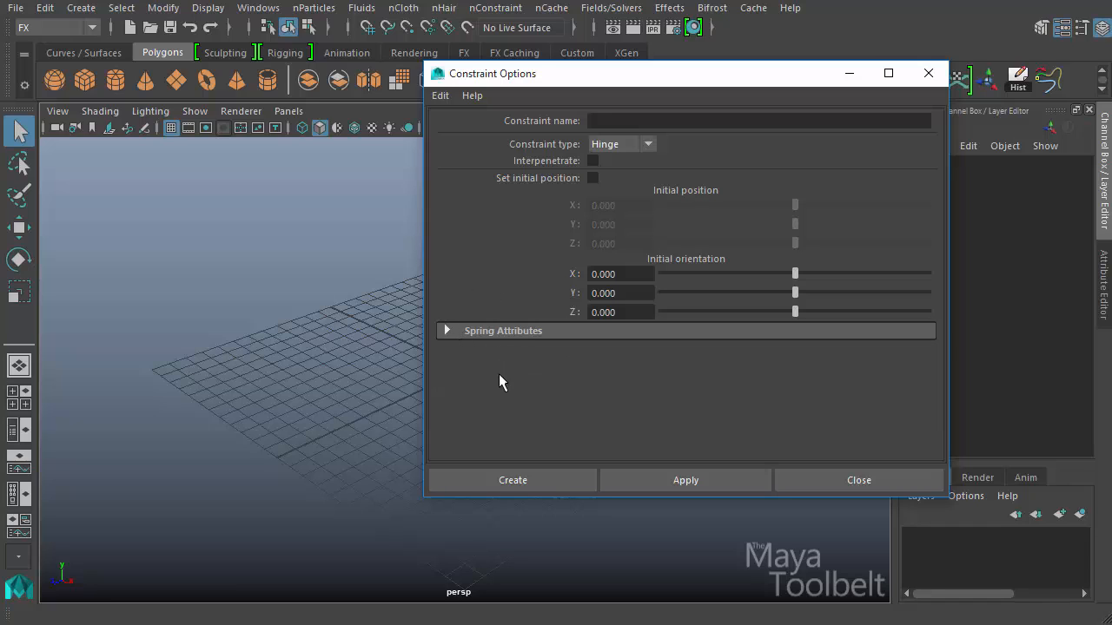
mouse_move(734, 304)
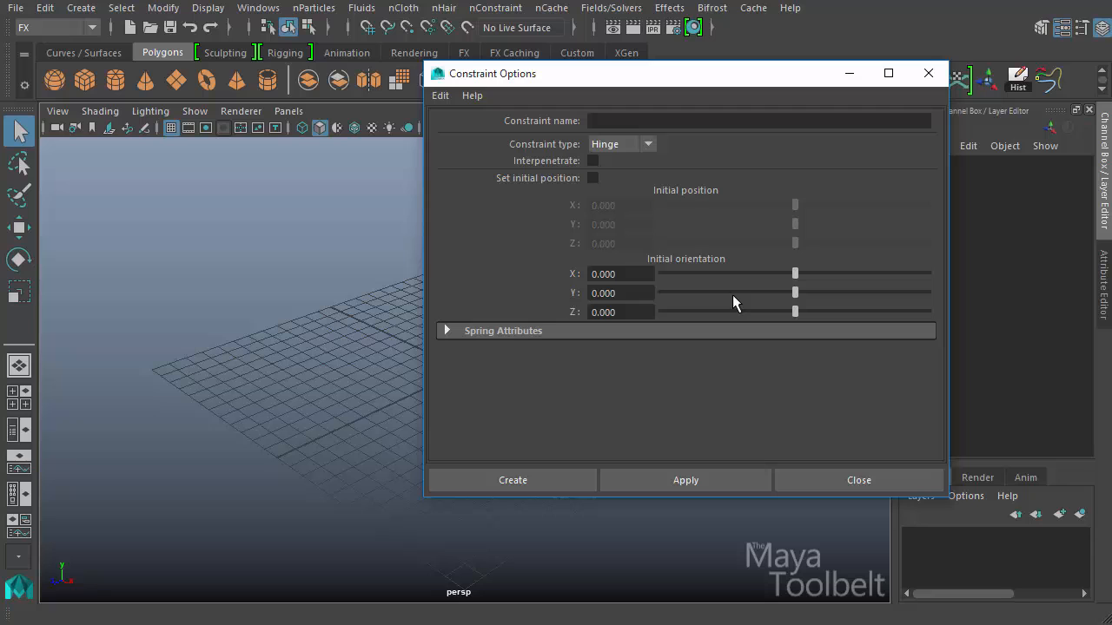
mouse_move(792, 341)
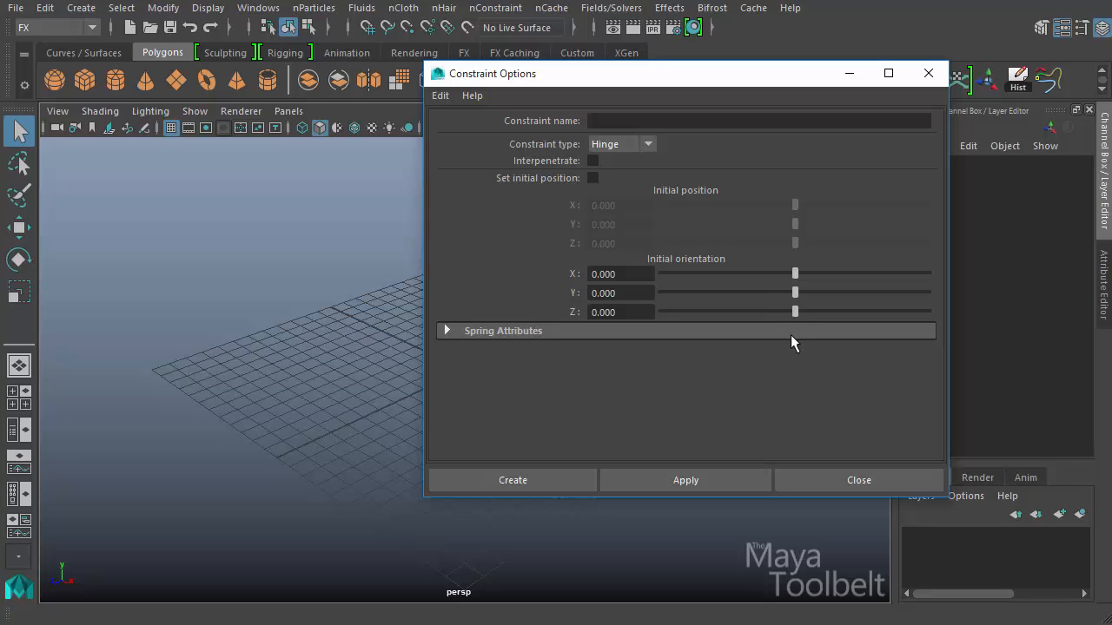
Step: Close the constraint options, add a polygon cone, and scale it to about 2.09
left_click(858, 480)
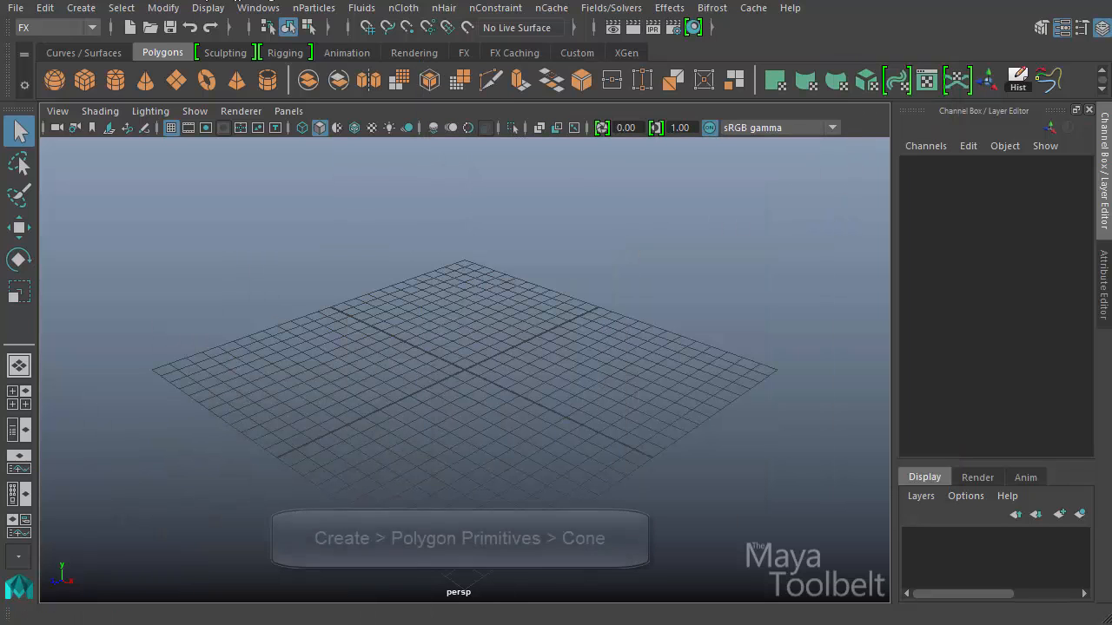
left_click(81, 8)
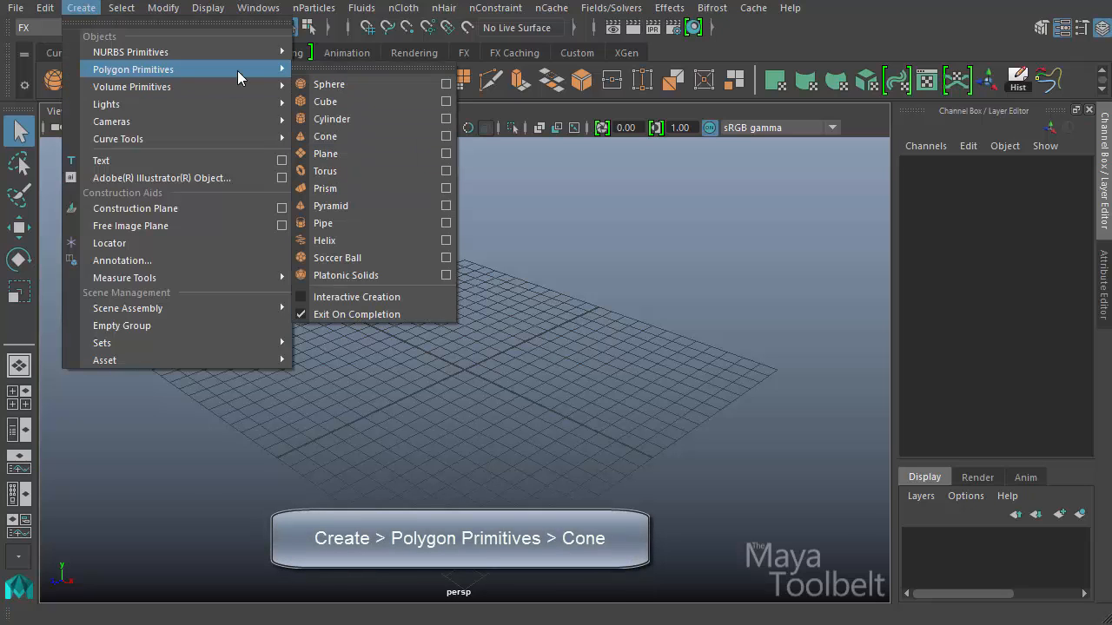
left_click(325, 137)
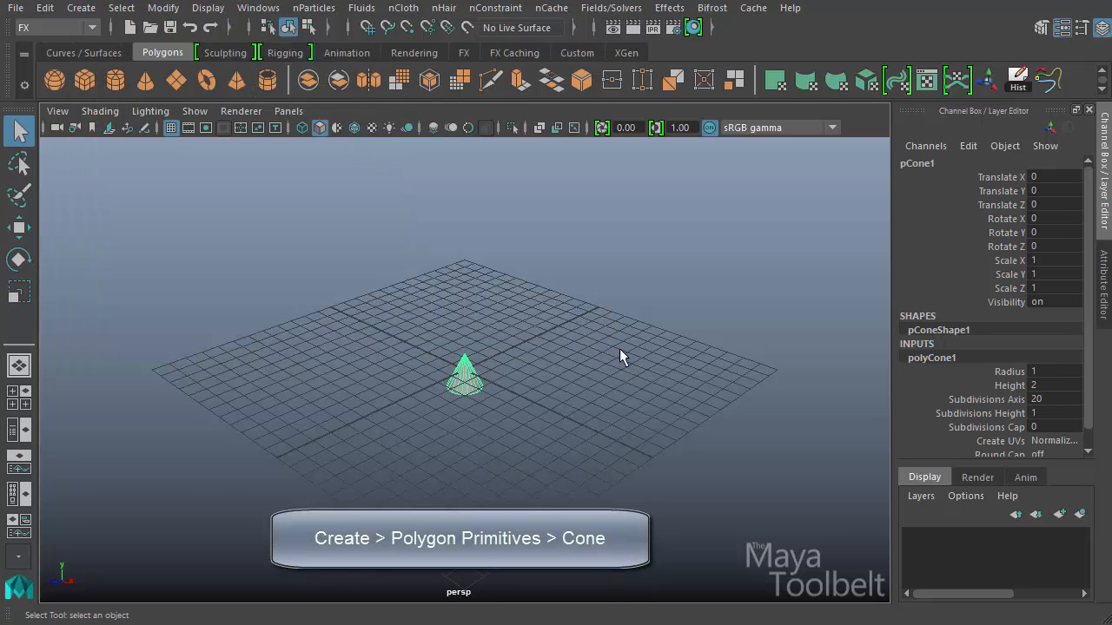
left_click_drag(621, 356, 637, 386)
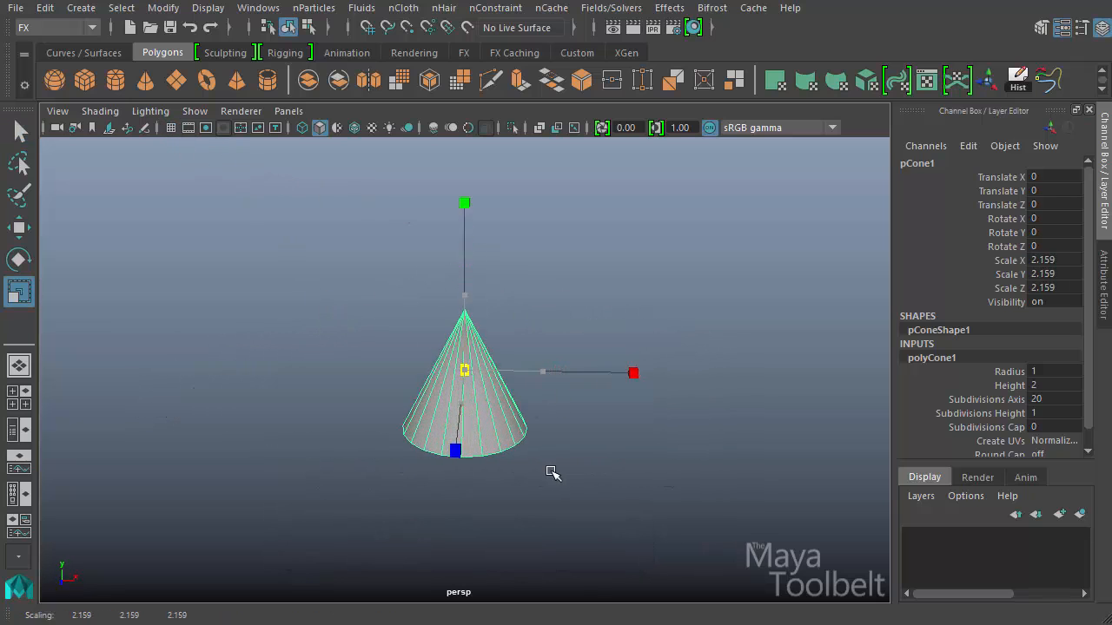
left_click_drag(552, 473, 586, 459)
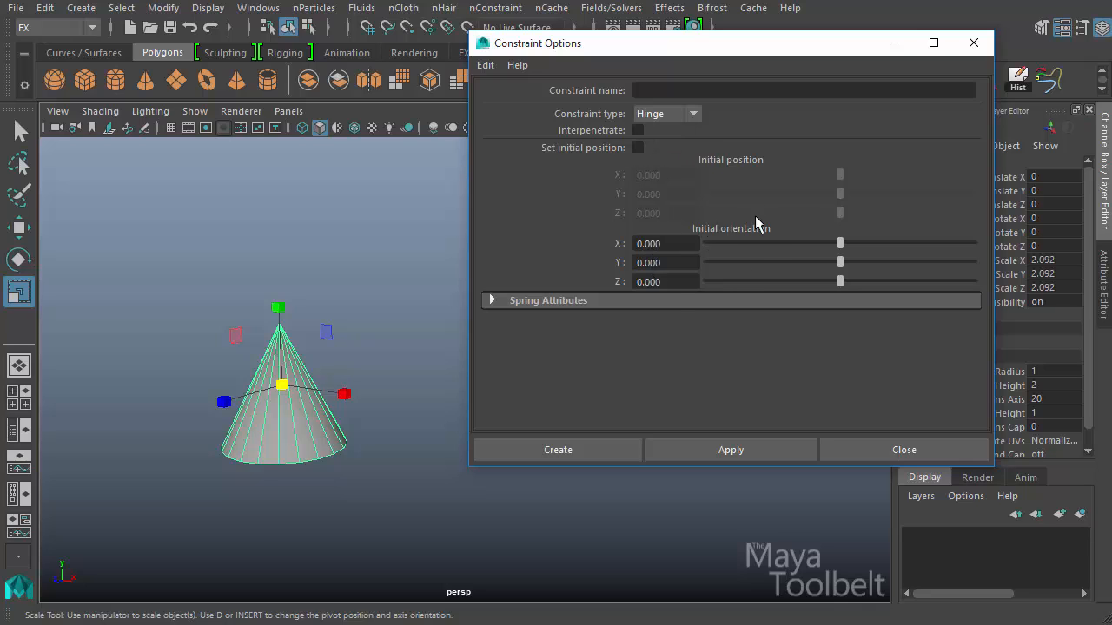
mouse_move(693, 163)
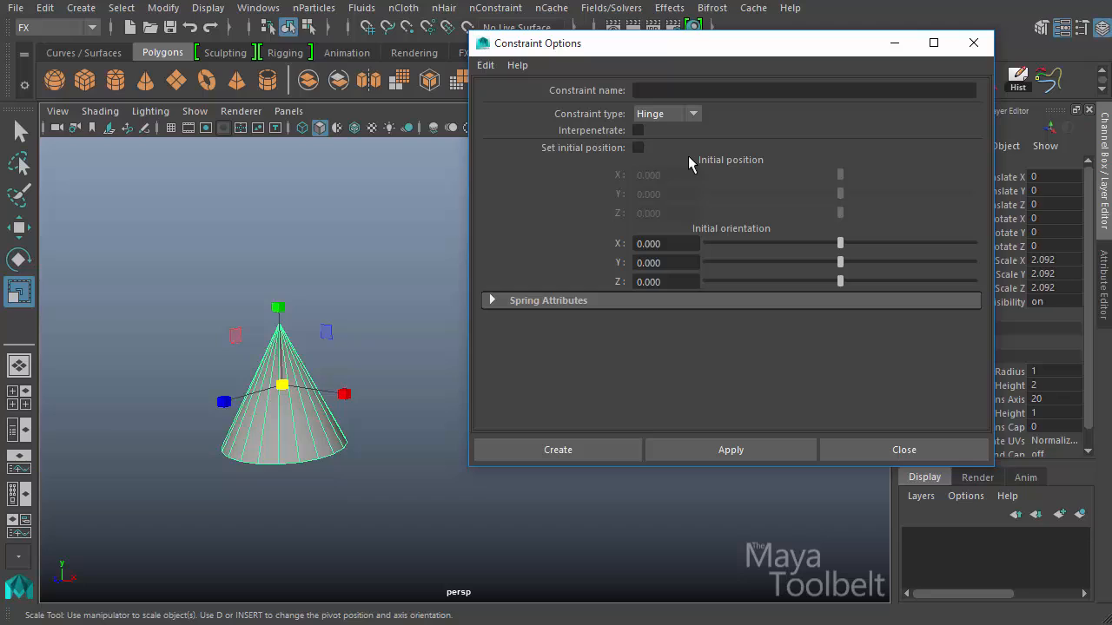
mouse_move(655, 137)
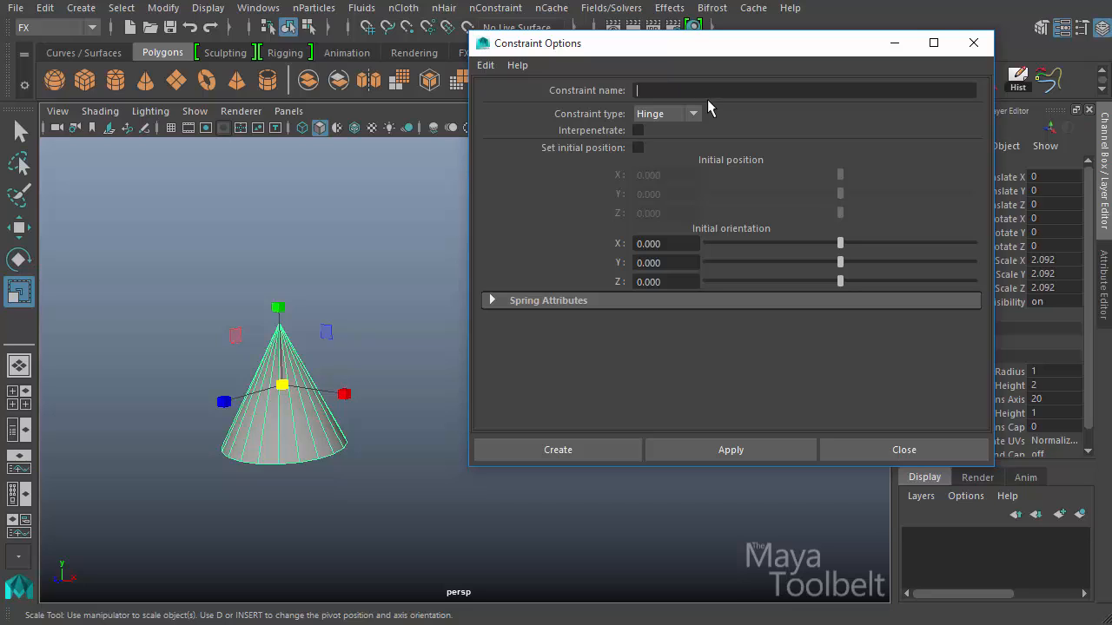
mouse_move(703, 137)
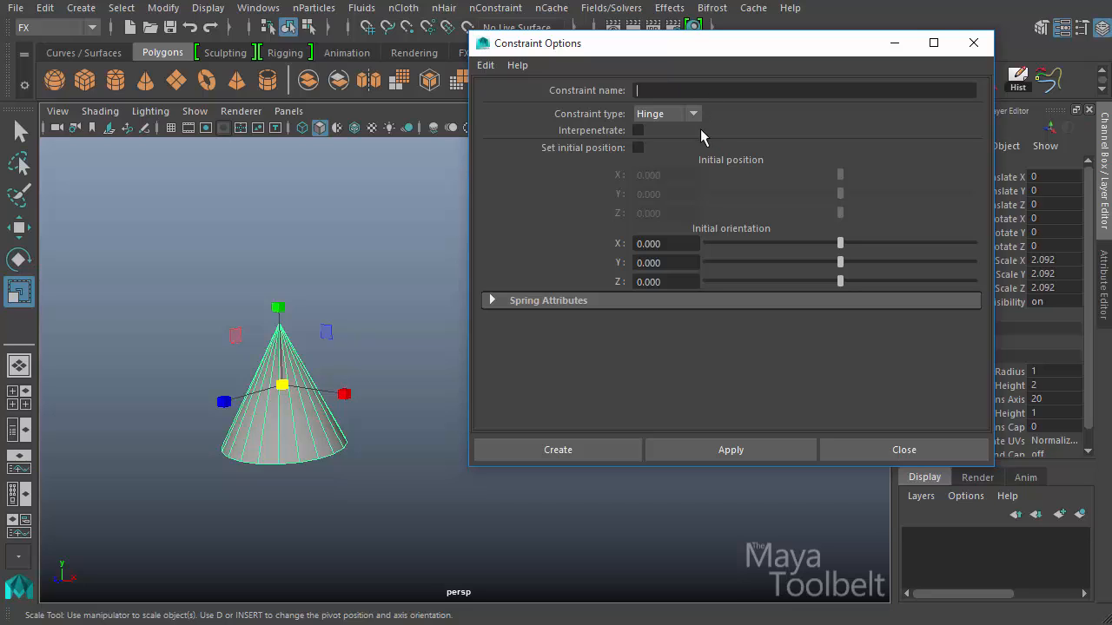
mouse_move(782, 148)
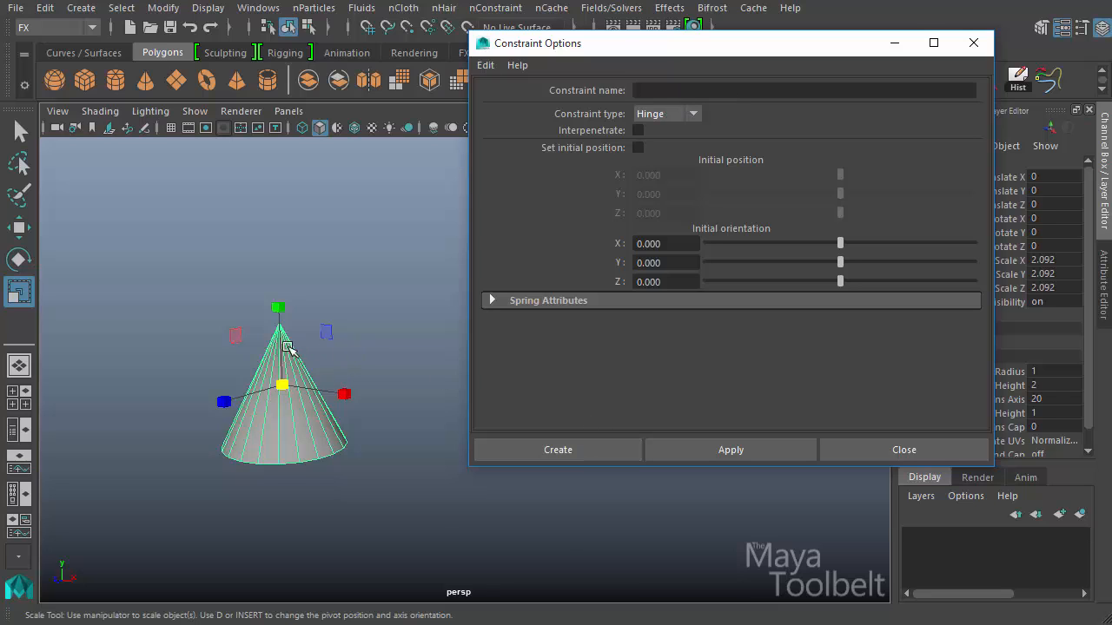
Step: Create the hinge constraint on the cone, switch to Move, and view it up close in wireframe
left_click(558, 450)
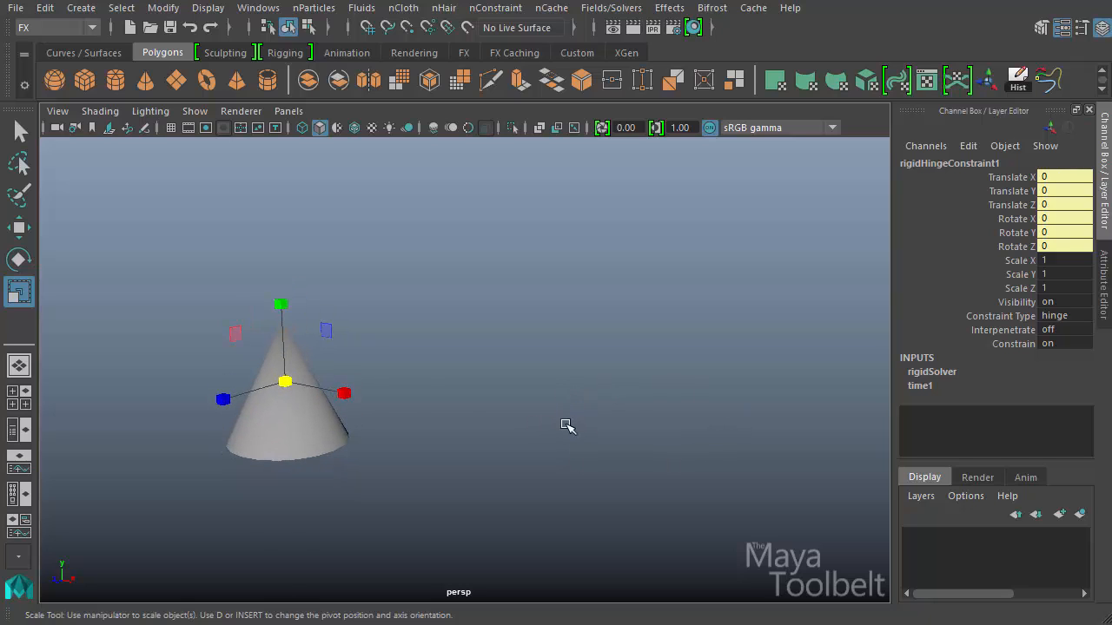
left_click(19, 228)
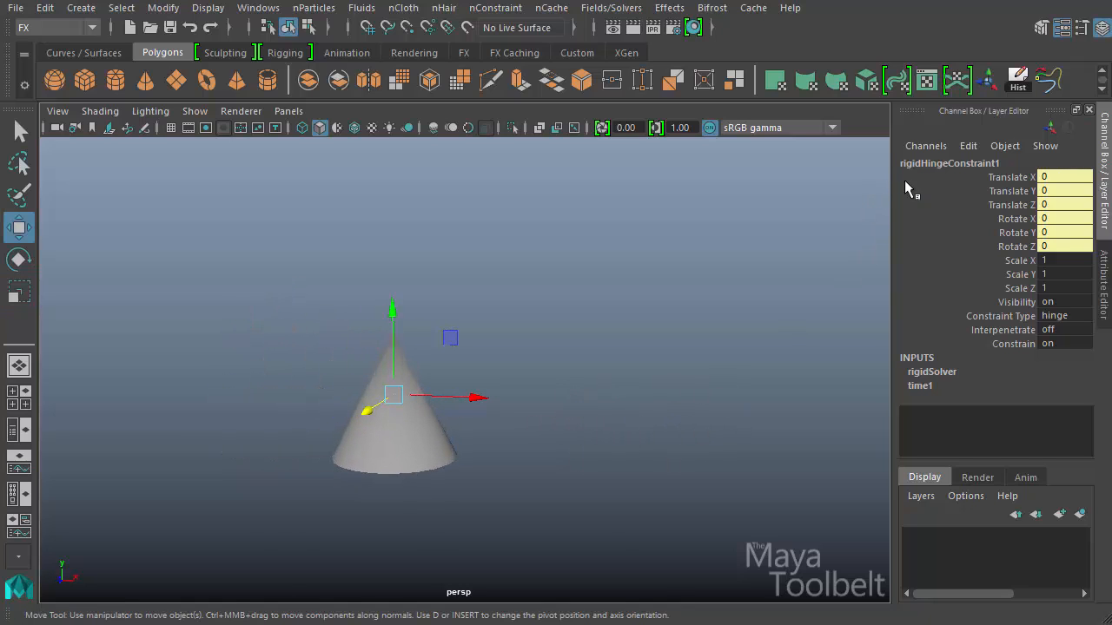
mouse_move(915, 174)
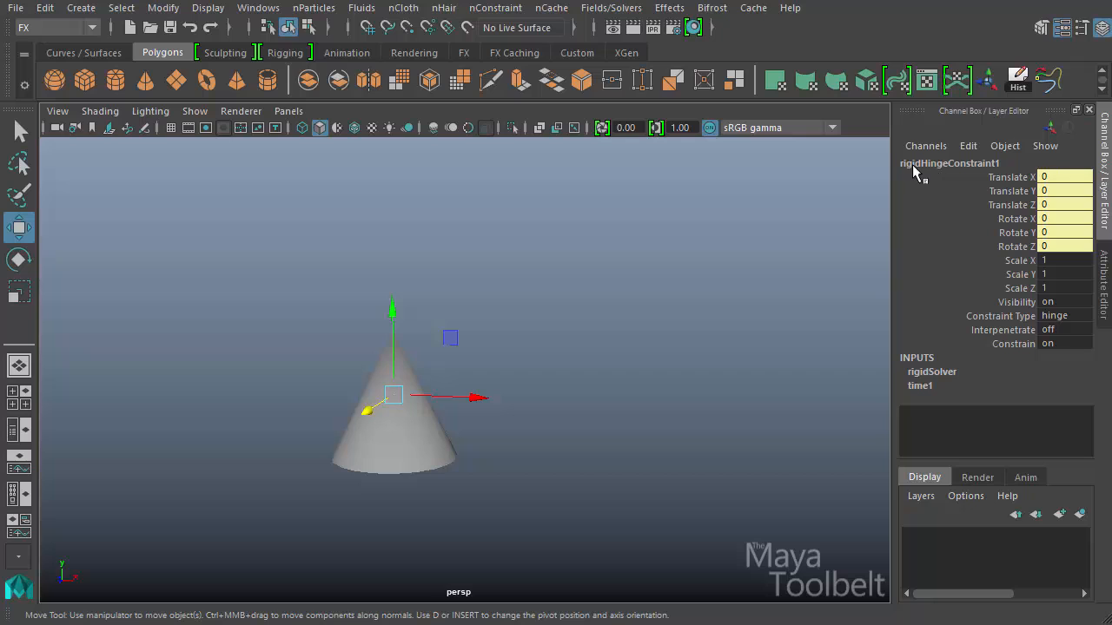
mouse_move(529, 310)
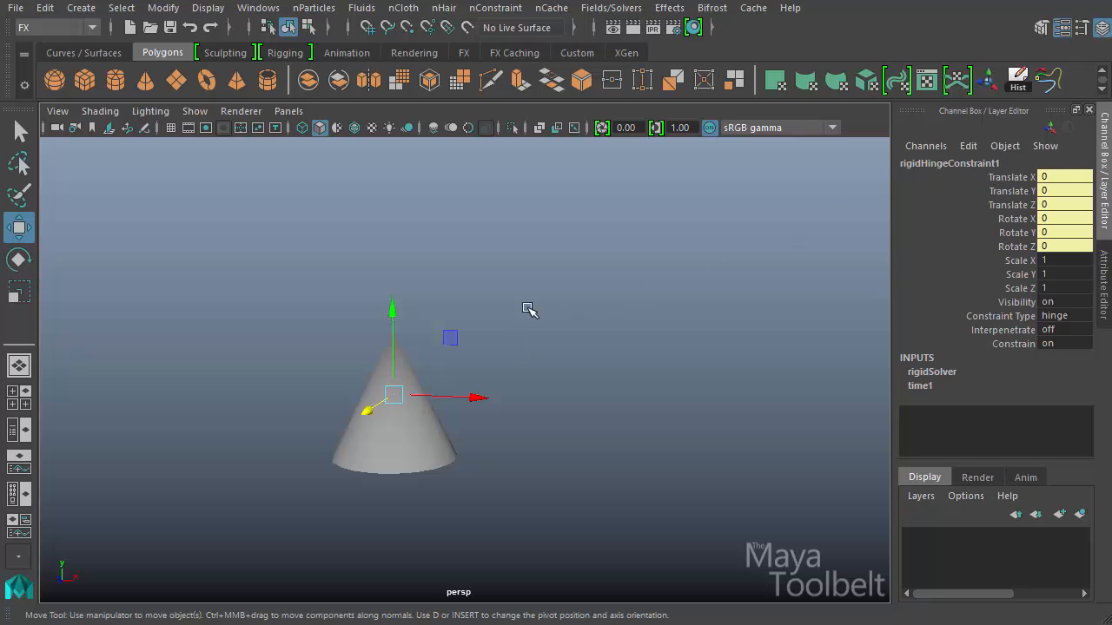
key("4")
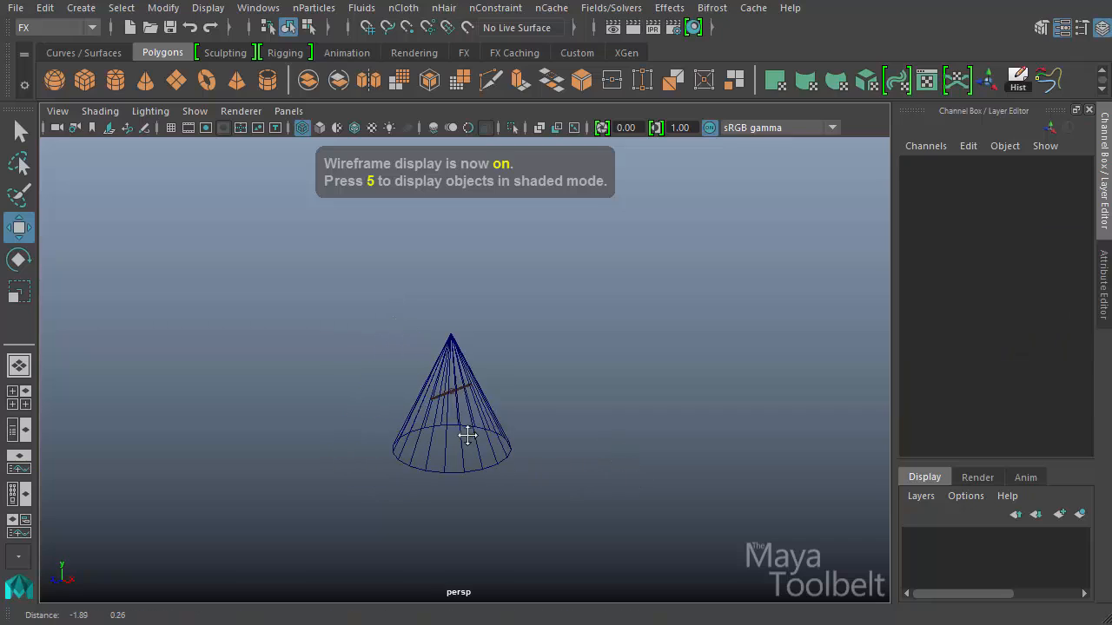
left_click_drag(467, 434, 526, 409)
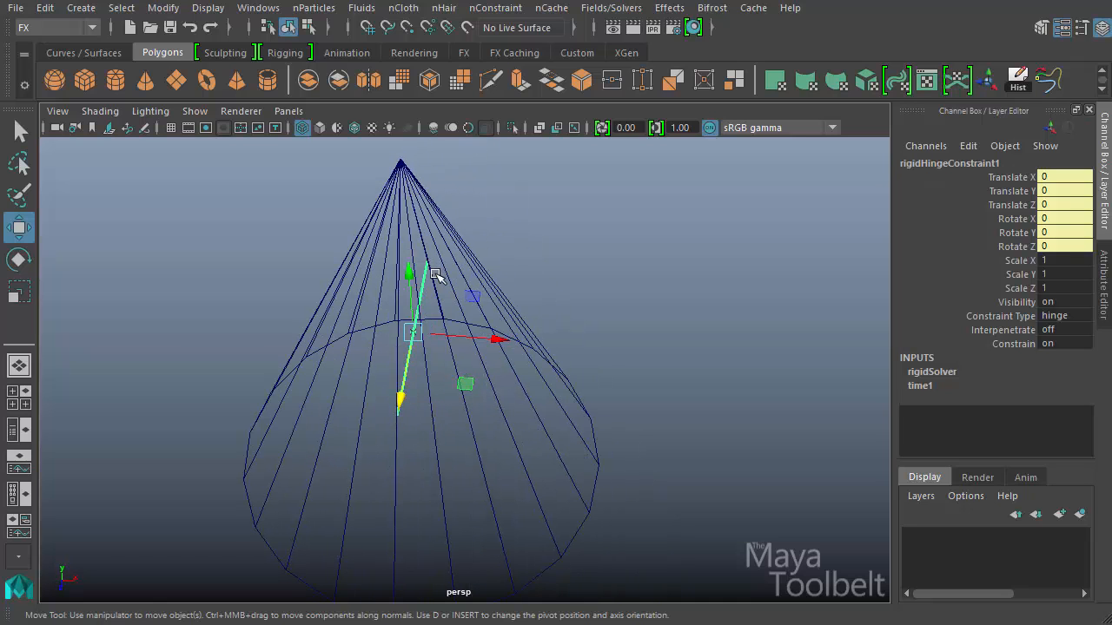
left_click_drag(434, 347, 486, 365)
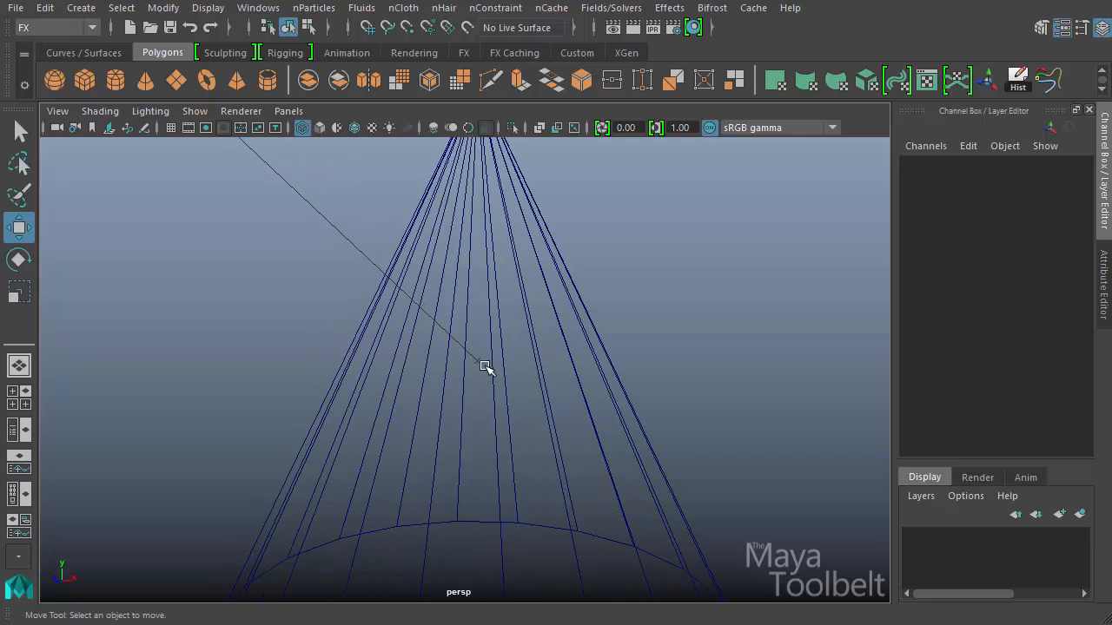
left_click(486, 364)
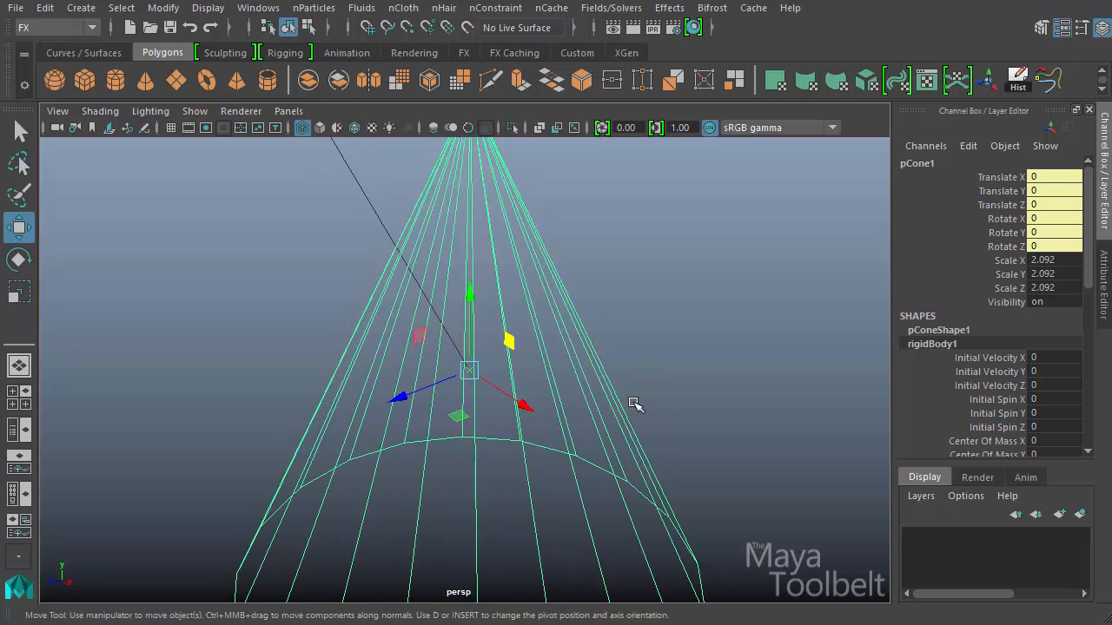
left_click_drag(634, 404, 634, 444)
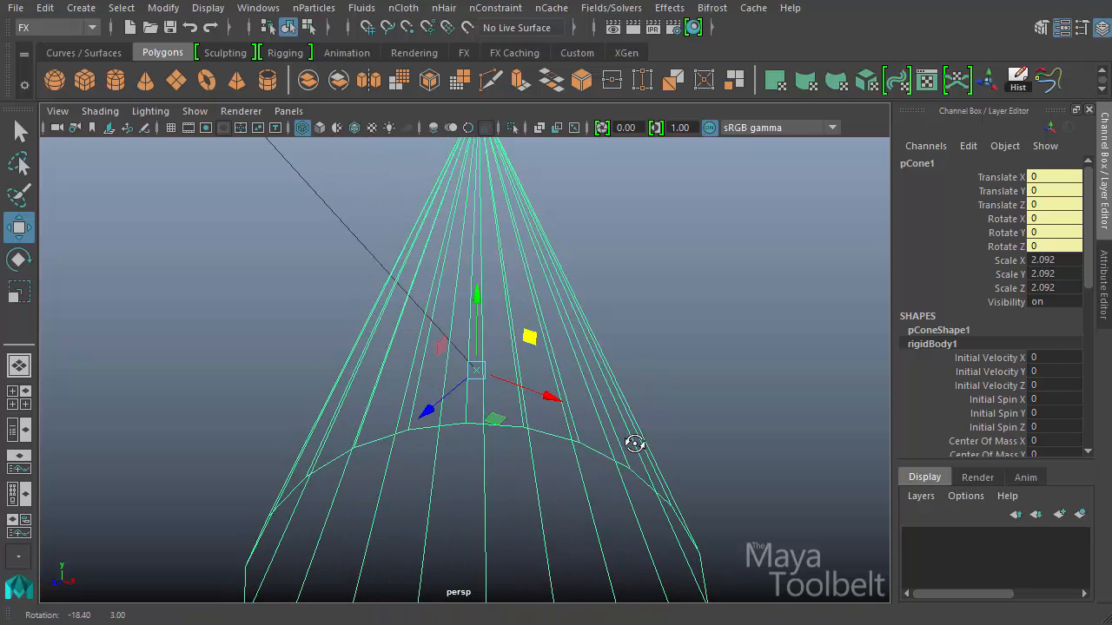
left_click_drag(634, 443, 746, 392)
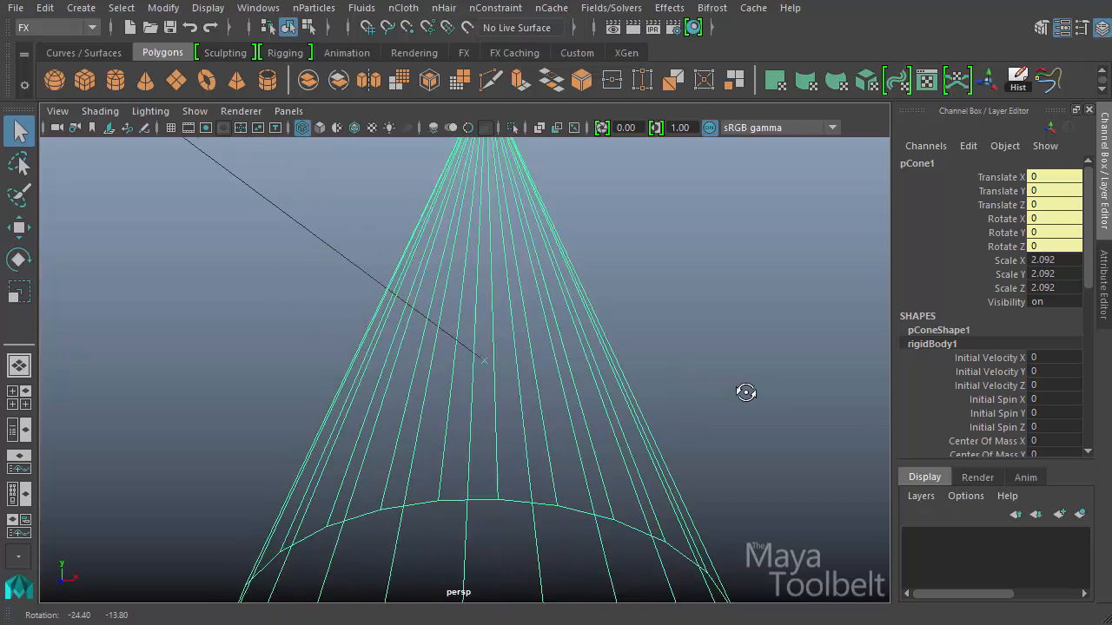
left_click_drag(747, 392, 568, 364)
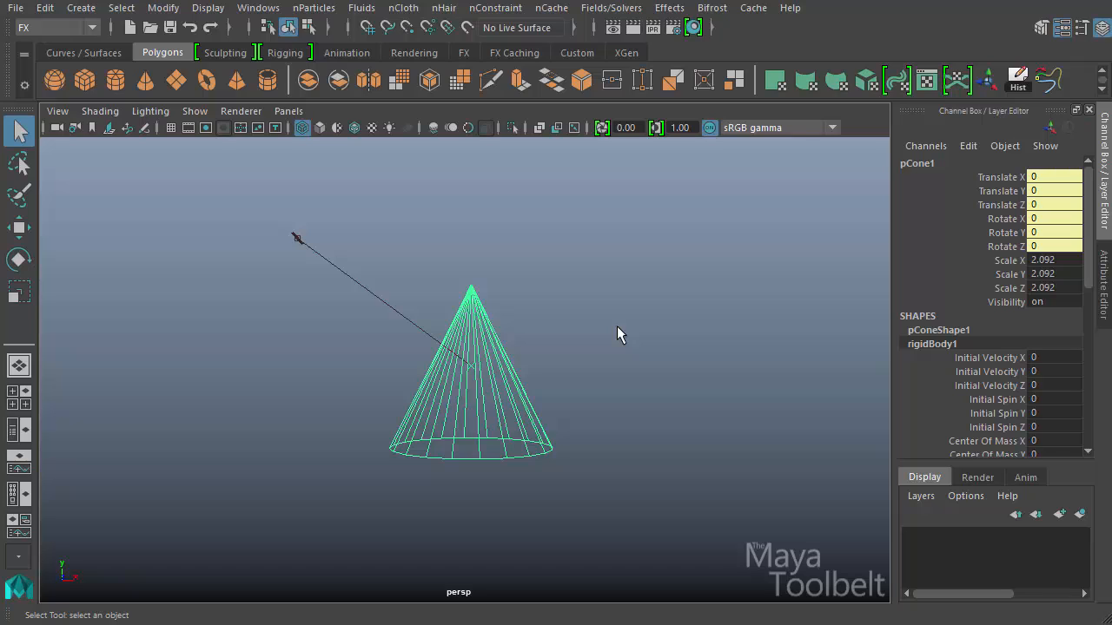
mouse_move(621, 326)
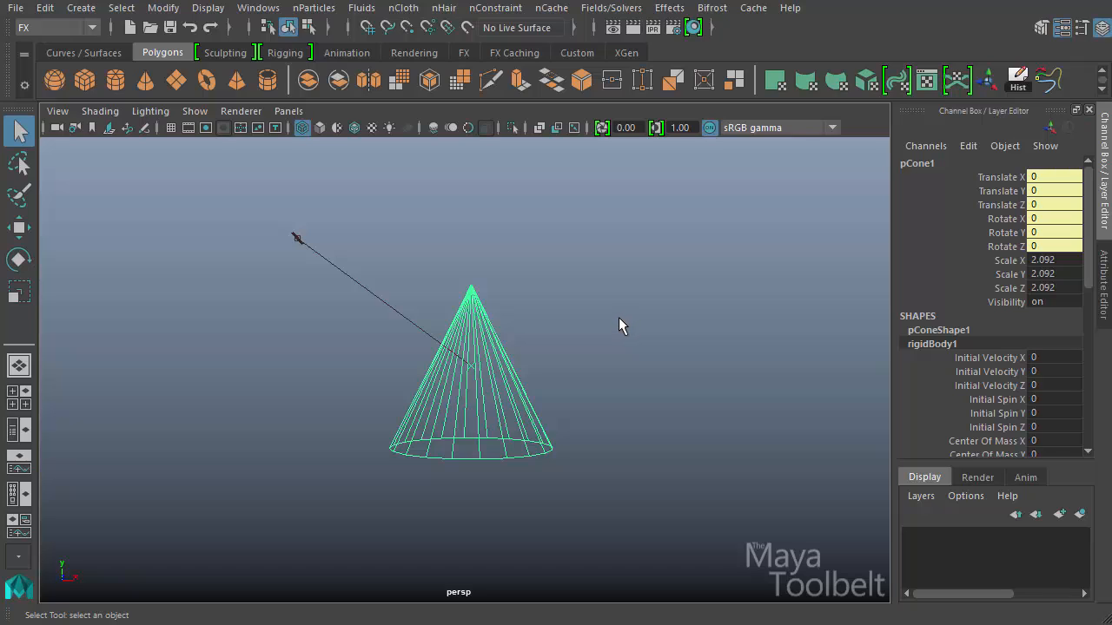
mouse_move(535, 462)
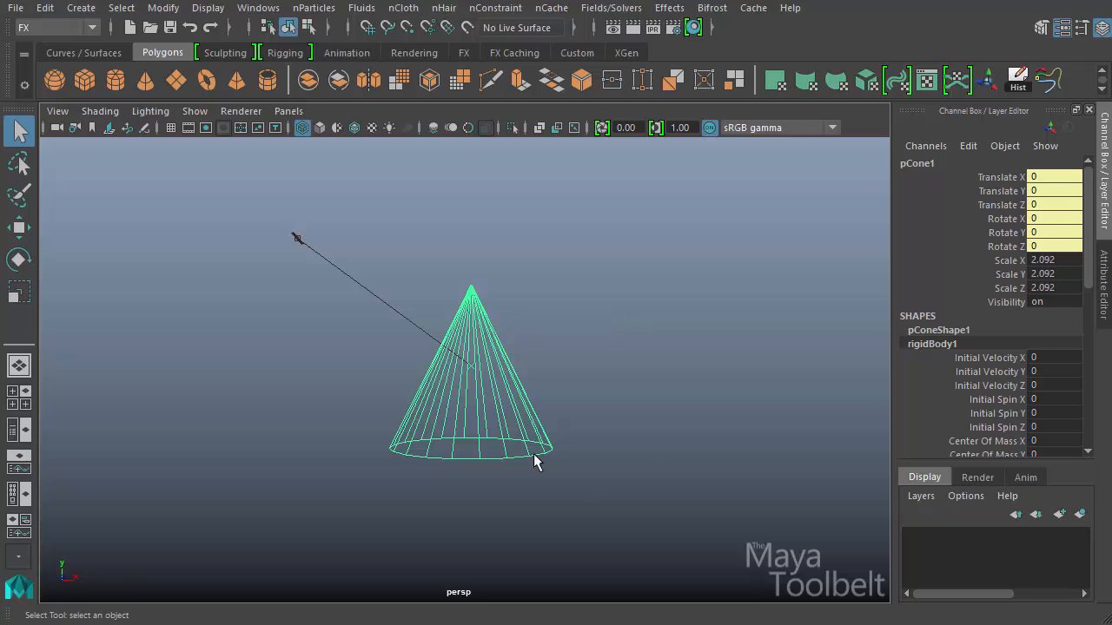
mouse_move(581, 361)
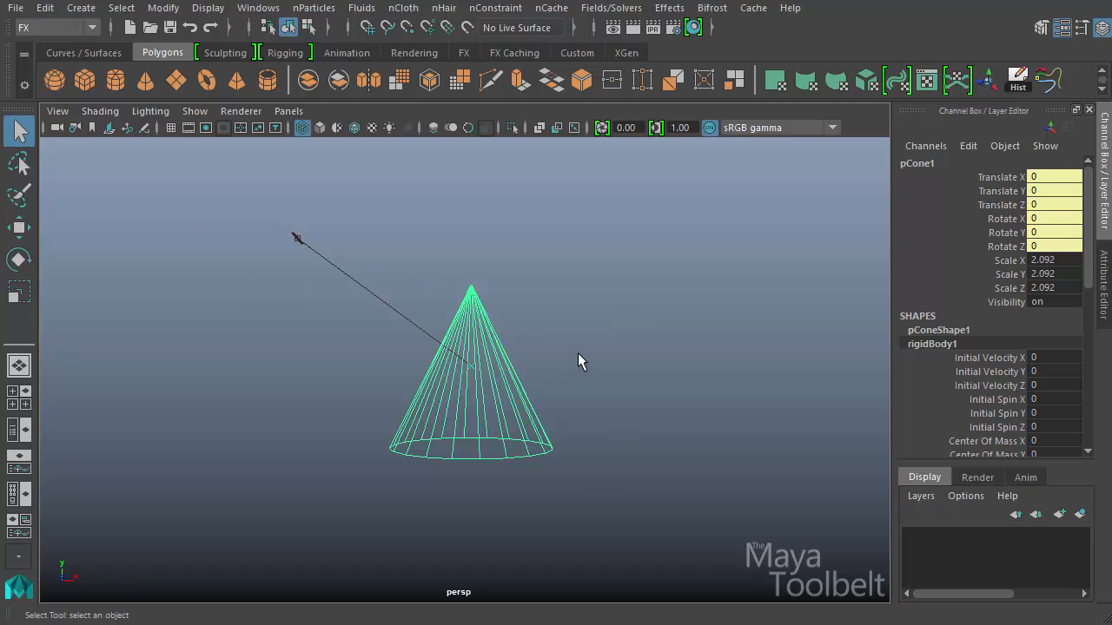
mouse_move(493, 298)
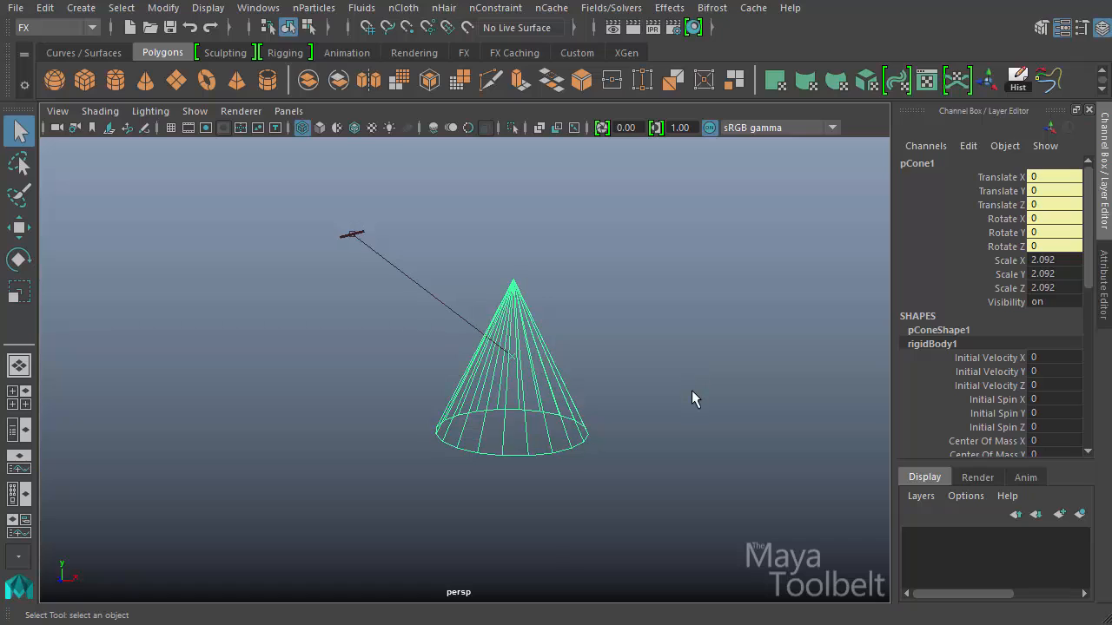
mouse_move(510, 474)
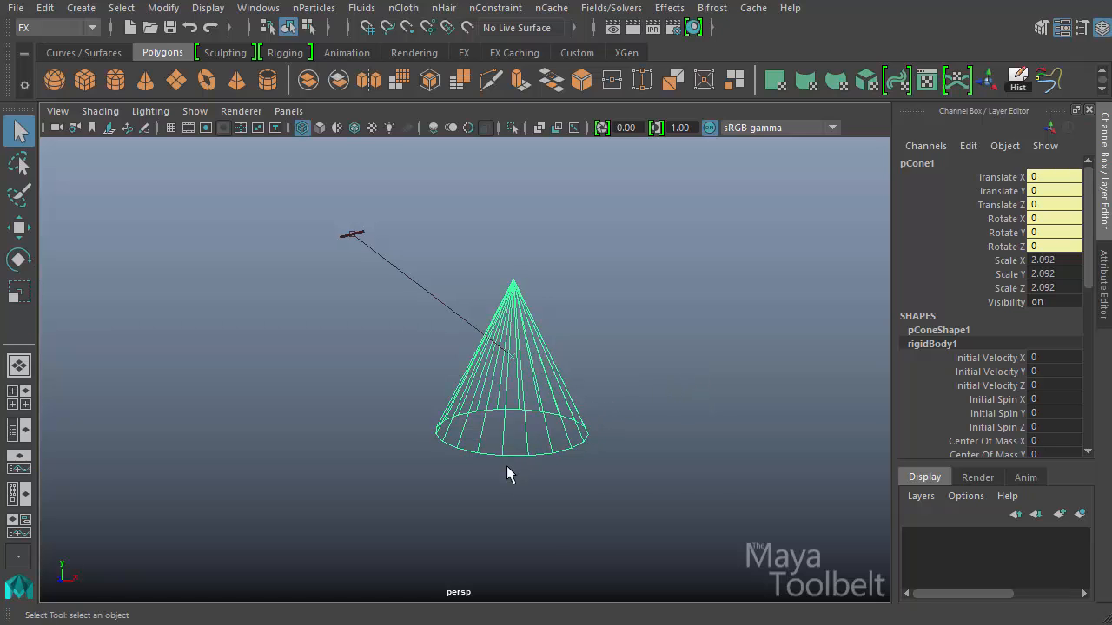
Step: Add gravityField1 (magnitude 9.8), move it away from the cone, and orbit the view
left_click(611, 7)
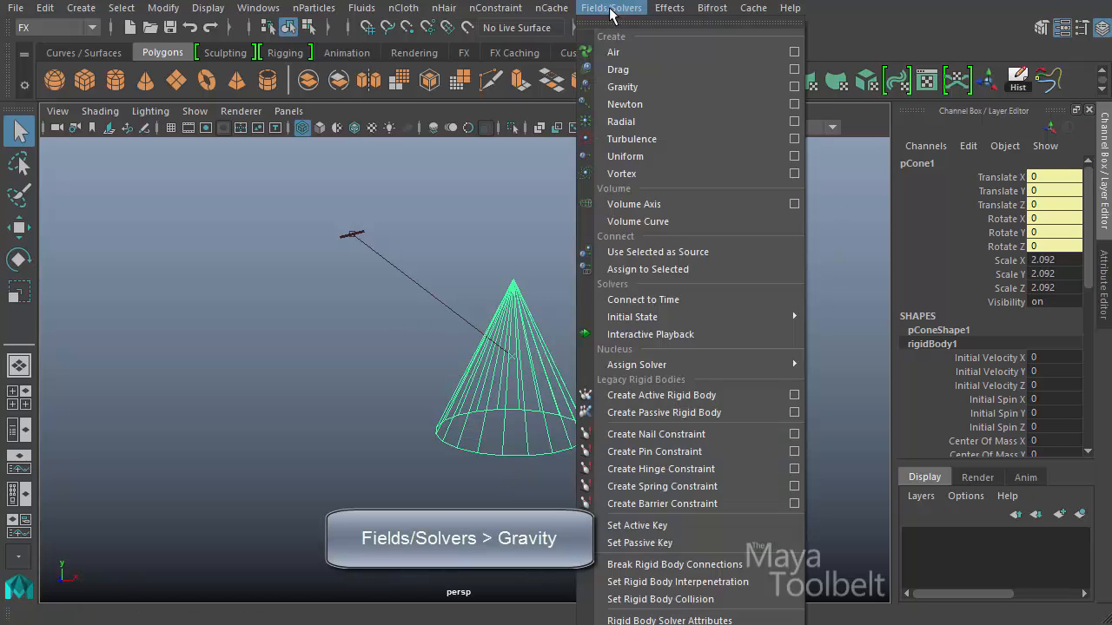
left_click(622, 85)
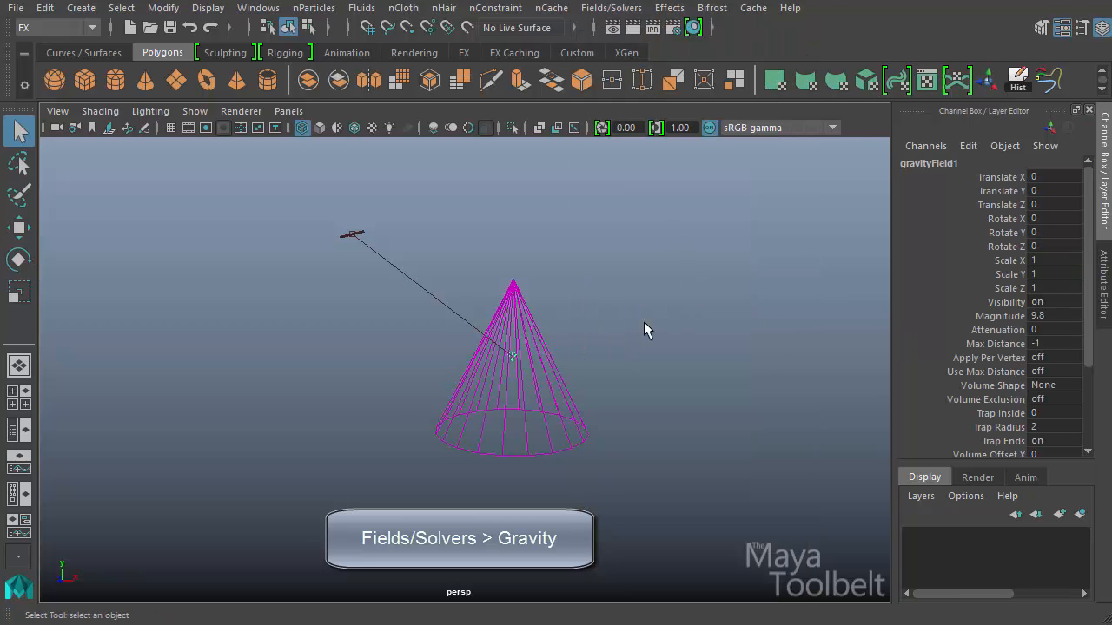
left_click_drag(647, 329, 613, 326)
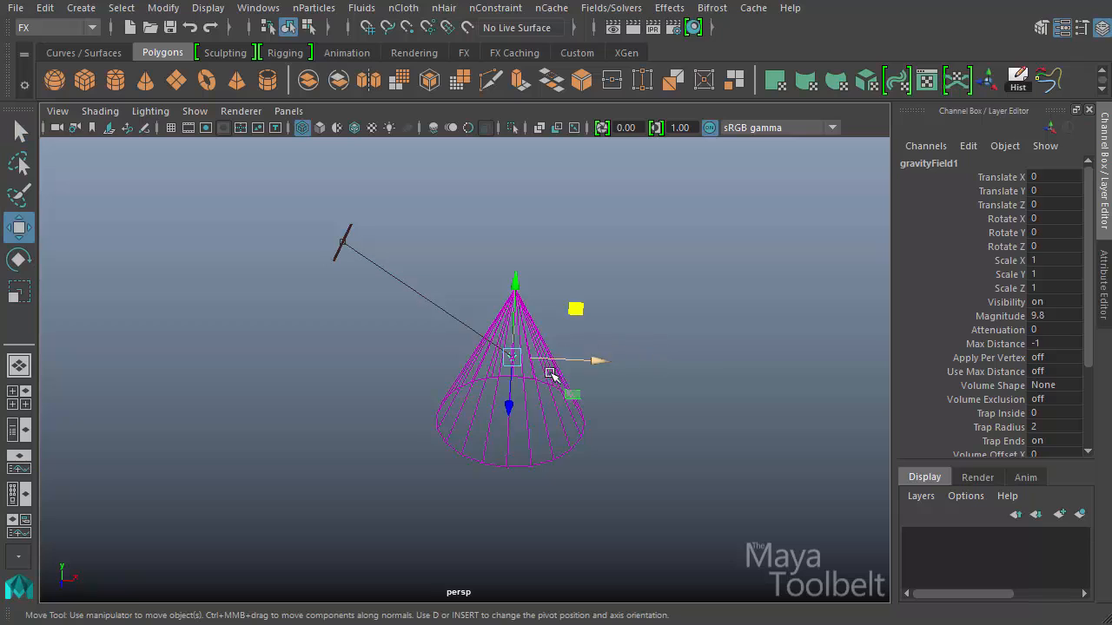
left_click_drag(513, 359, 595, 360)
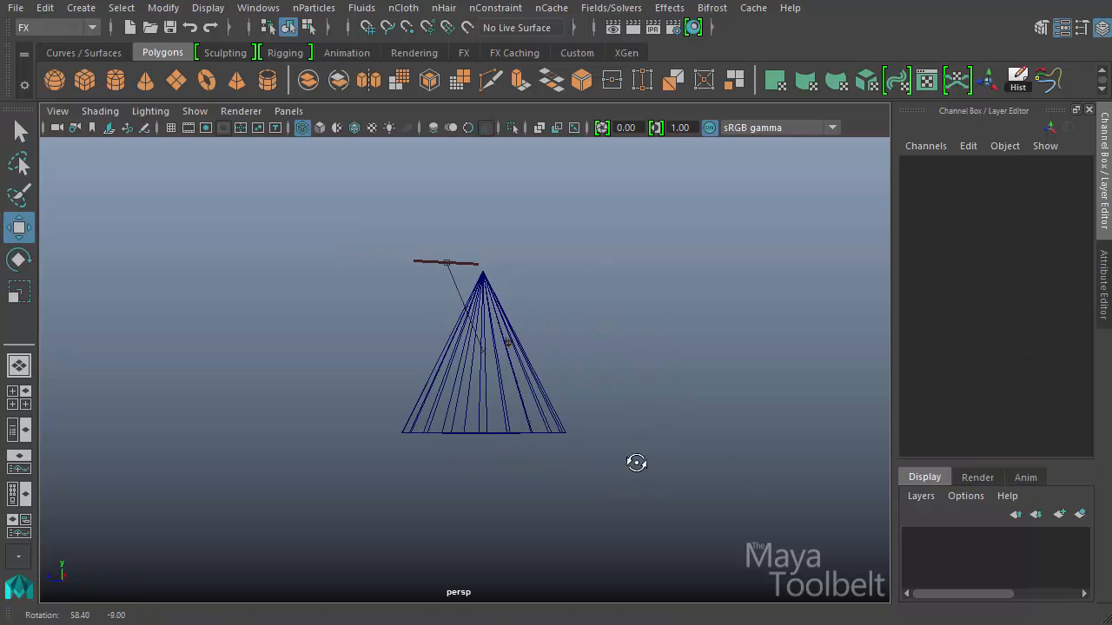
left_click_drag(636, 463, 741, 491)
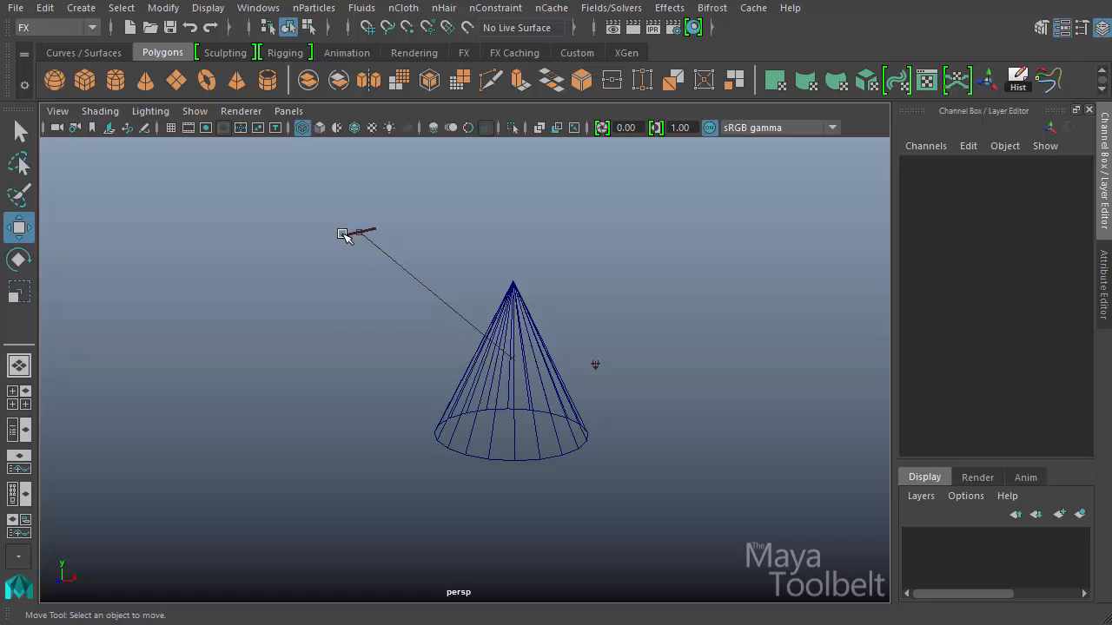
mouse_move(671, 414)
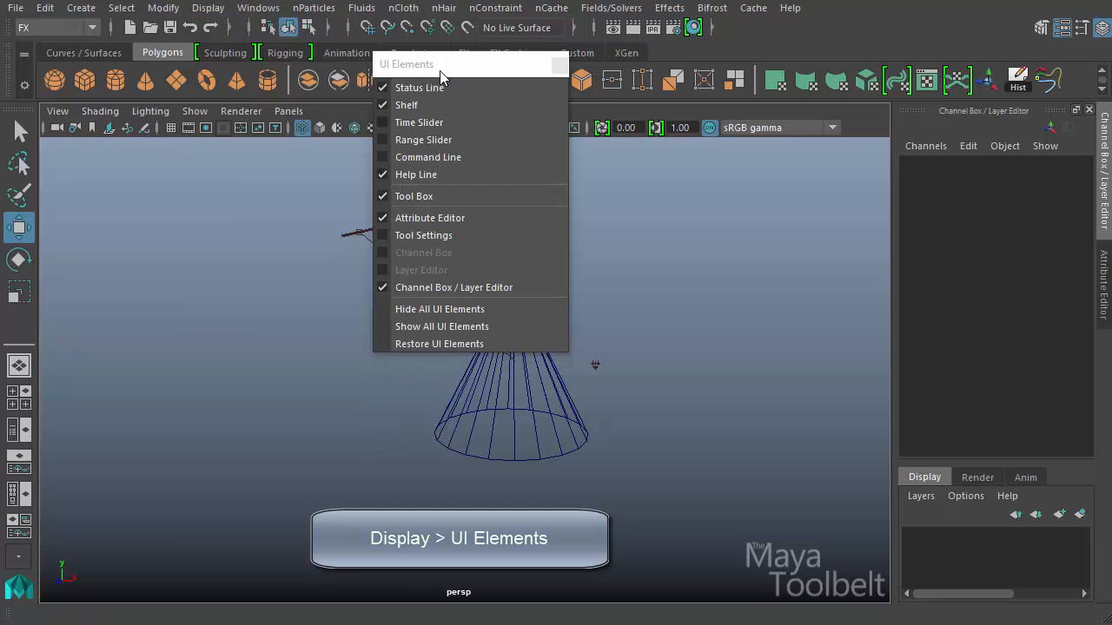
Step: Show the Time Slider and Range Slider and start the simulation playing
left_click(424, 139)
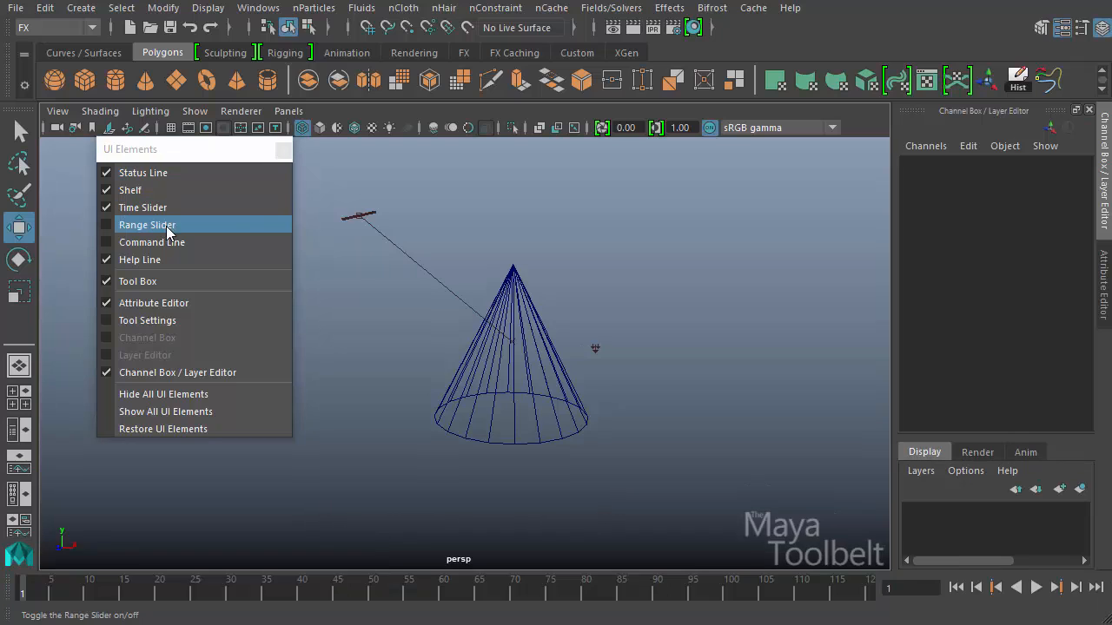
left_click(147, 225)
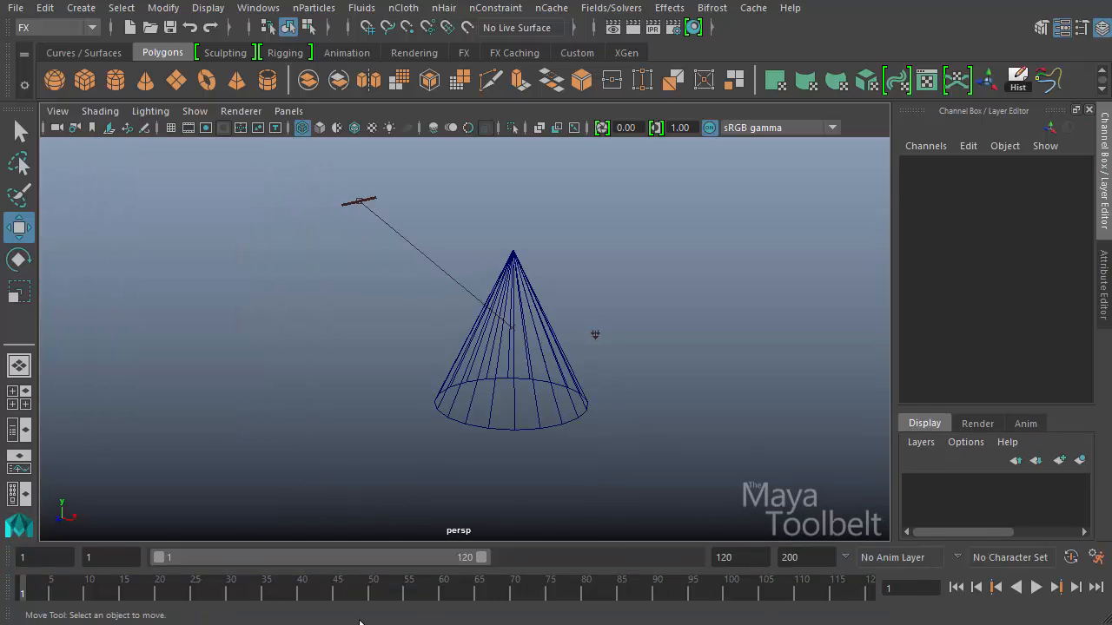
left_click(1035, 587)
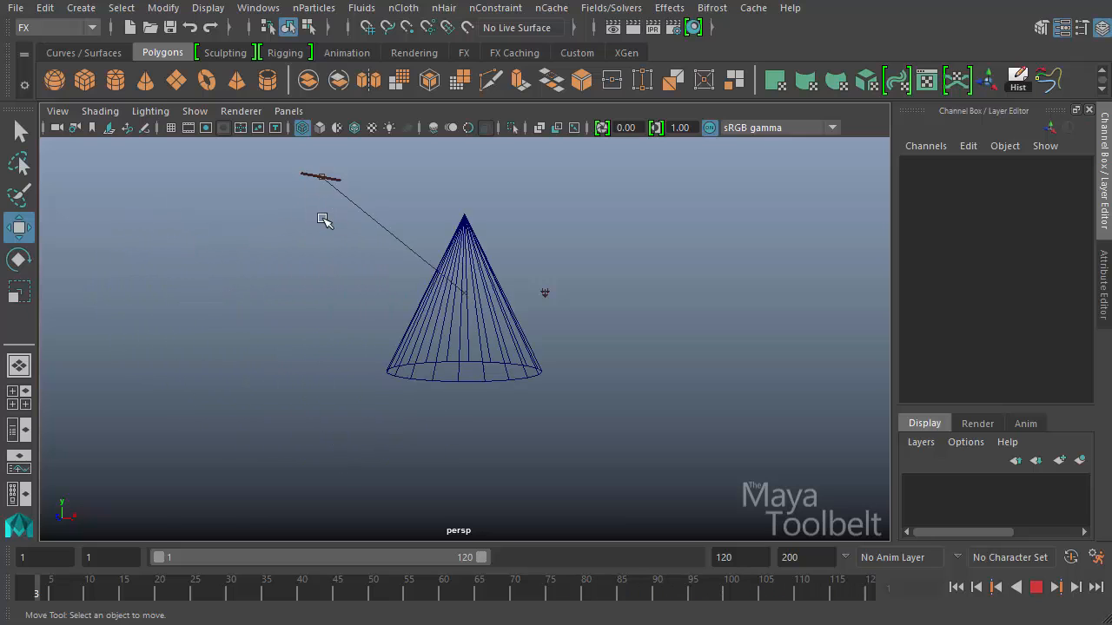
Step: Extend the playback range to frame 500 and watch the cone swing past frame 206
left_click(1036, 587)
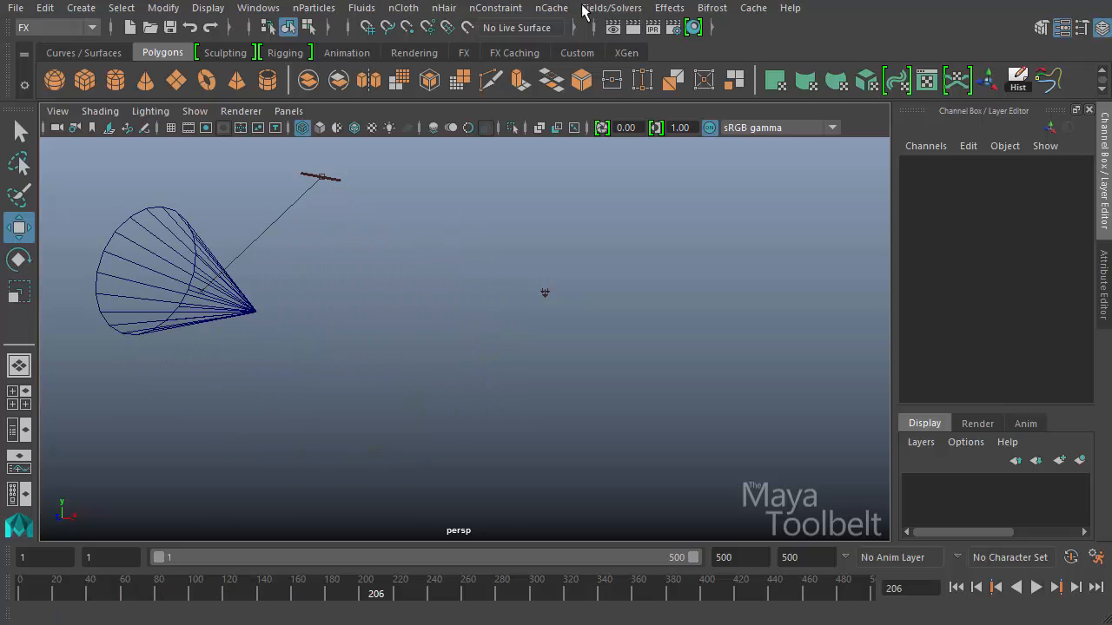
Step: Reopen the Create Hinge Constraint options and enable Set initial position at 0, 0, 0
left_click(612, 8)
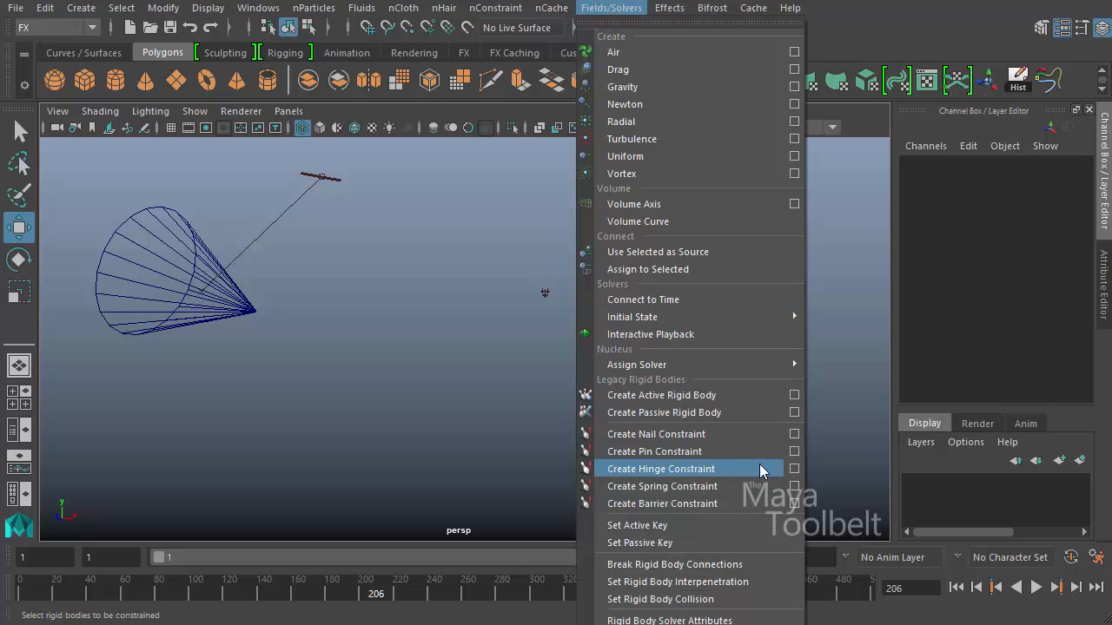
left_click(793, 468)
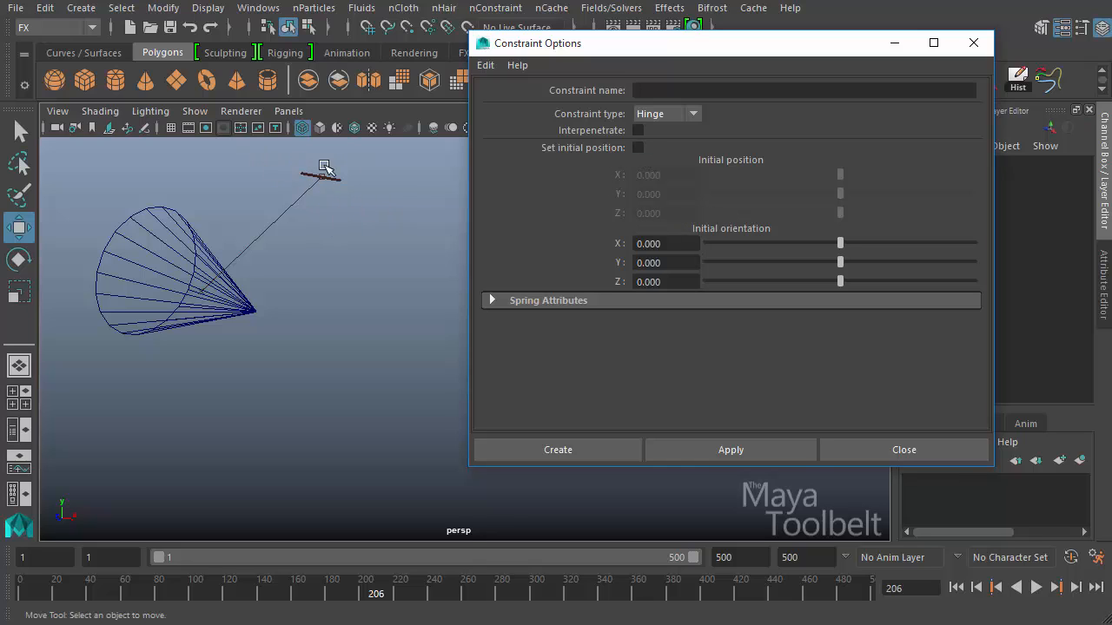
mouse_move(595, 156)
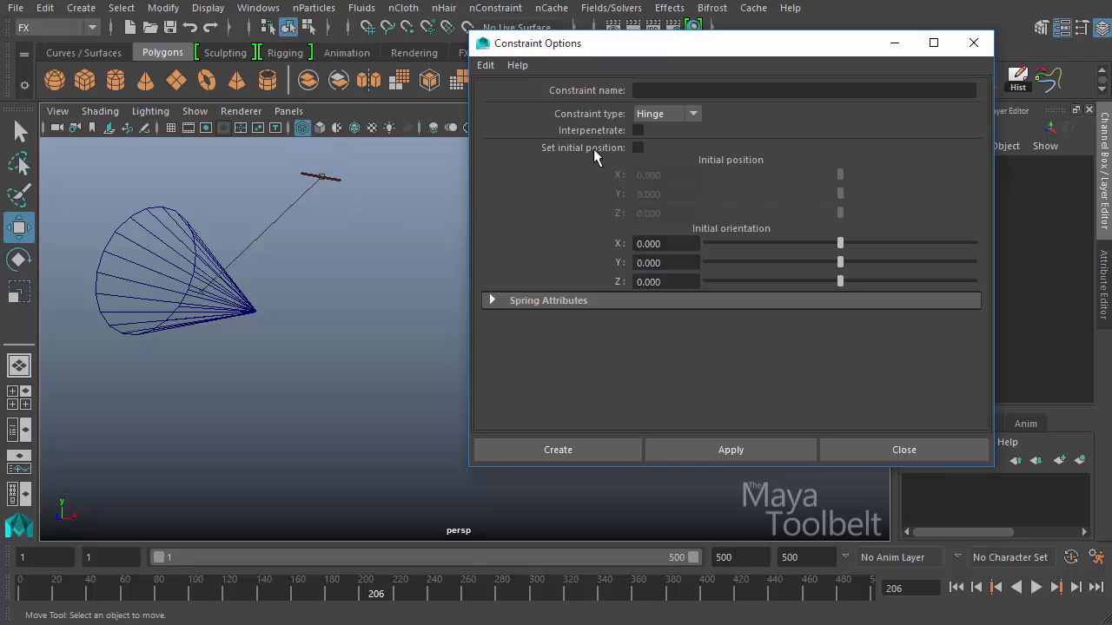
mouse_move(217, 233)
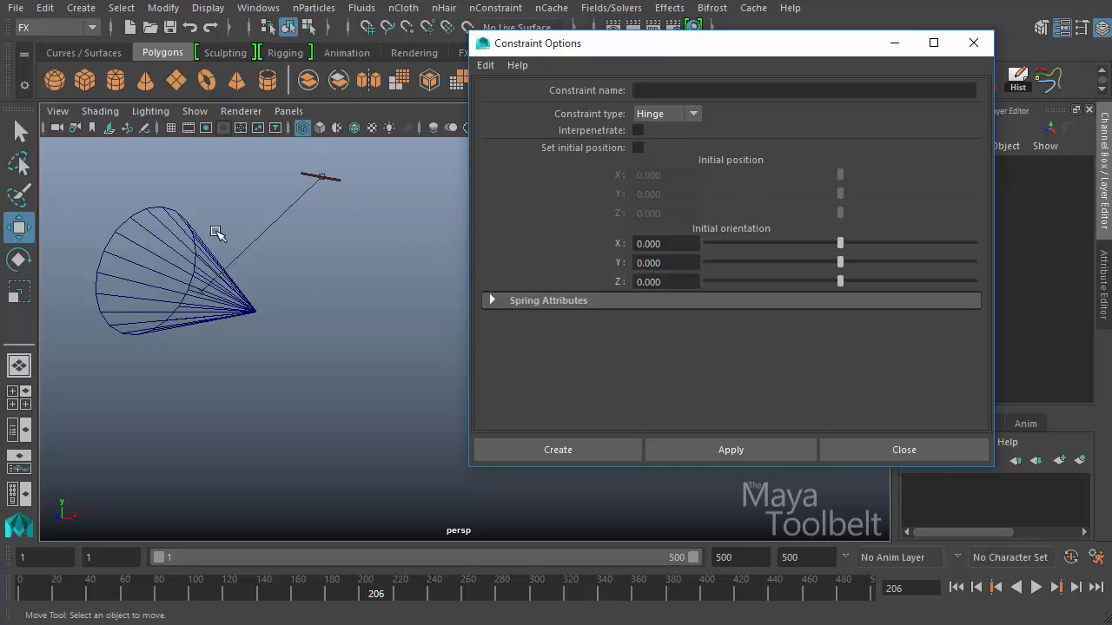
mouse_move(312, 265)
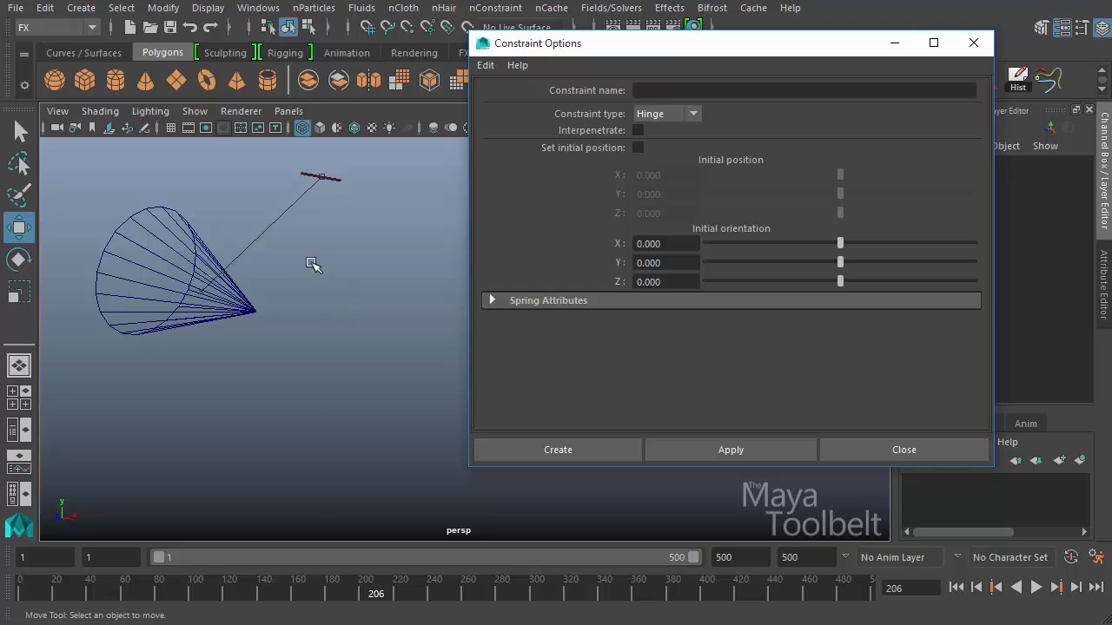
left_click(803, 90)
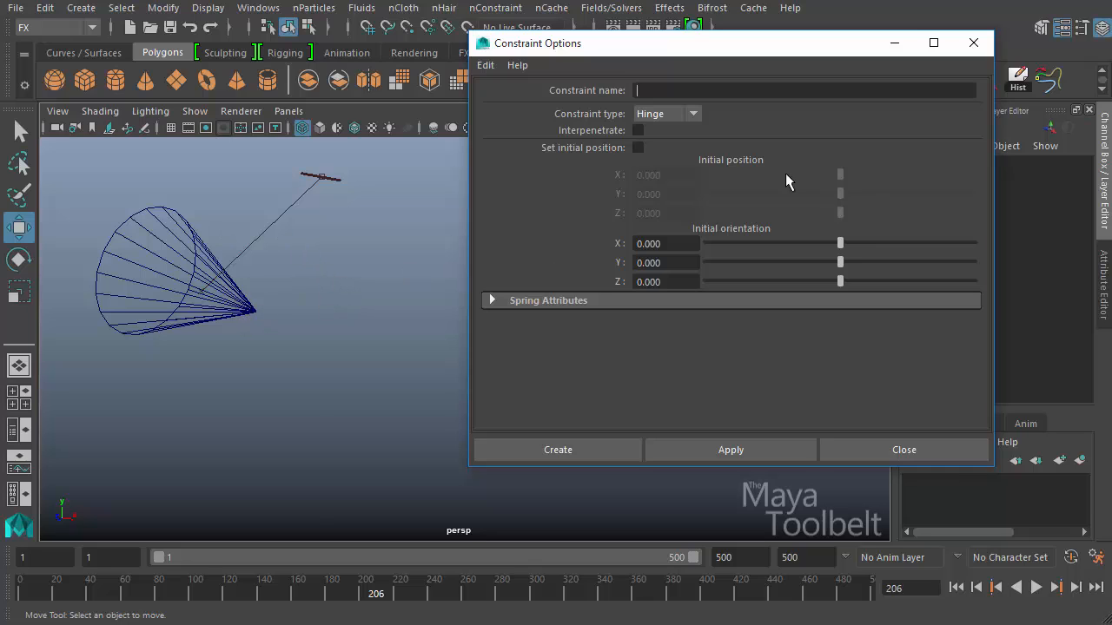
left_click(637, 147)
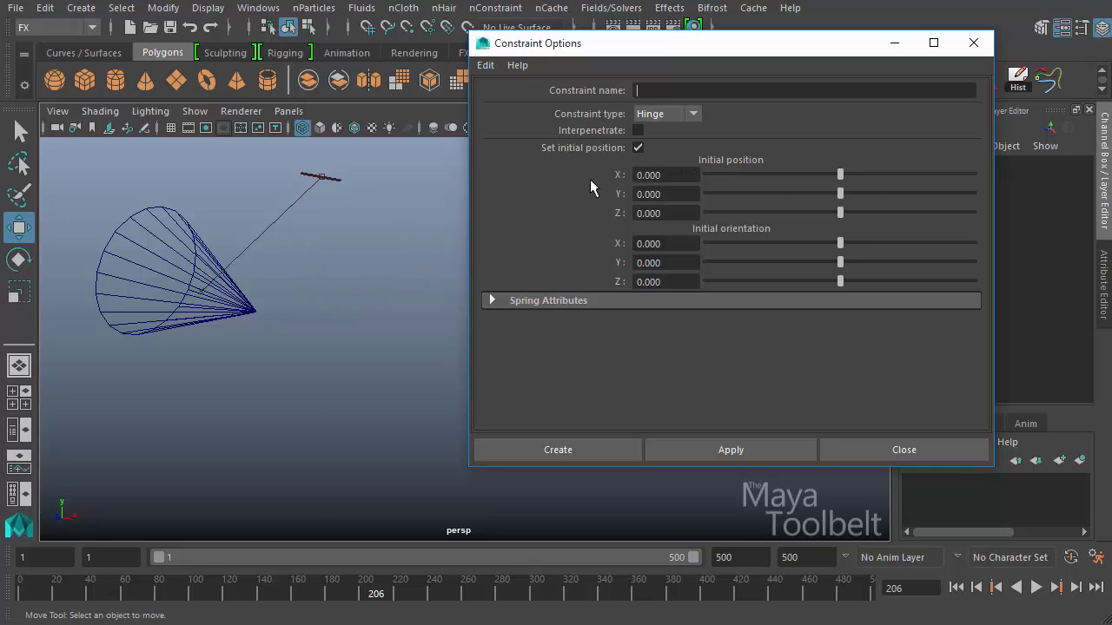
mouse_move(602, 213)
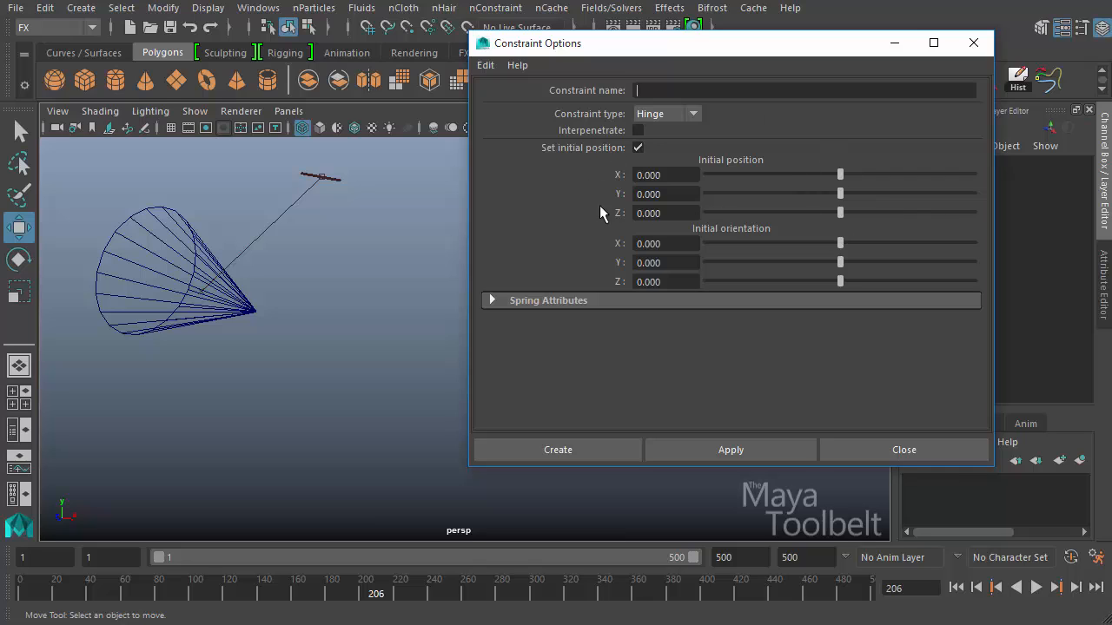
mouse_move(641, 277)
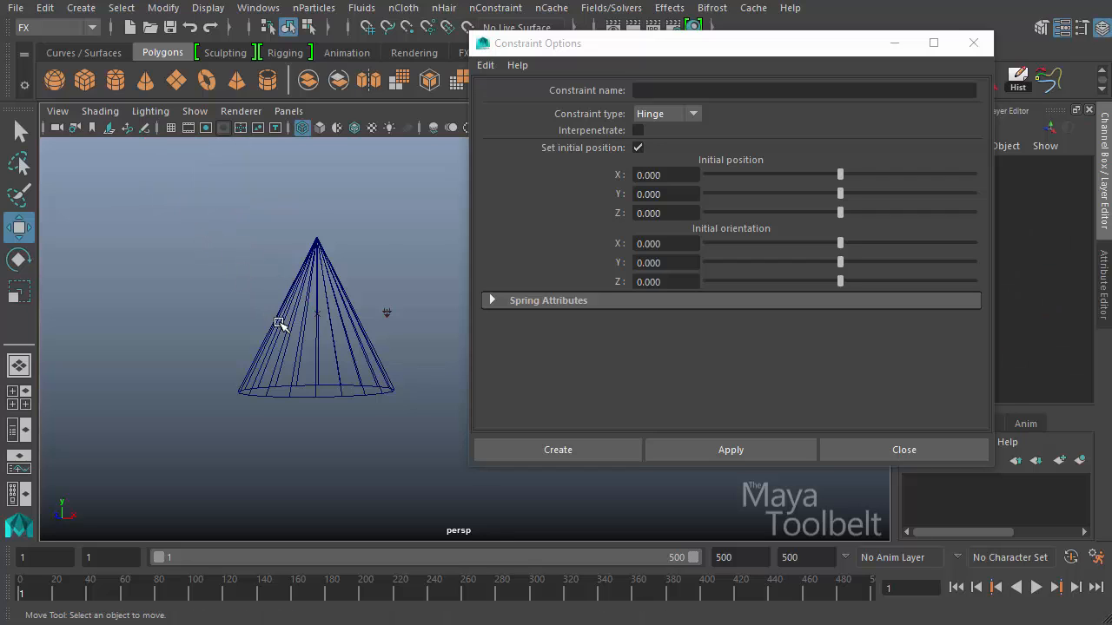
Step: At frame 1, select the cone and set the hinge initial position to X 5, Y 5
left_click(315, 313)
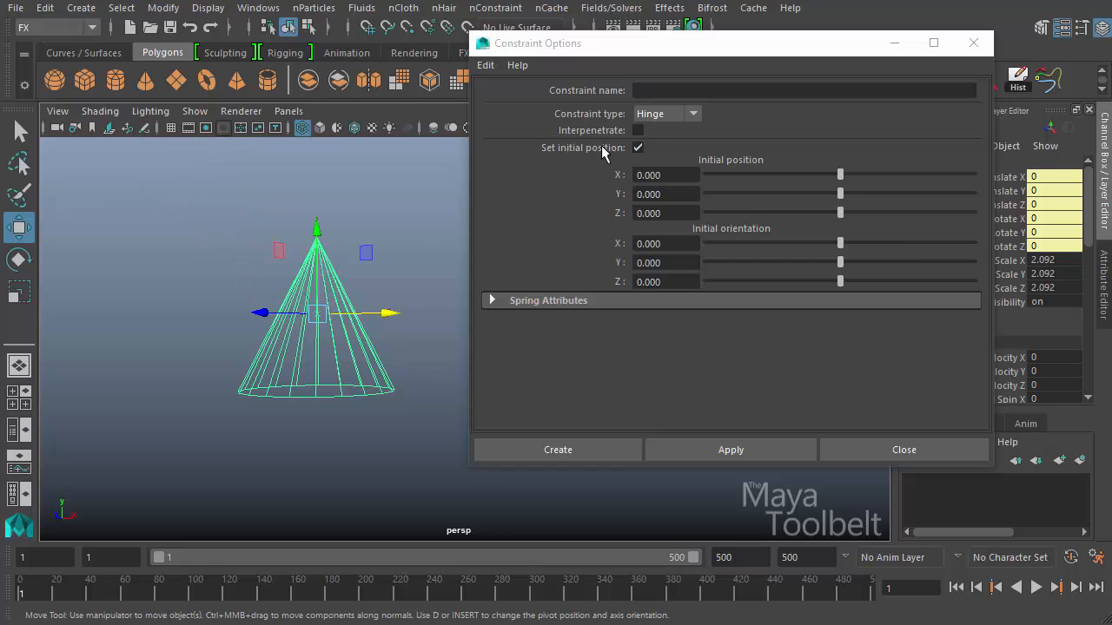
mouse_move(508, 226)
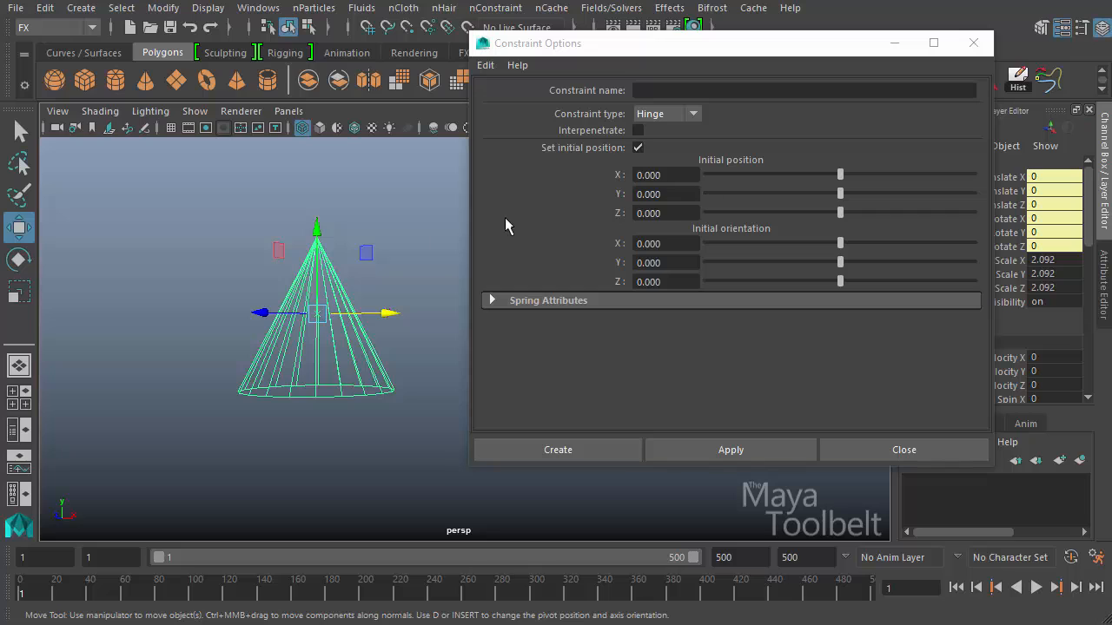
mouse_move(834, 204)
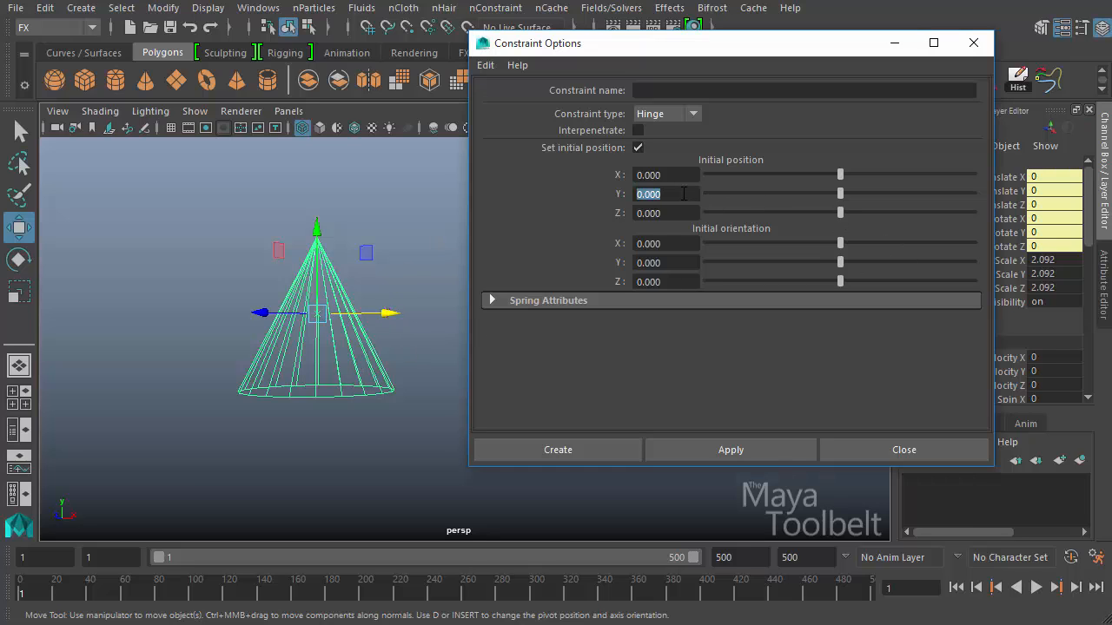
type("5.000")
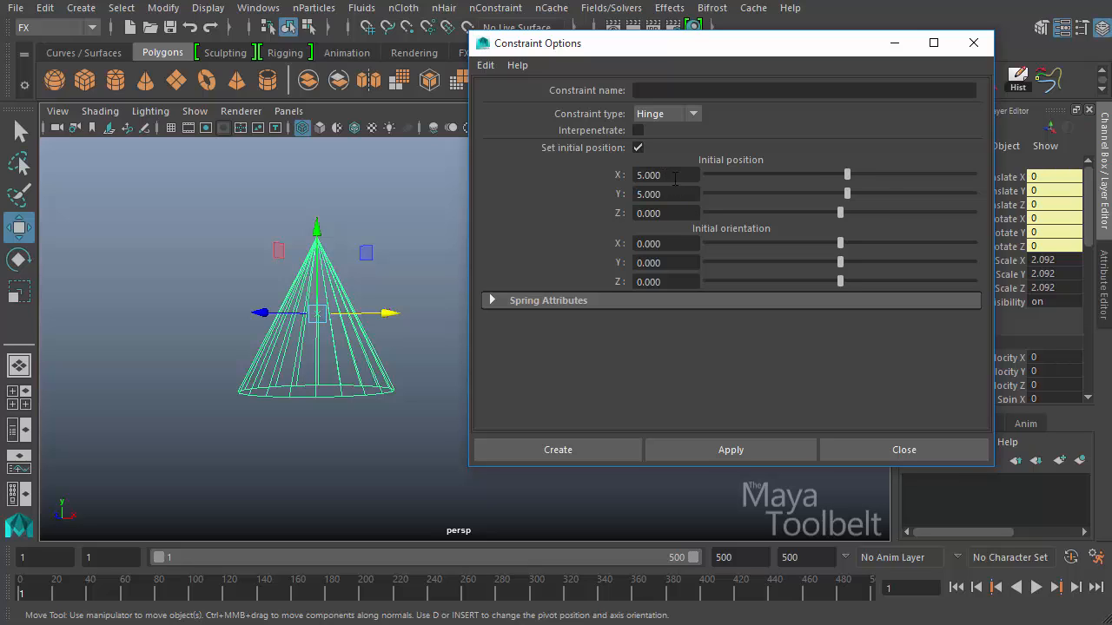
mouse_move(699, 241)
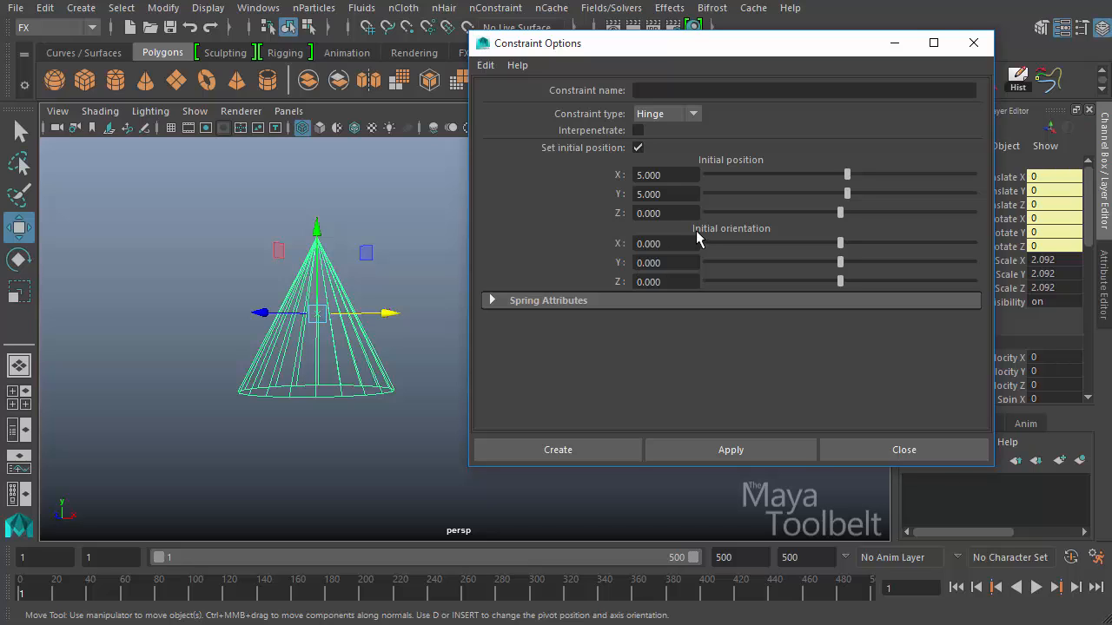
mouse_move(408, 291)
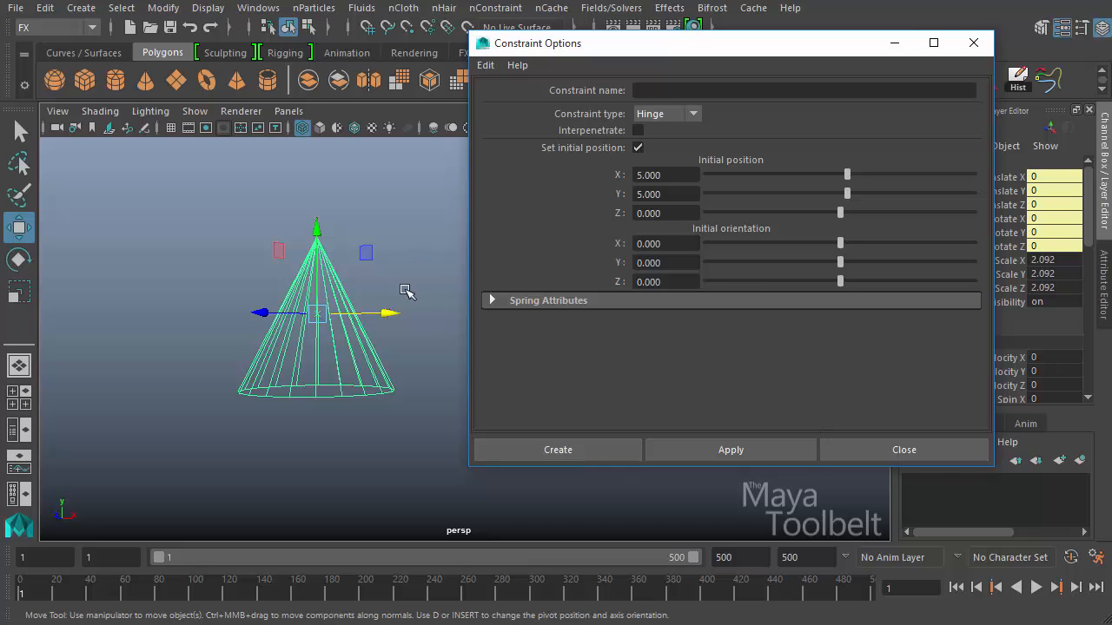
Step: Create rigidHingeConstraint1 at 5, 5, 0 and nudge it to about 5.03, 5, -1.08
left_click(558, 449)
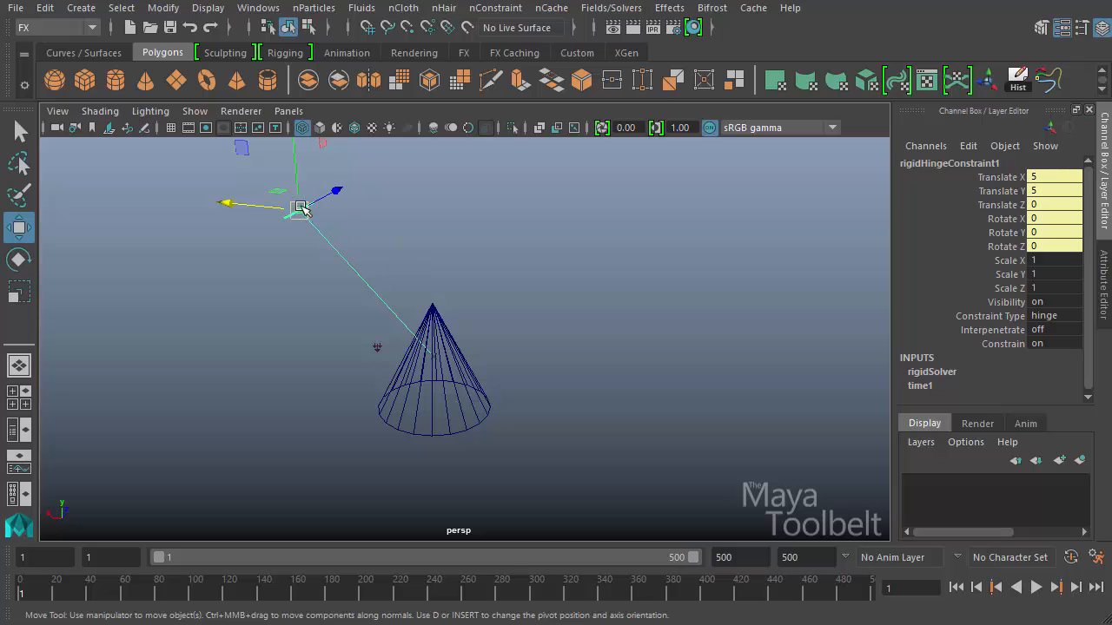
left_click_drag(299, 210, 291, 214)
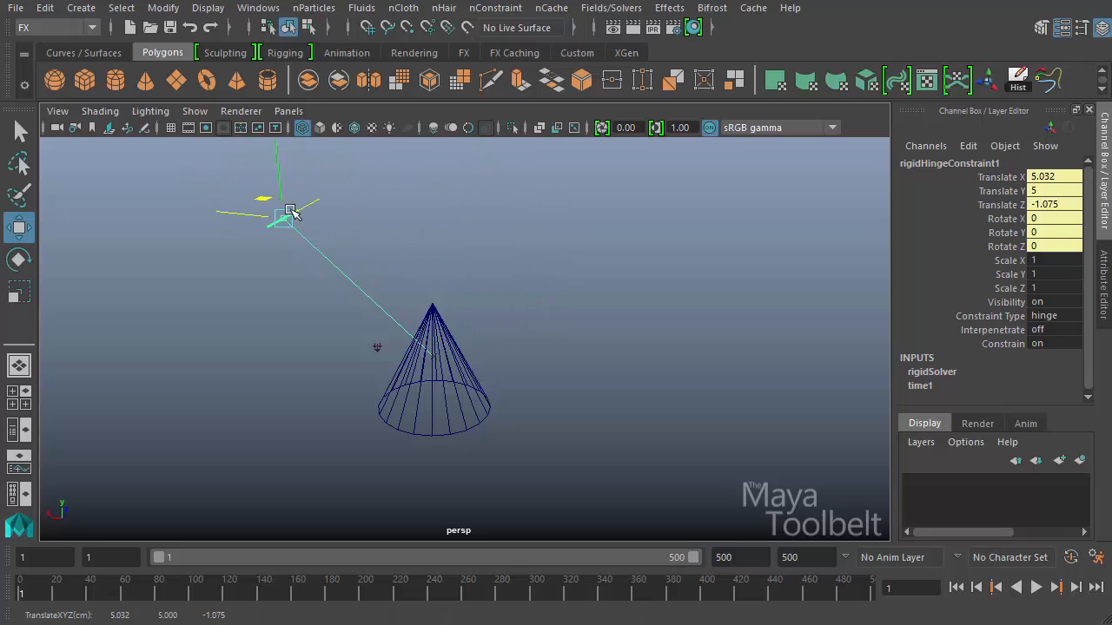
left_click(432, 365)
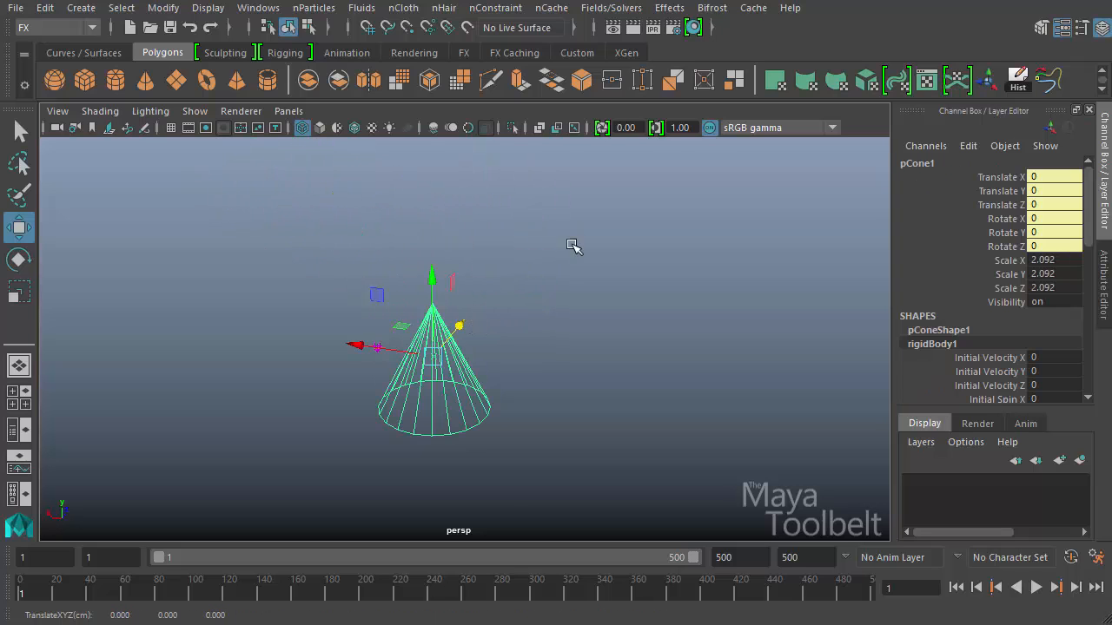
Step: Reopen the Hinge Constraint options at position 5, 5, 0 and set initial orientation Y to 45
left_click(611, 8)
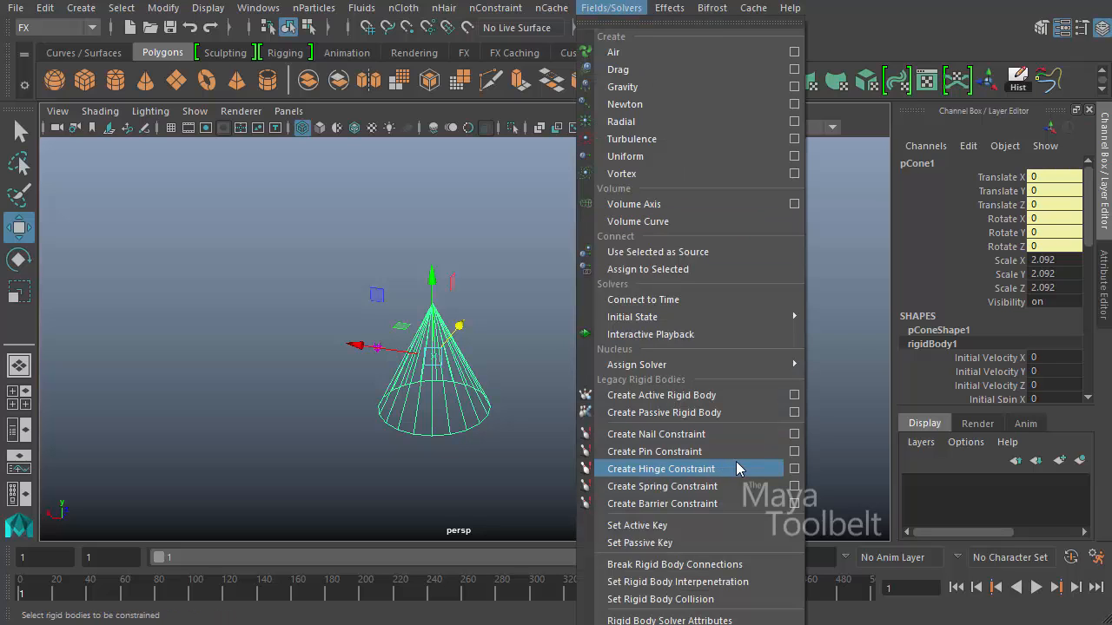
left_click(793, 469)
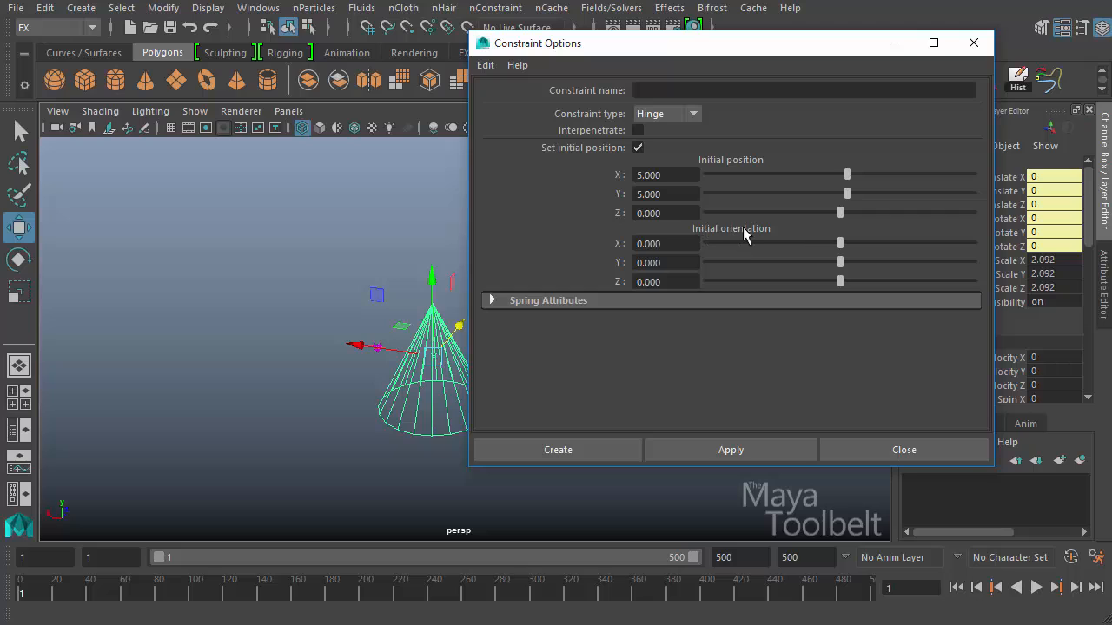
left_click(799, 90)
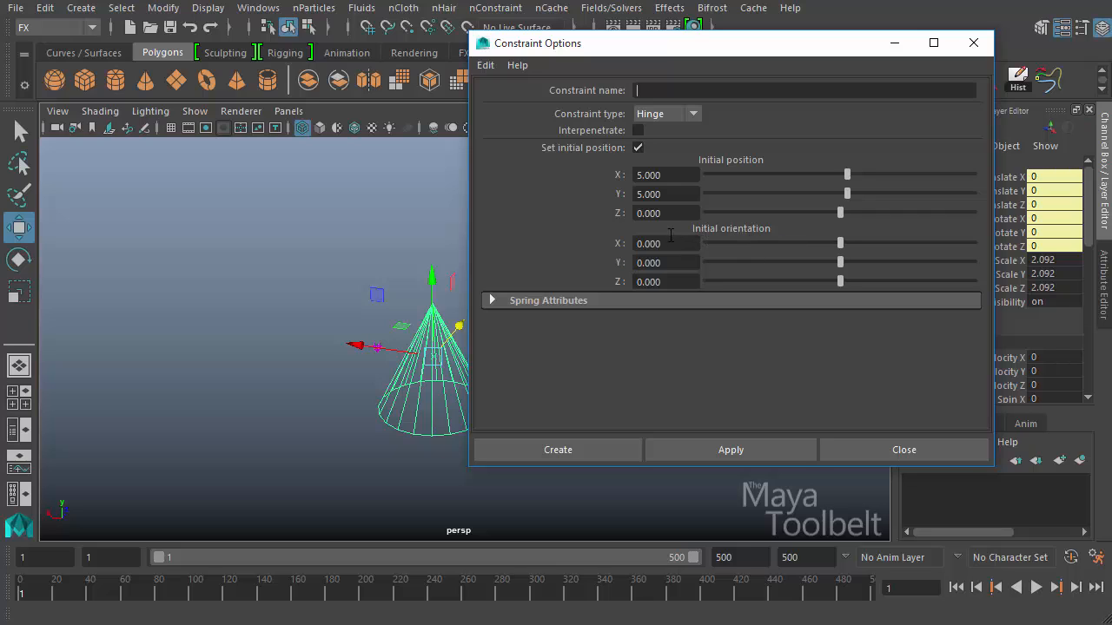
mouse_move(679, 263)
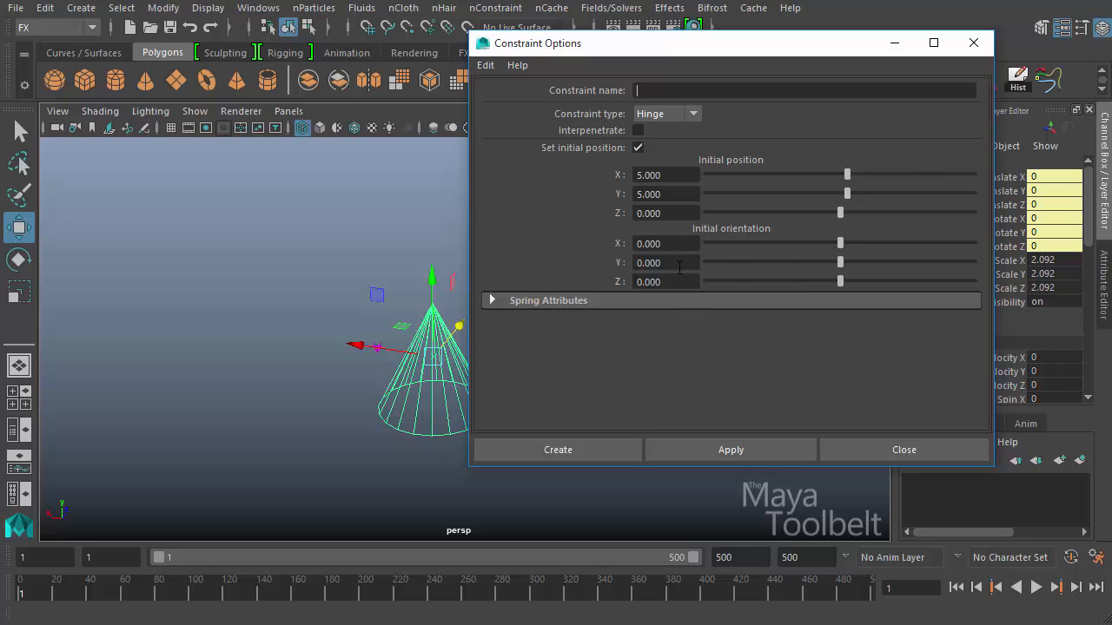
mouse_move(583, 274)
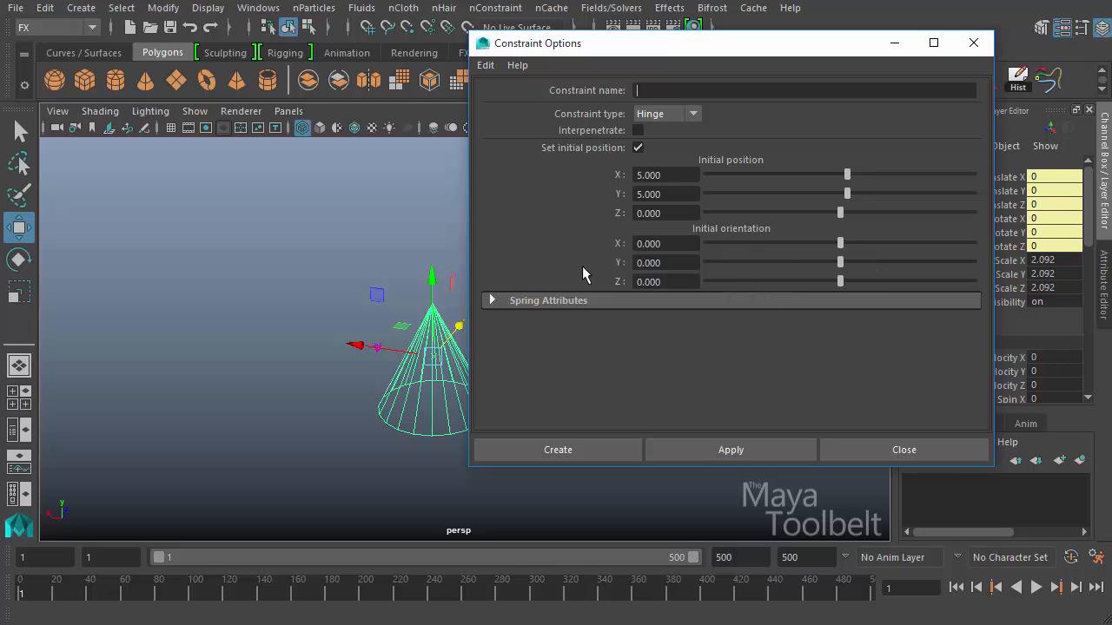
mouse_move(554, 284)
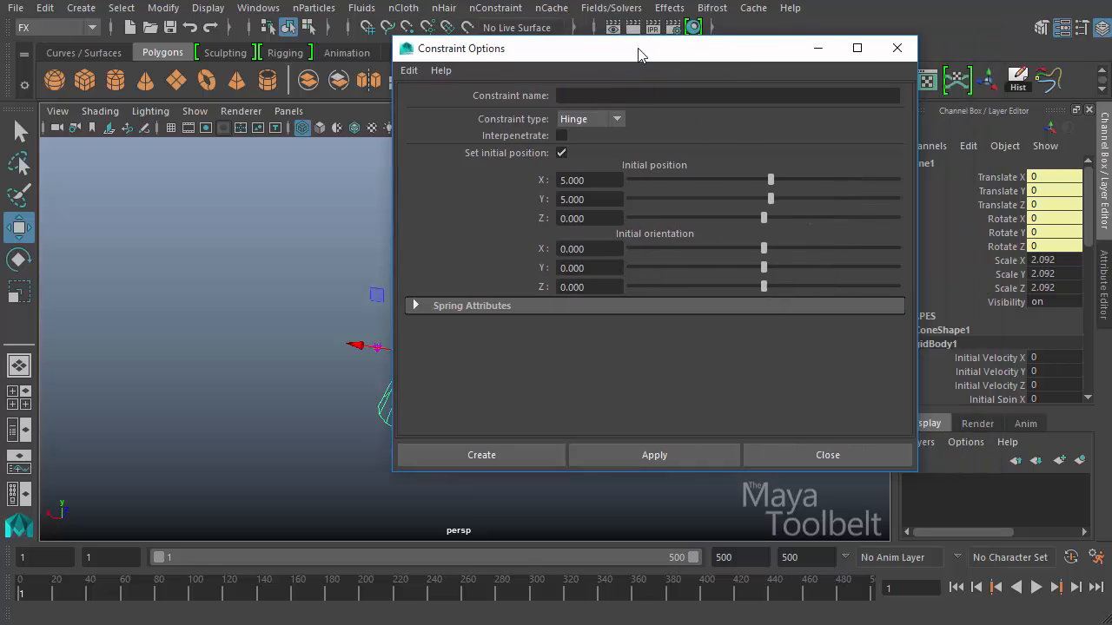
left_click_drag(641, 48, 617, 48)
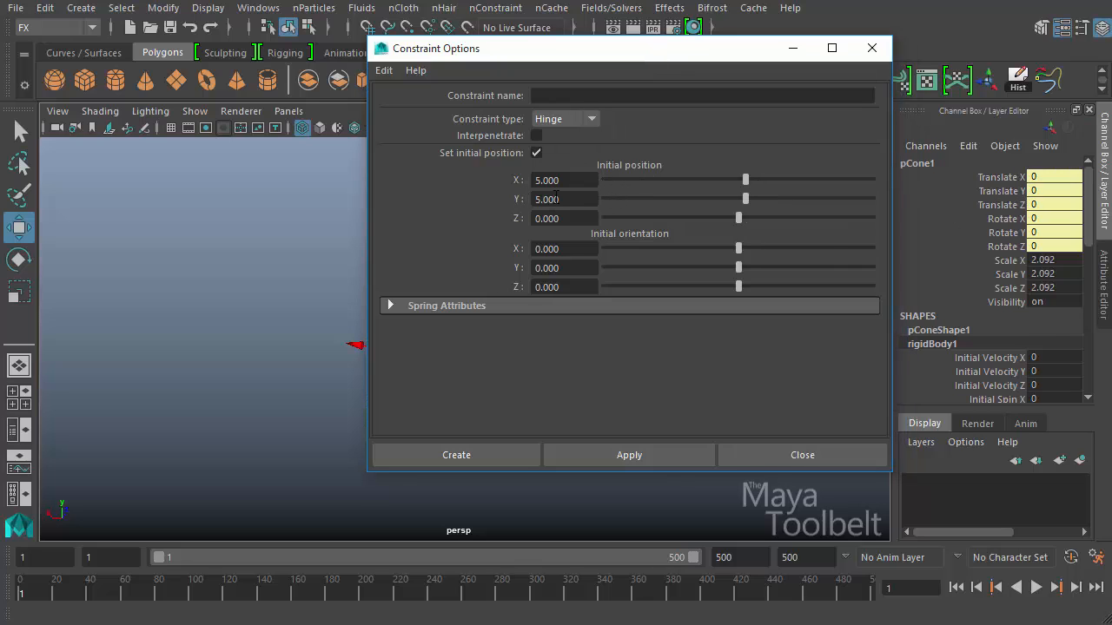
left_click(703, 95)
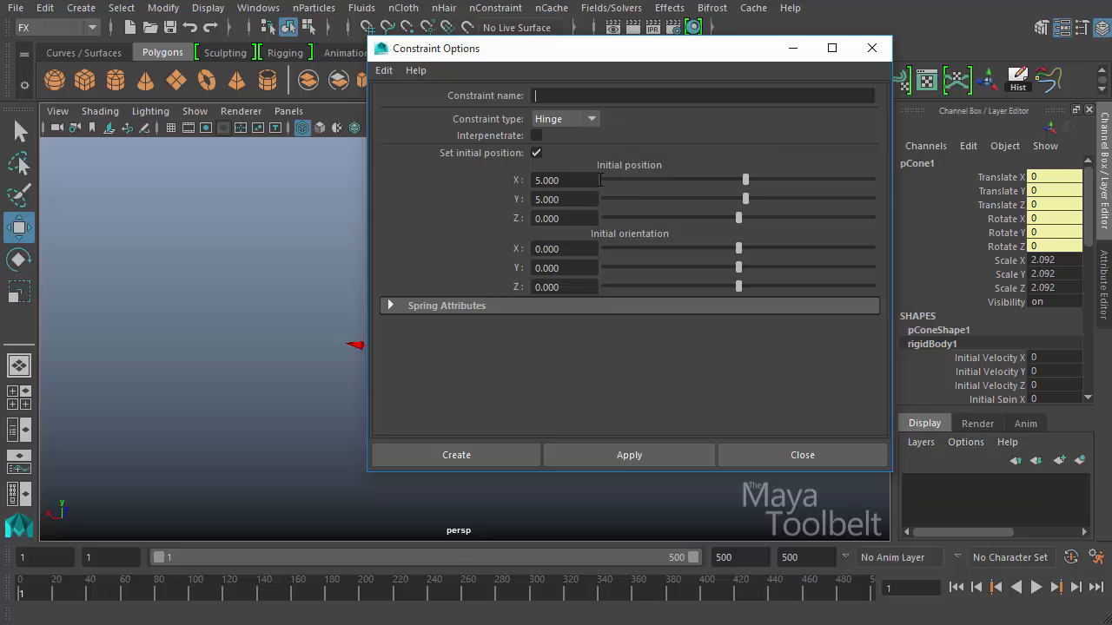
mouse_move(584, 244)
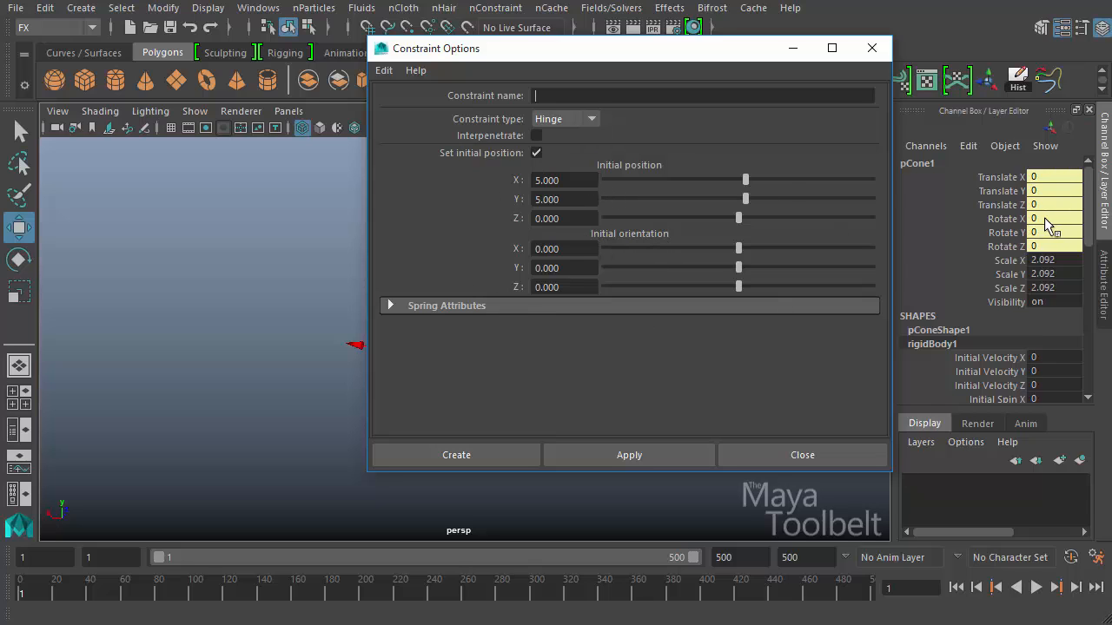
mouse_move(506, 259)
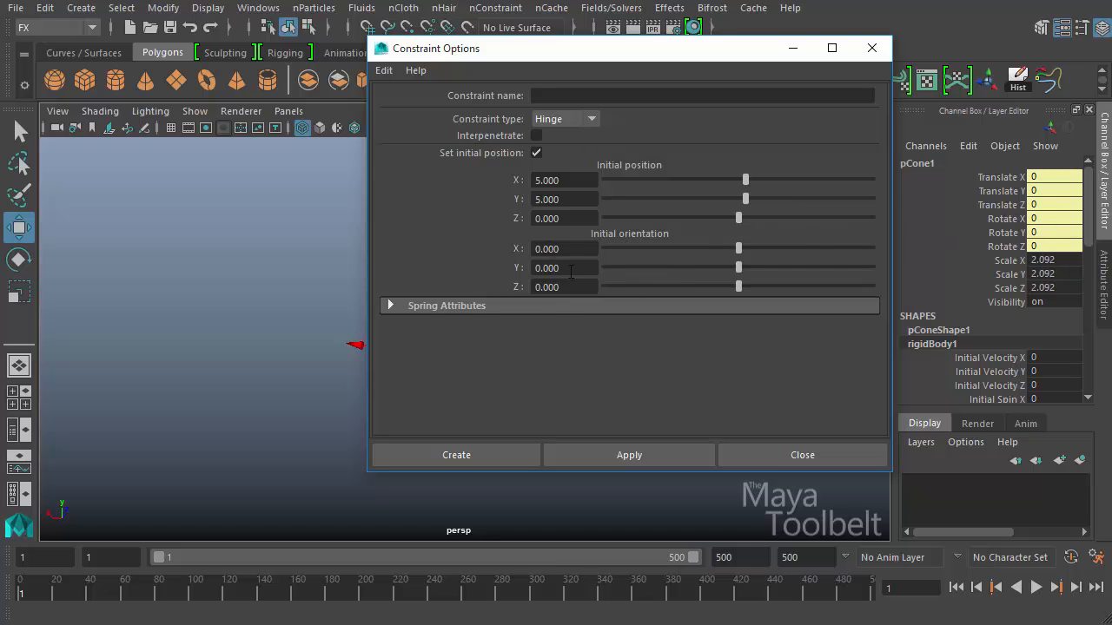
triple_click(565, 267)
type("45.000")
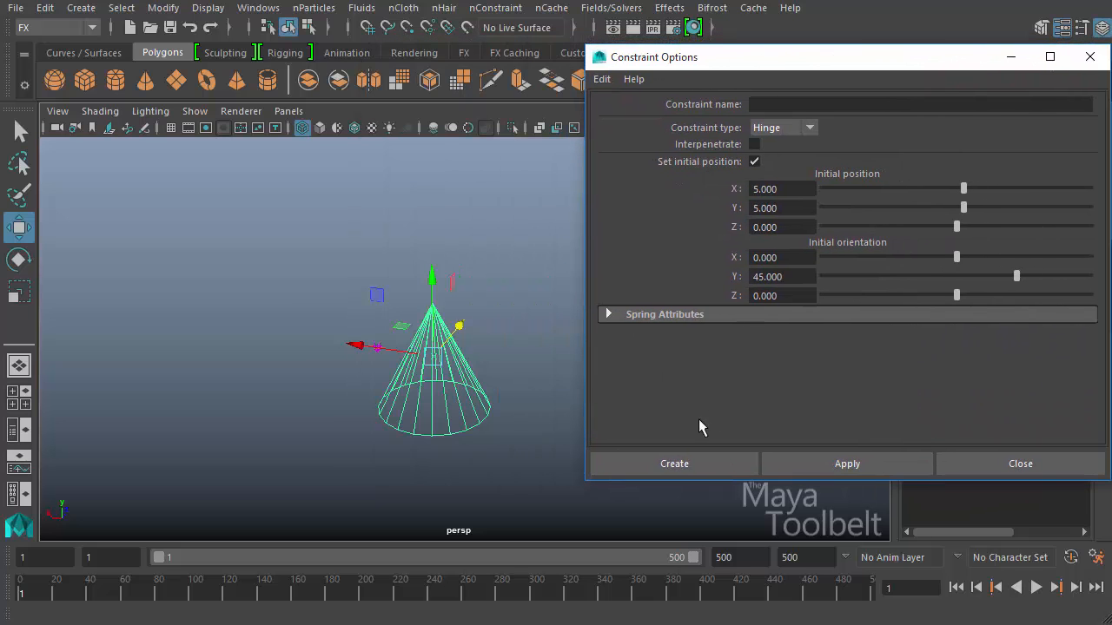
Step: Create the 45° Y-rotated hinge at 5, 5, 0 and orbit to watch the cone swing
left_click(674, 463)
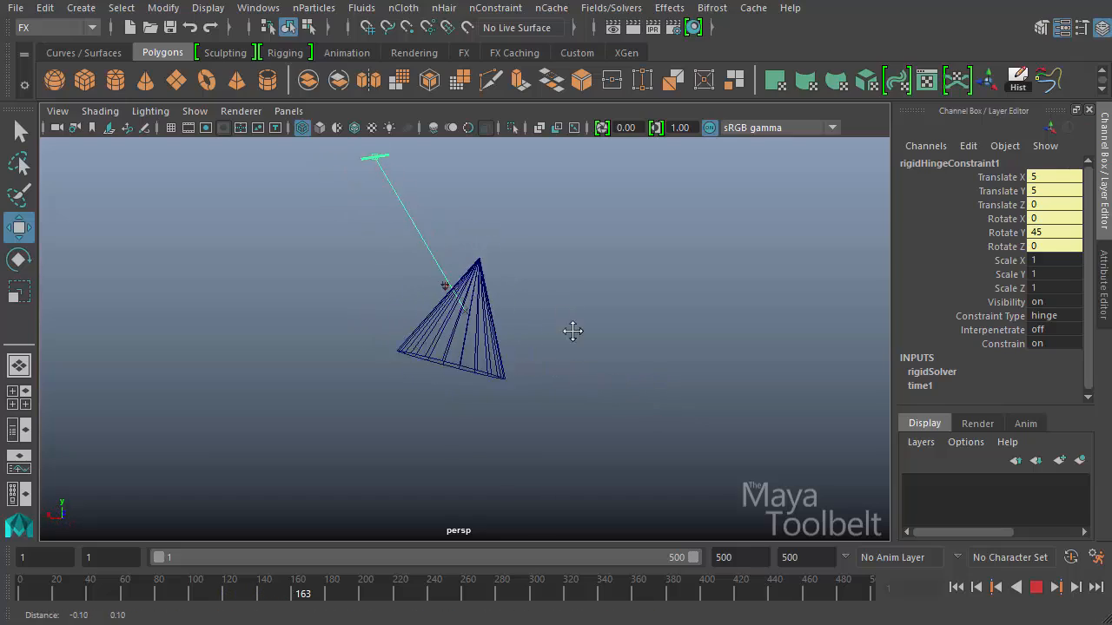
left_click_drag(574, 330, 508, 304)
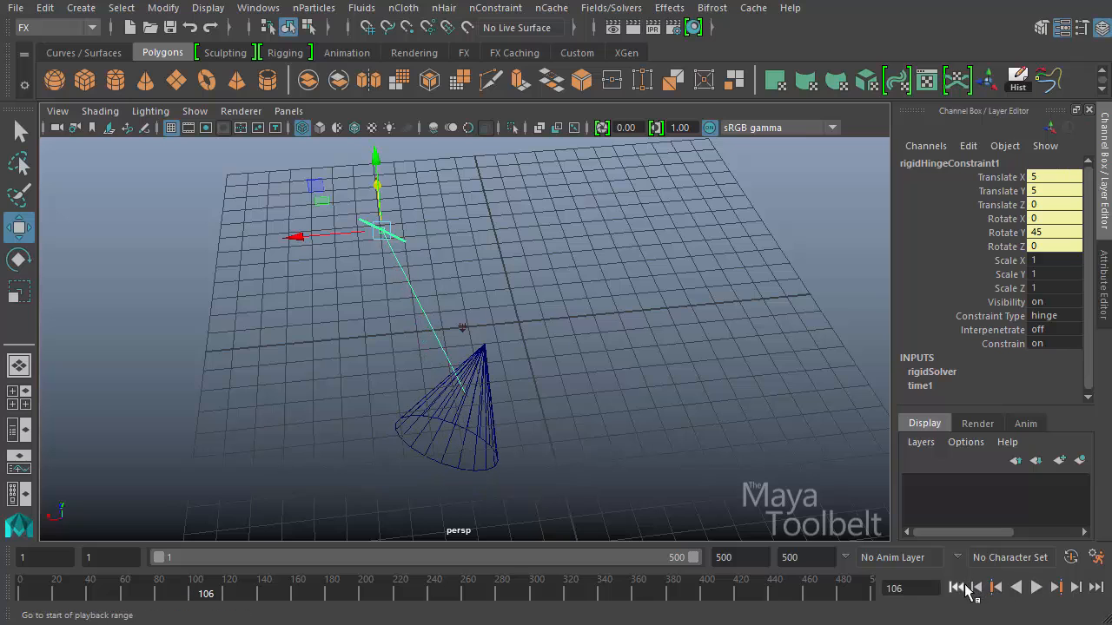
Step: Rewind, turn on Interpenetrate in the hinge options, and start a new empty scene
left_click(957, 587)
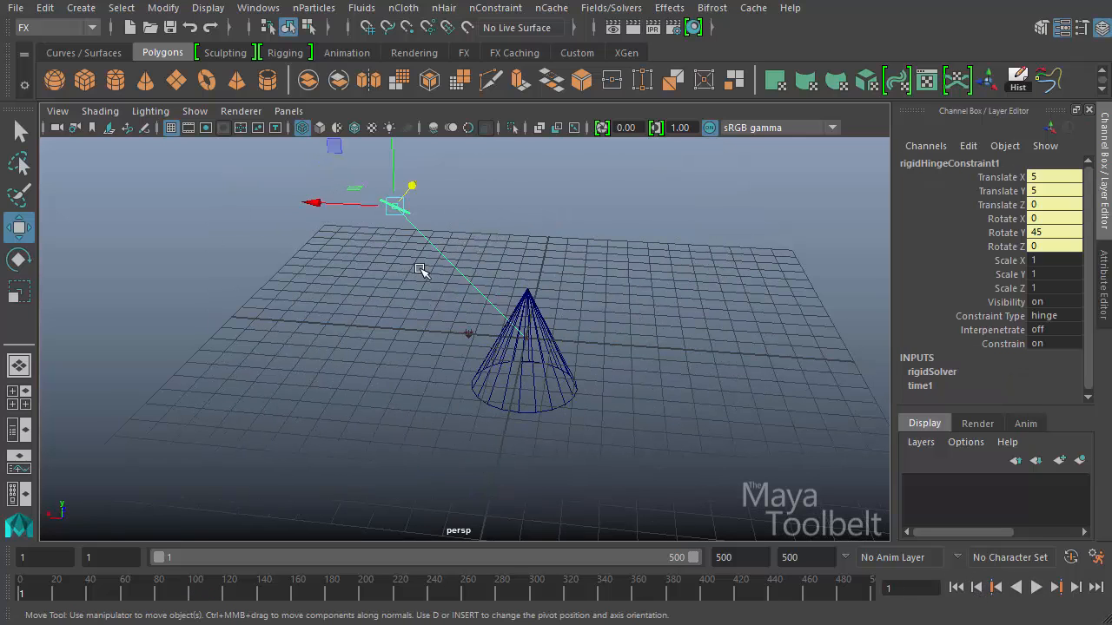
left_click(525, 356)
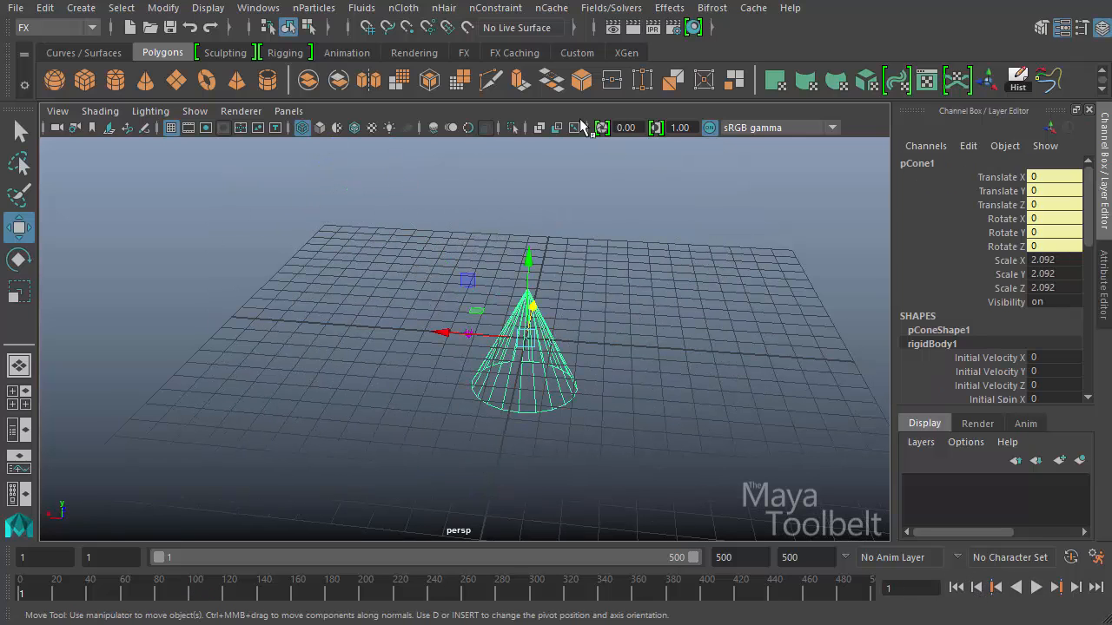
left_click(611, 8)
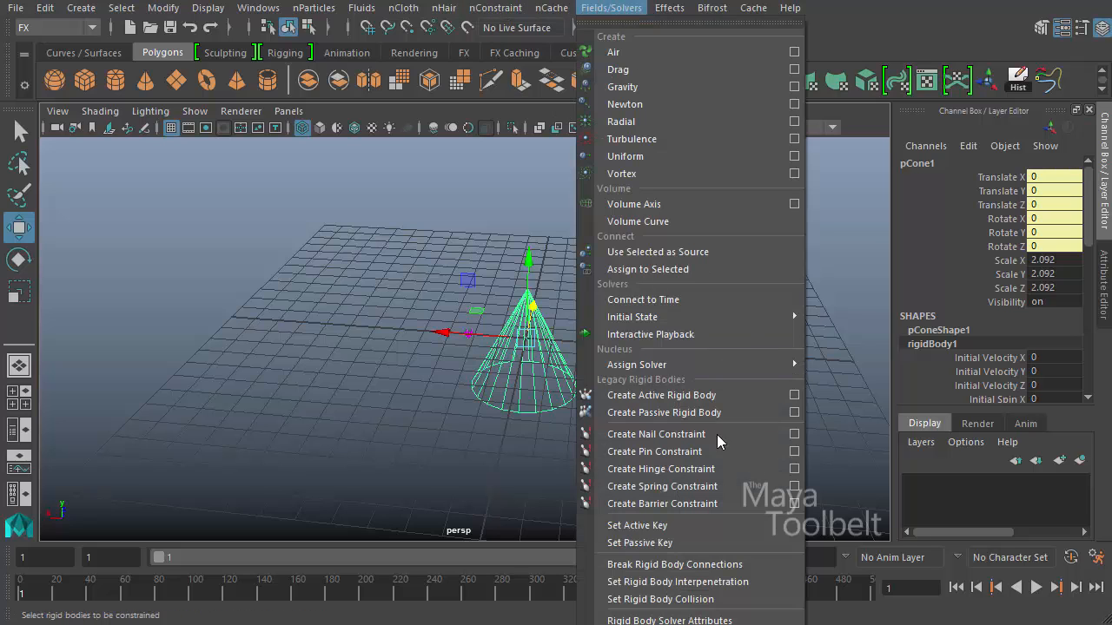
left_click(661, 469)
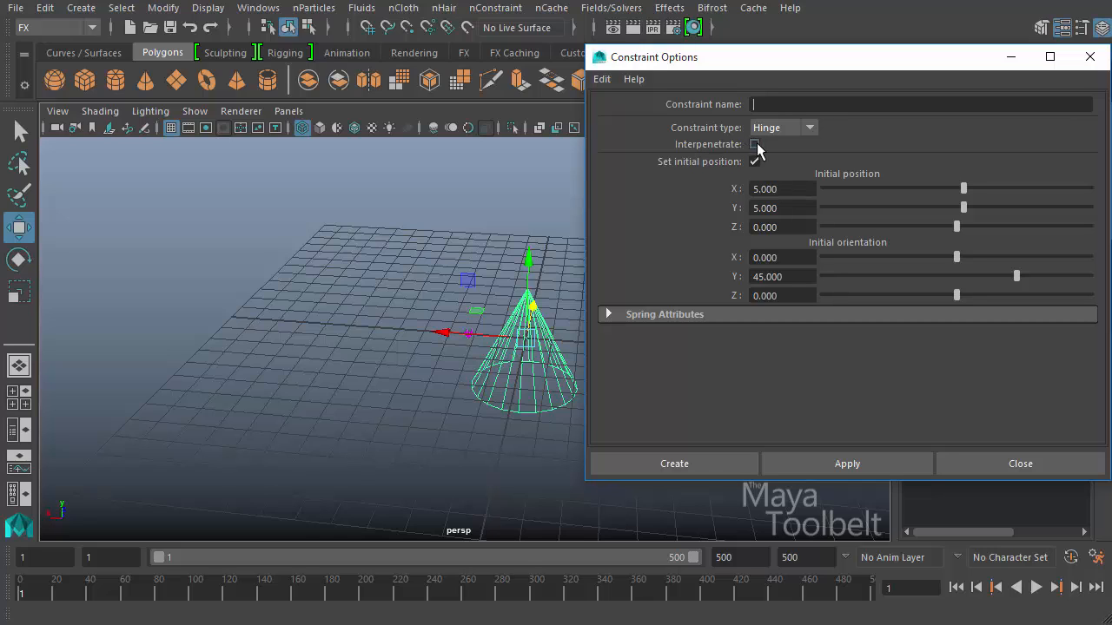
left_click(1020, 463)
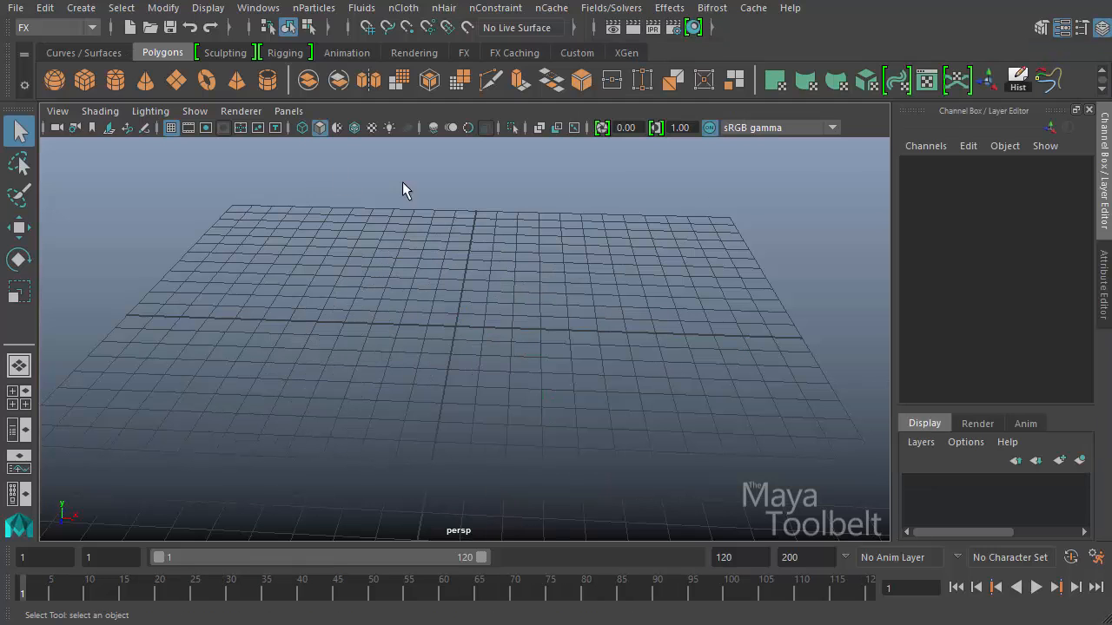
Step: Add a polygon cone scaled to 1.768 and duplicate it about 5 units along X
left_click(80, 6)
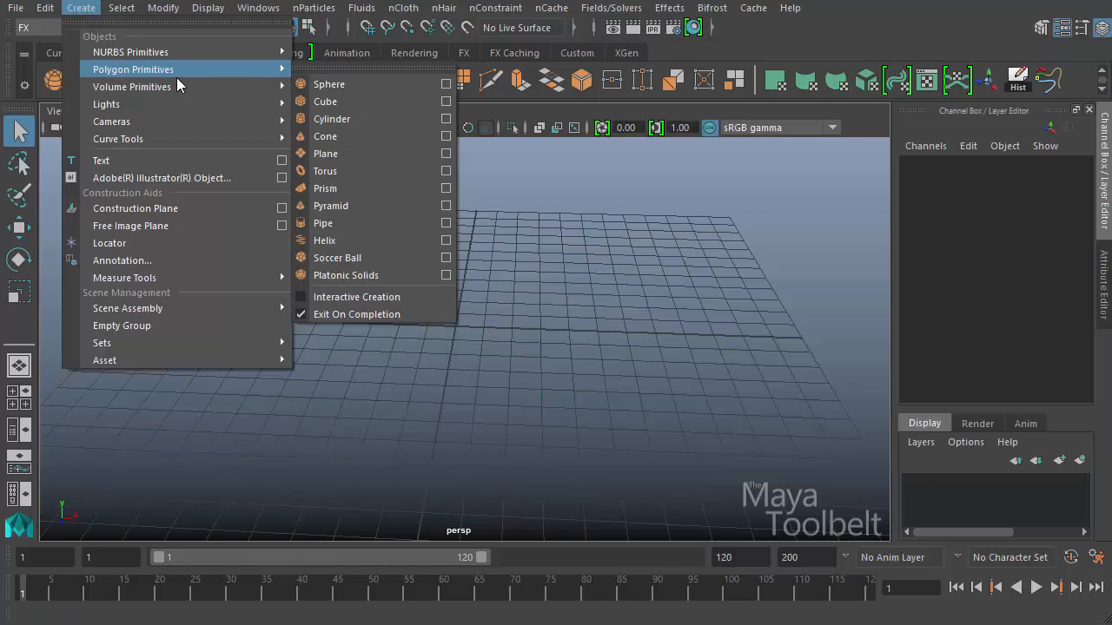
left_click(324, 136)
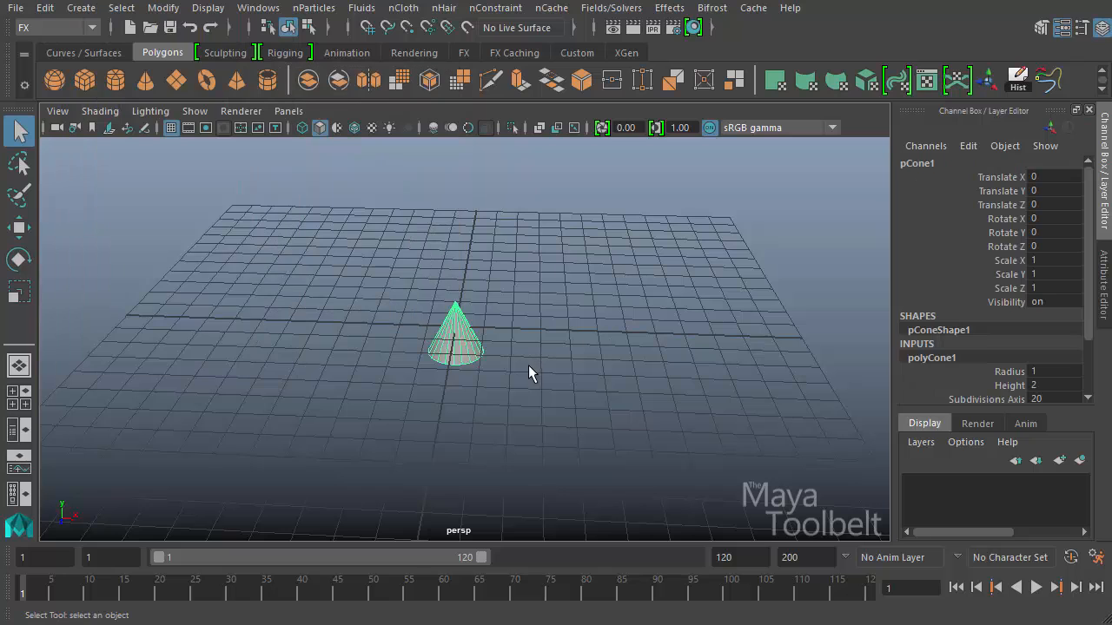
left_click(19, 227)
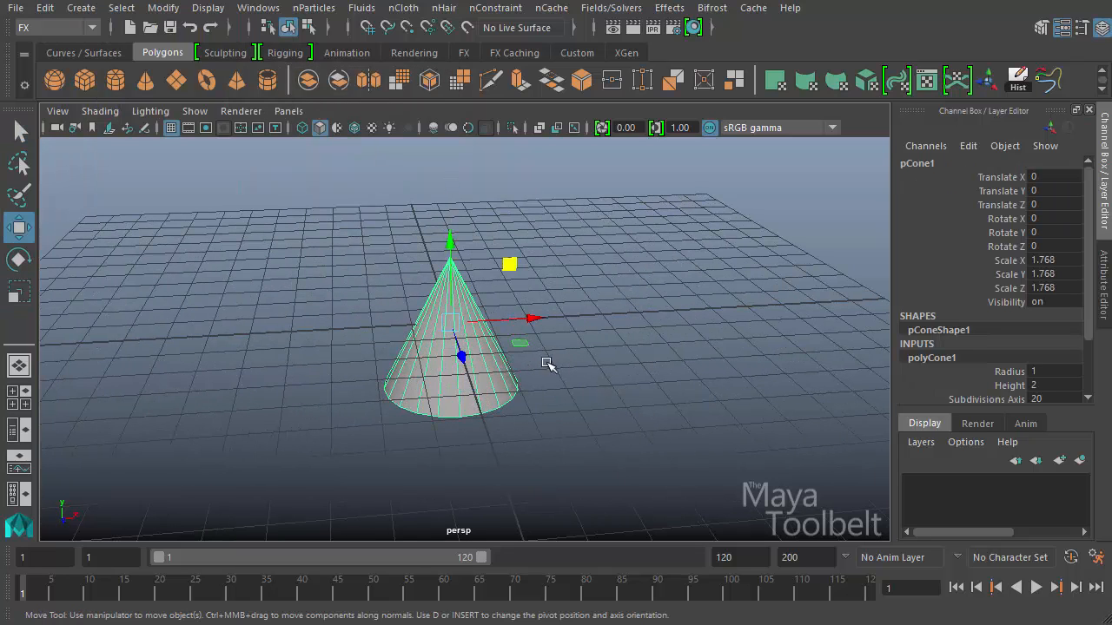
key("ctrl+d")
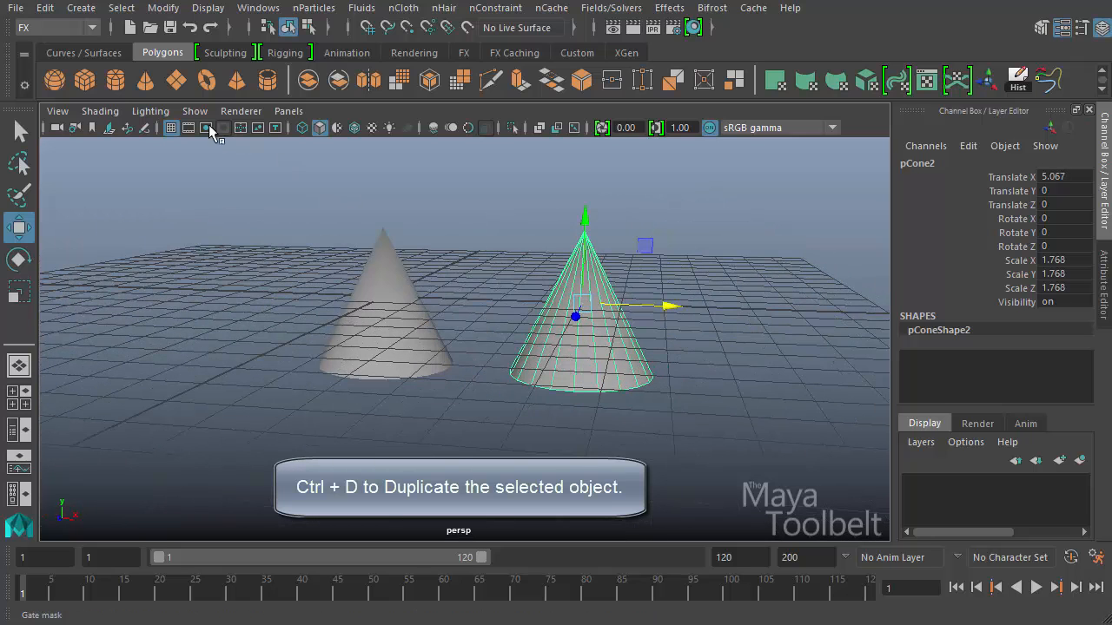
key("ctrl+d")
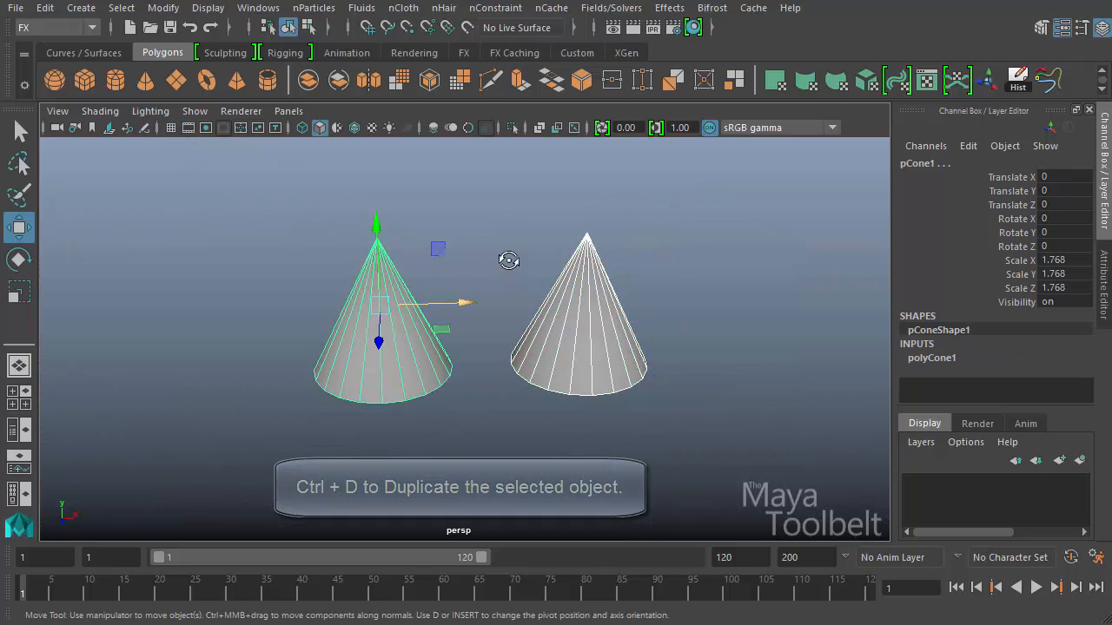
left_click(610, 7)
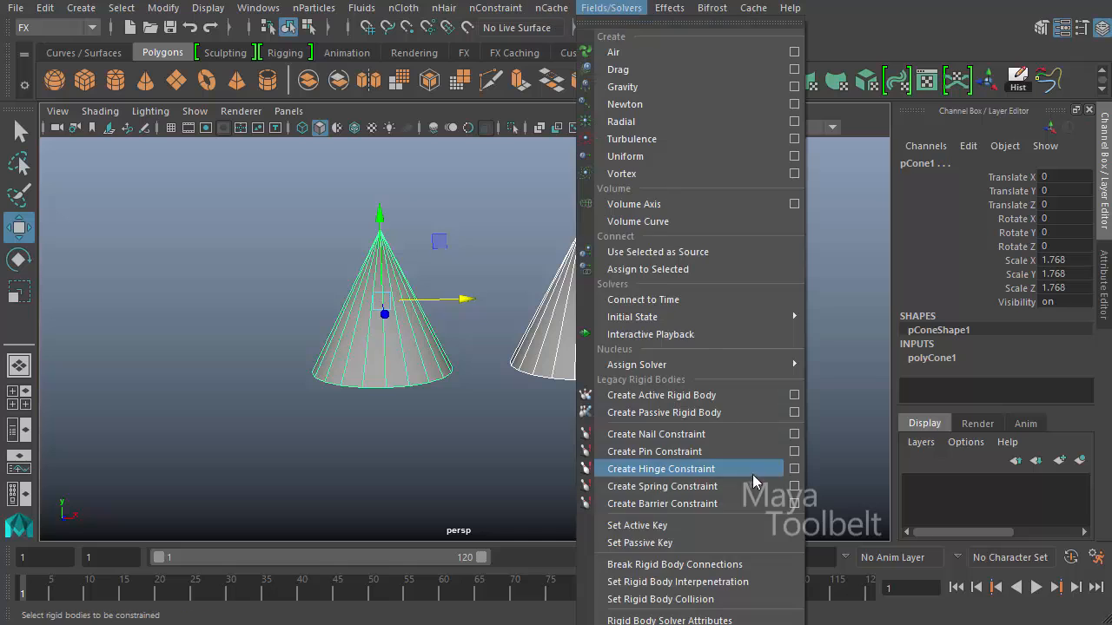
Step: Join both cones with a hinge raised to about X 2.5, Y 2.08, then play and rewind
left_click(661, 468)
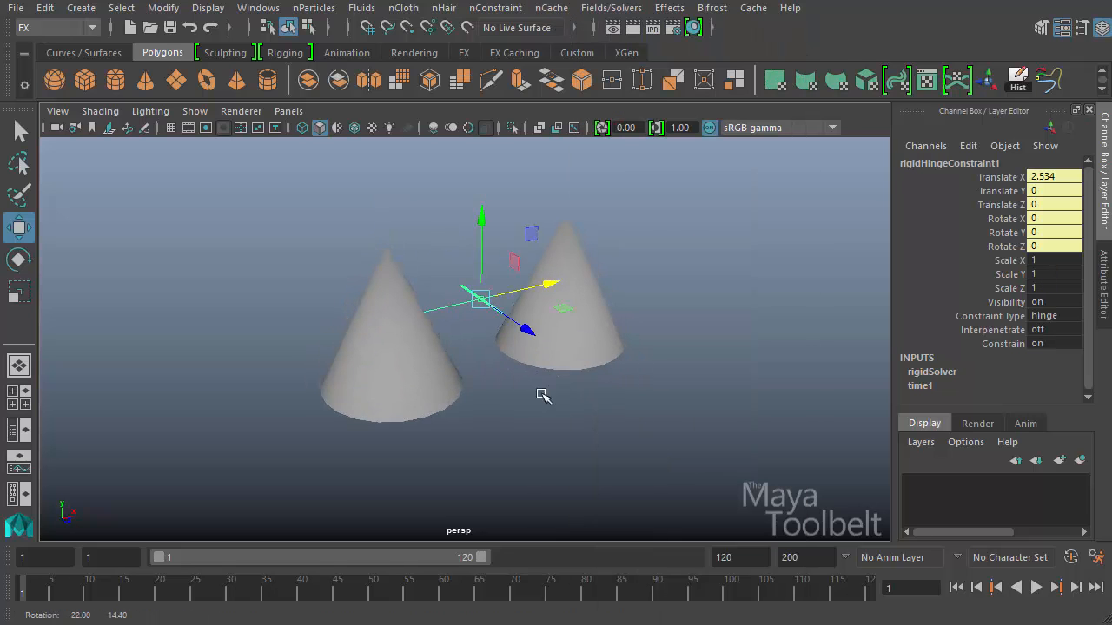
left_click_drag(538, 397, 539, 398)
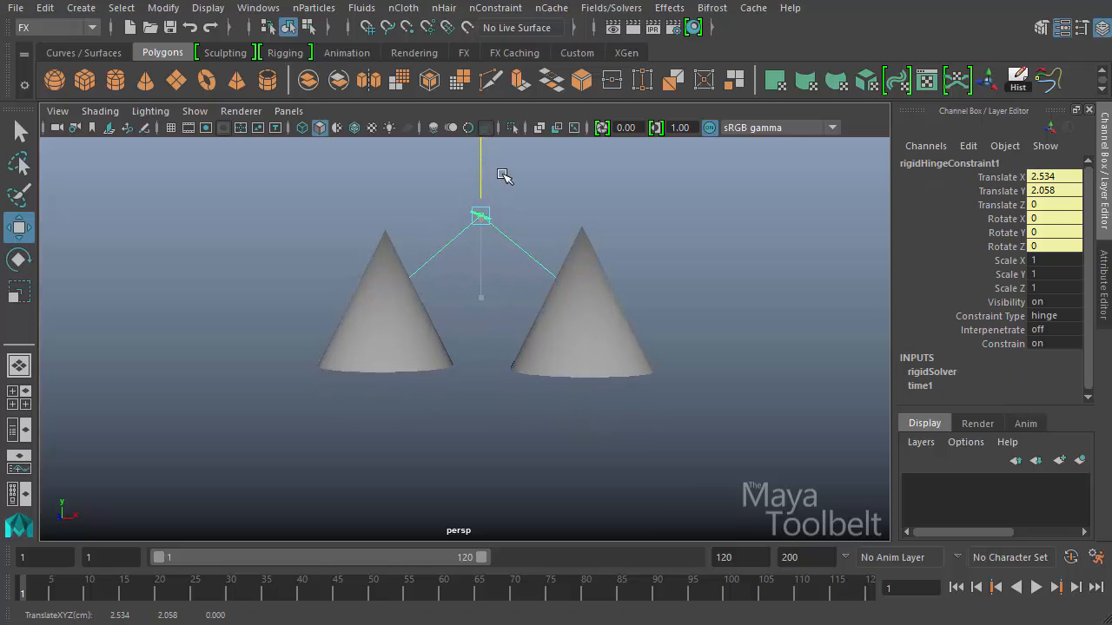
left_click(1035, 587)
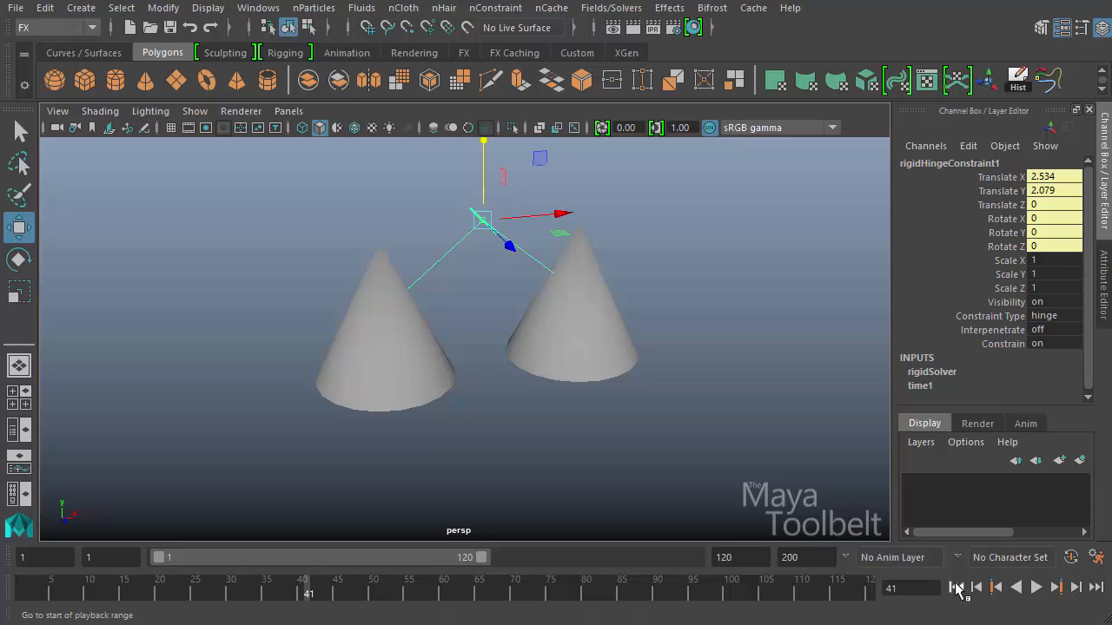
left_click(956, 587)
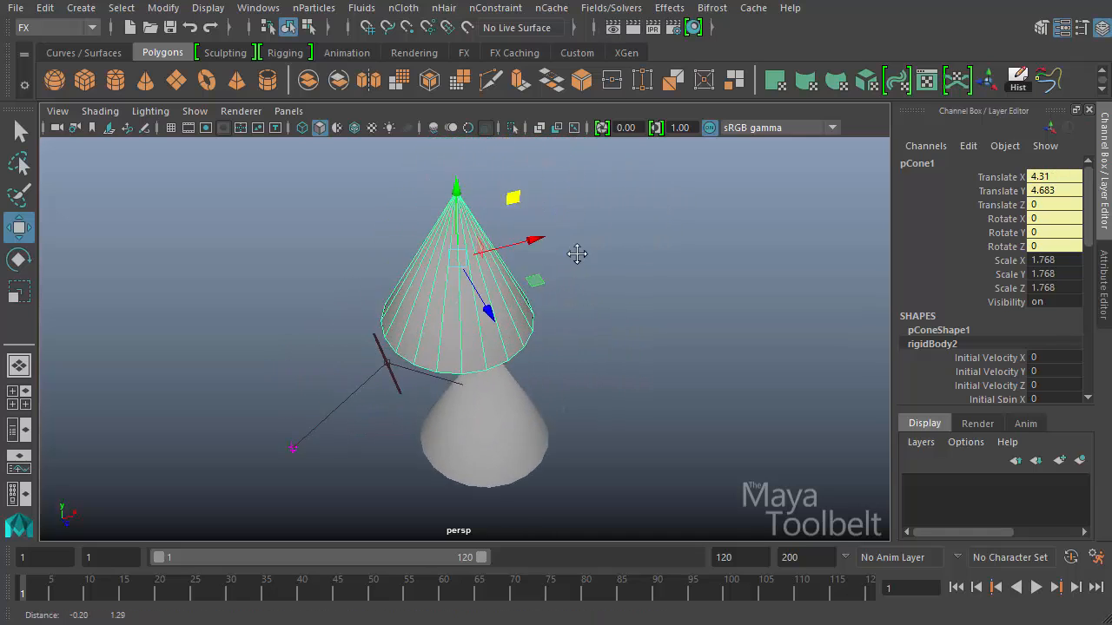
Step: Move pCone1 up to translate X 5.226, Y 5.061 above the lower cone
left_click_drag(577, 254, 614, 258)
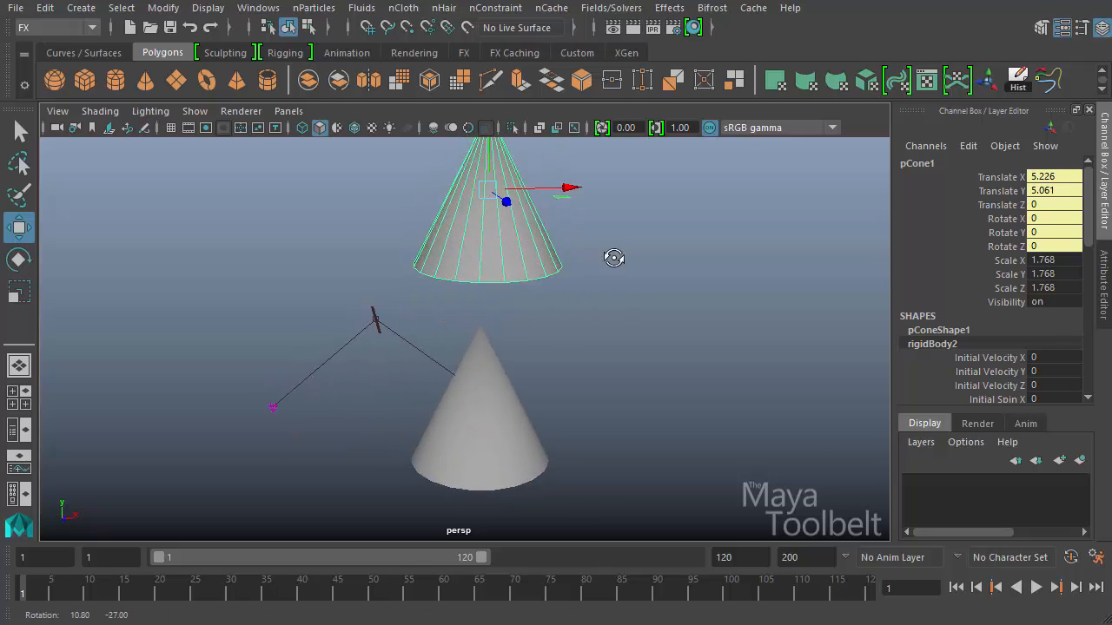
left_click(1035, 587)
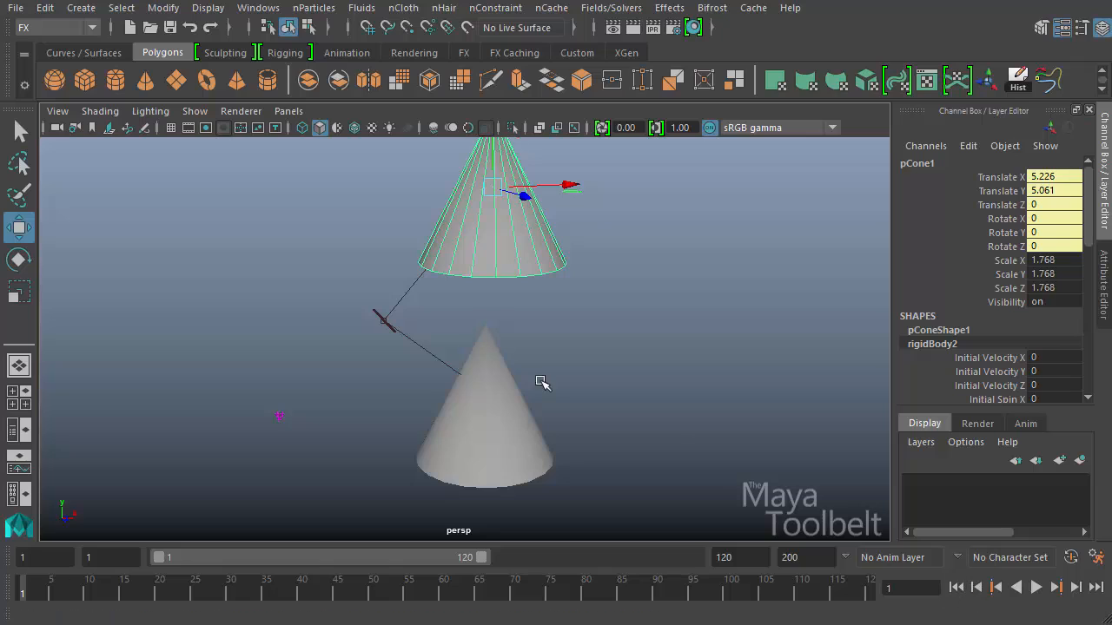
mouse_move(474, 239)
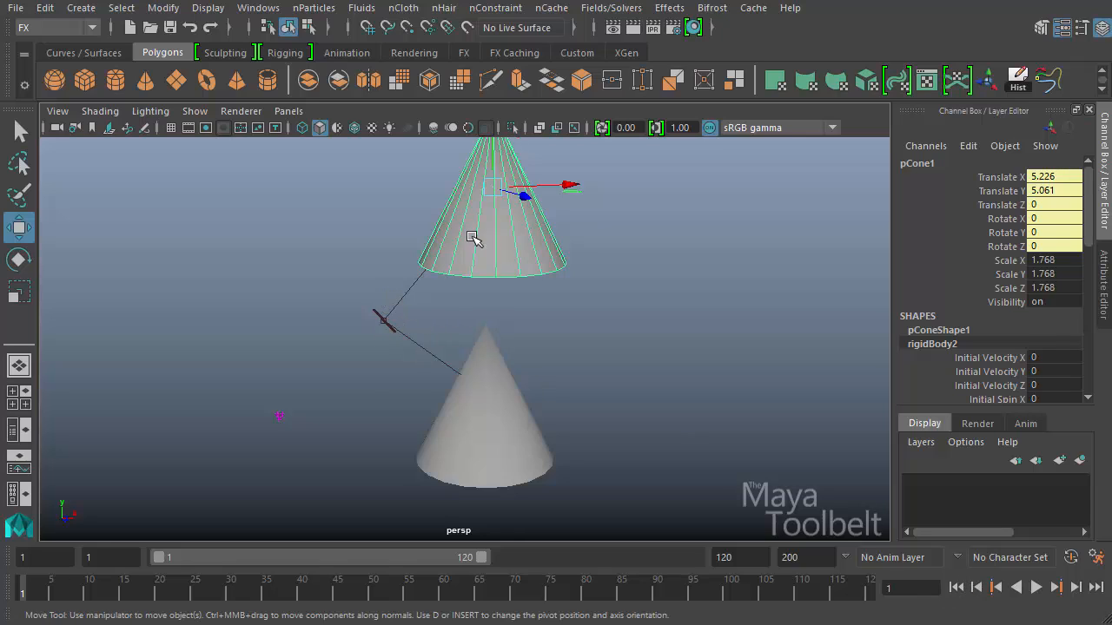
left_click(1054, 587)
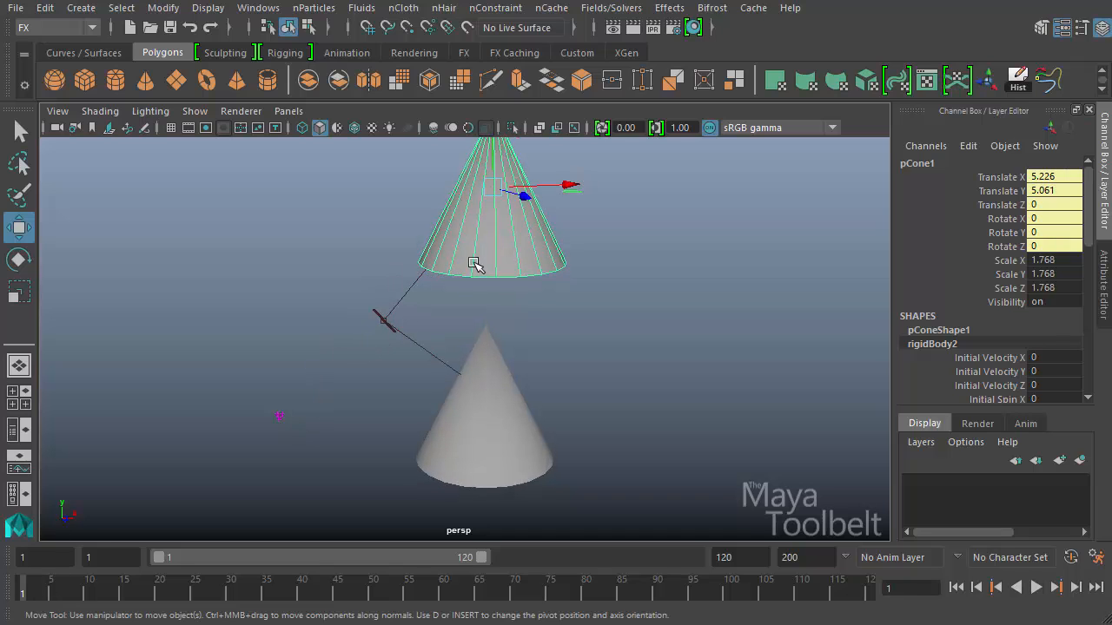
mouse_move(857, 451)
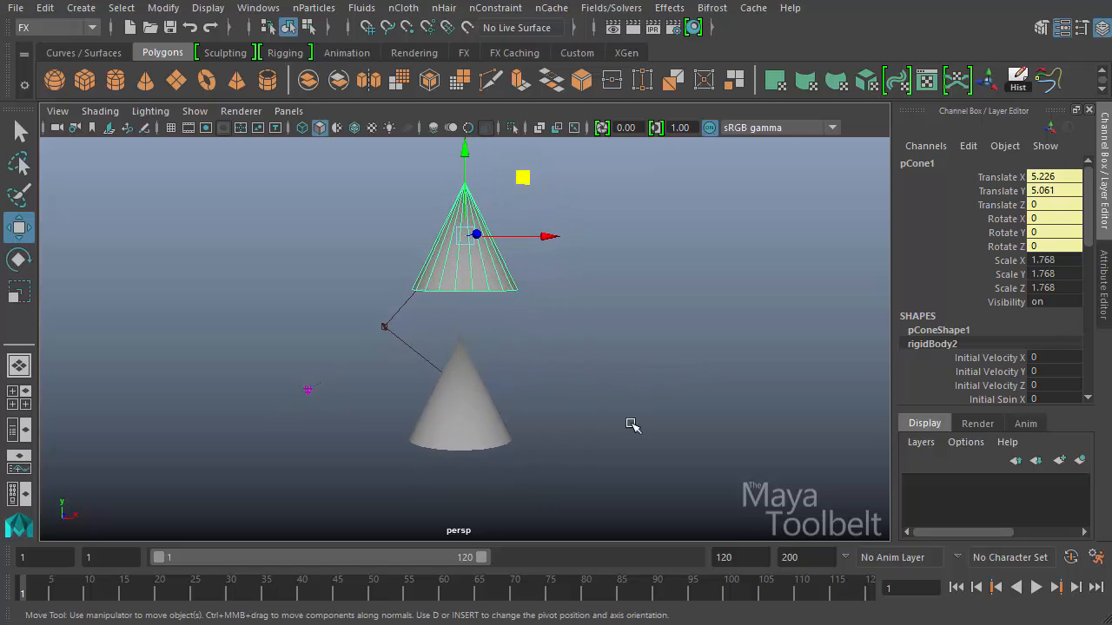
Step: Play and rewind, turn on Interpenetrate for rigidHingeConstraint1, then replay and rewind
left_click(1035, 587)
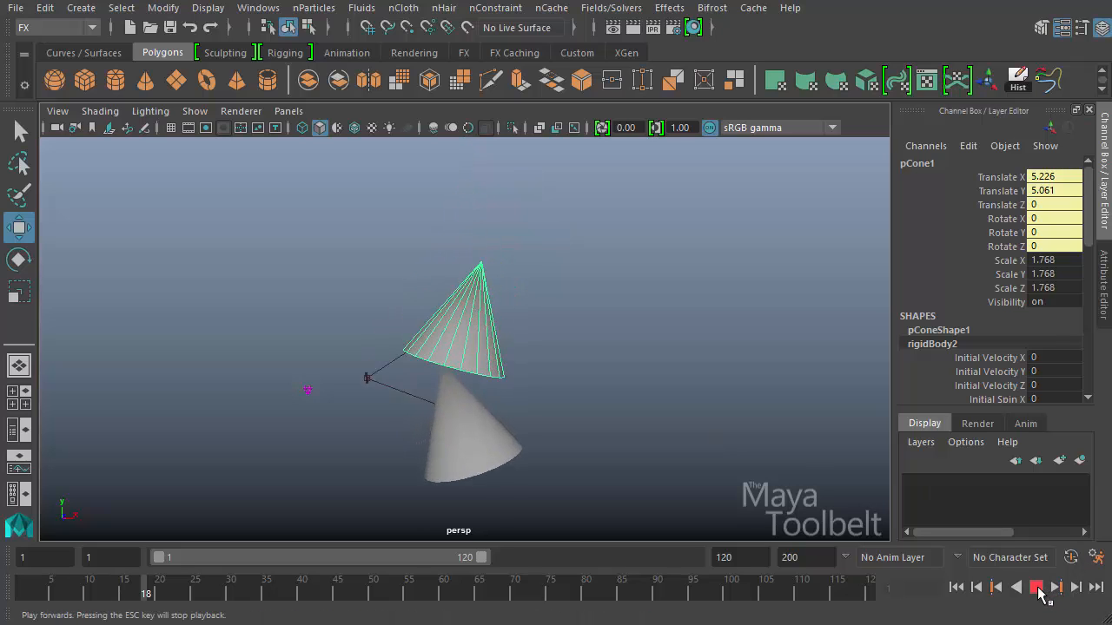
left_click(955, 588)
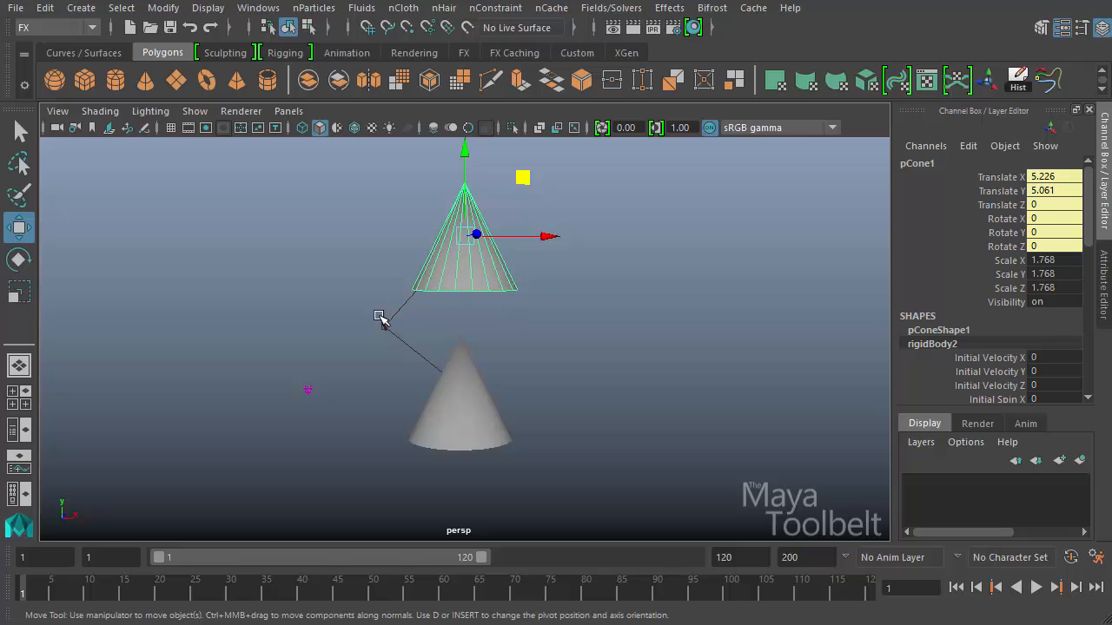
left_click(384, 328)
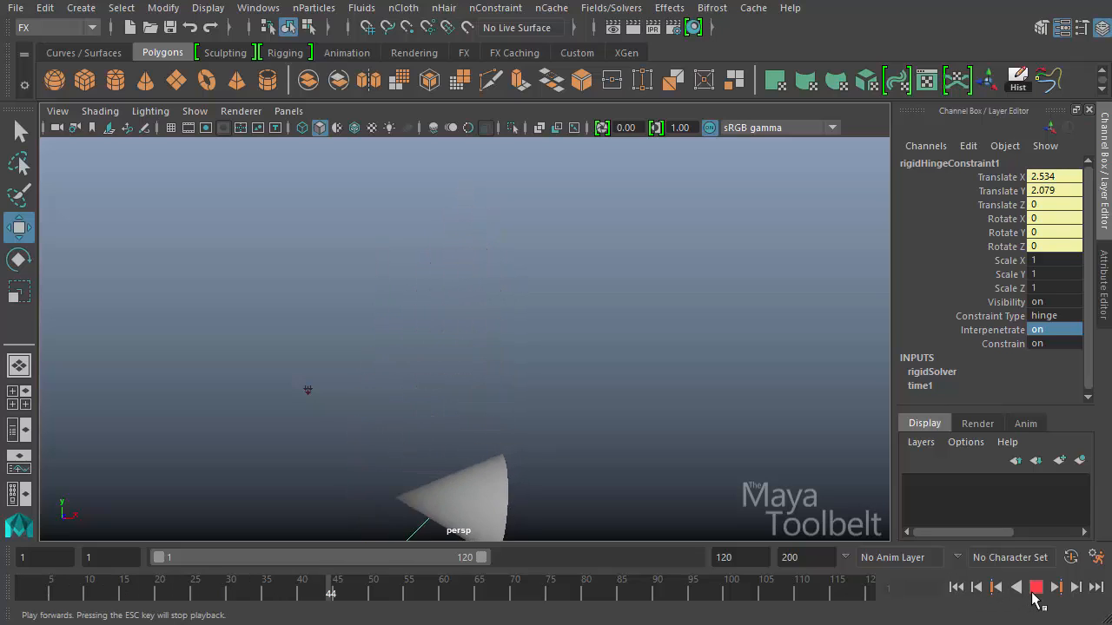
left_click(1036, 587)
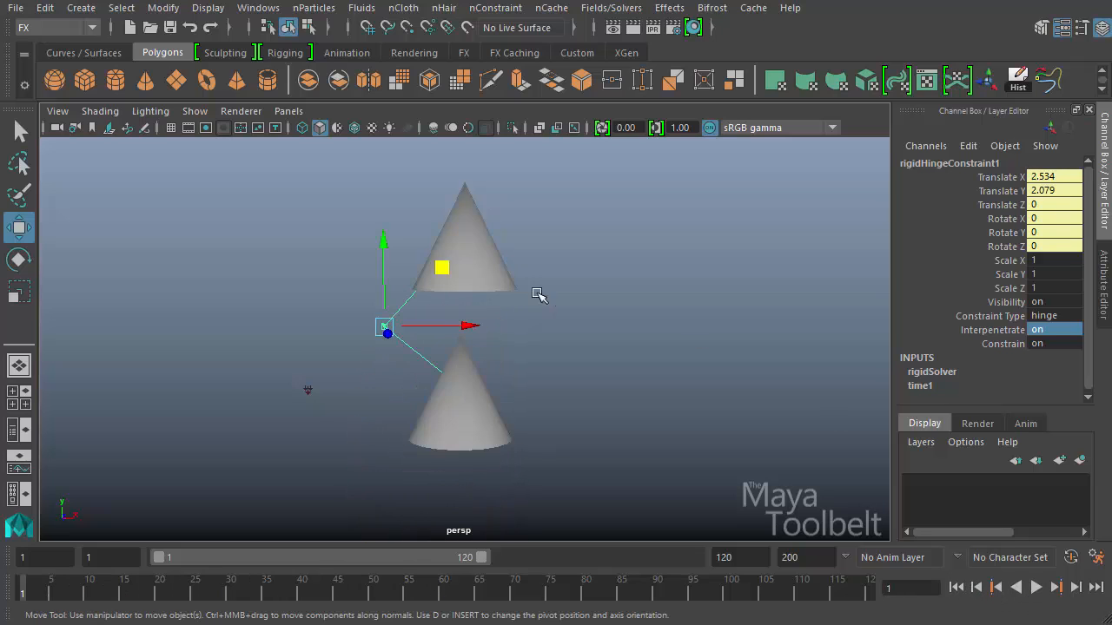
left_click(611, 7)
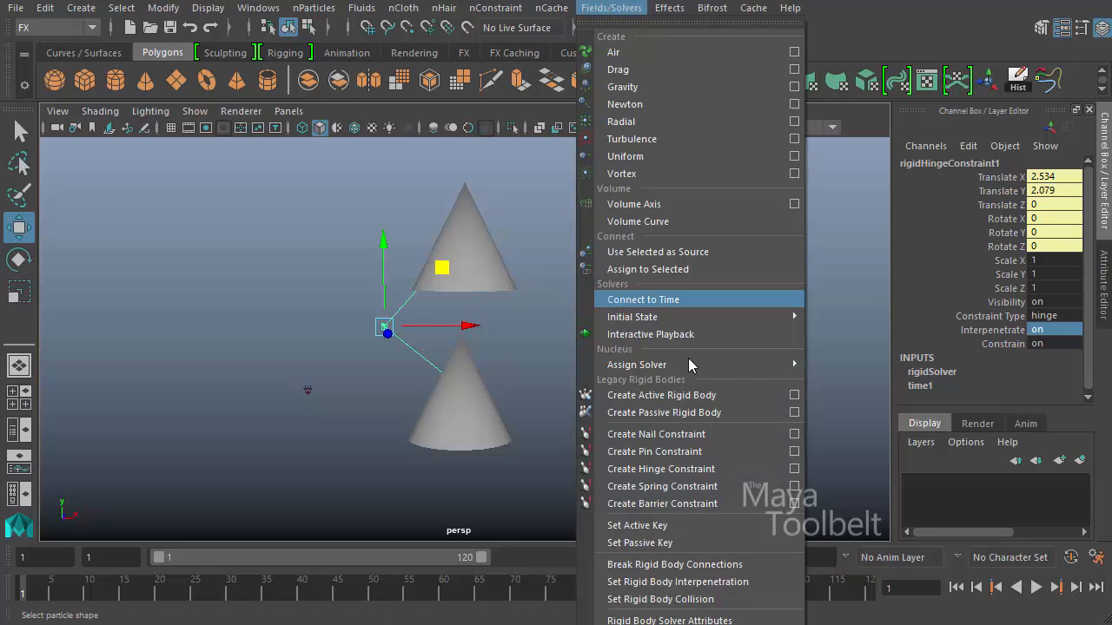
left_click(793, 469)
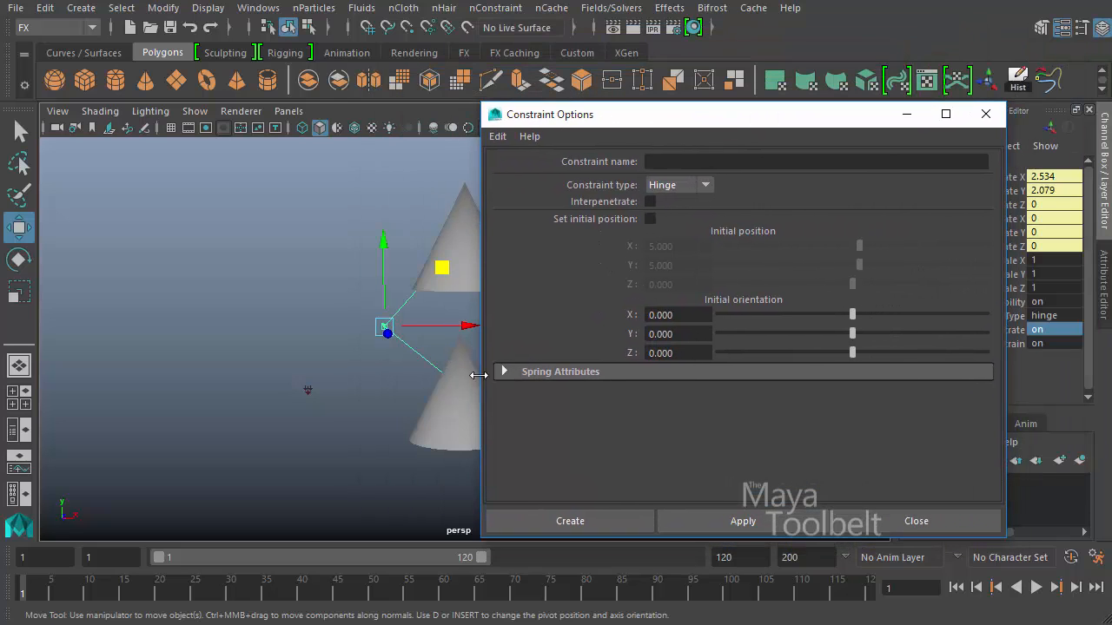
left_click(816, 161)
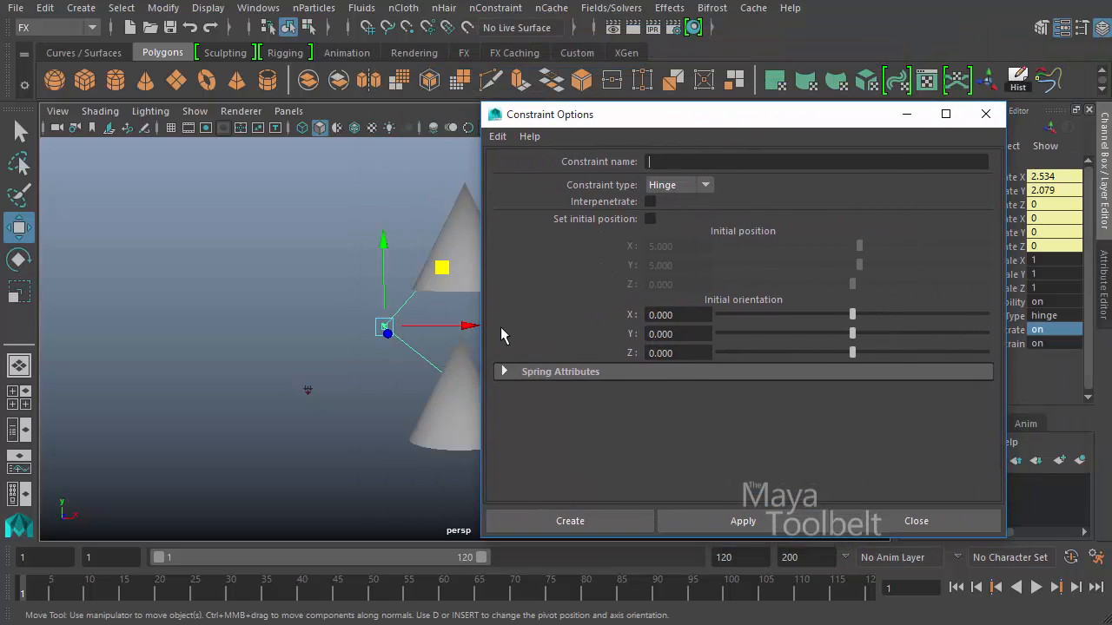
mouse_move(509, 306)
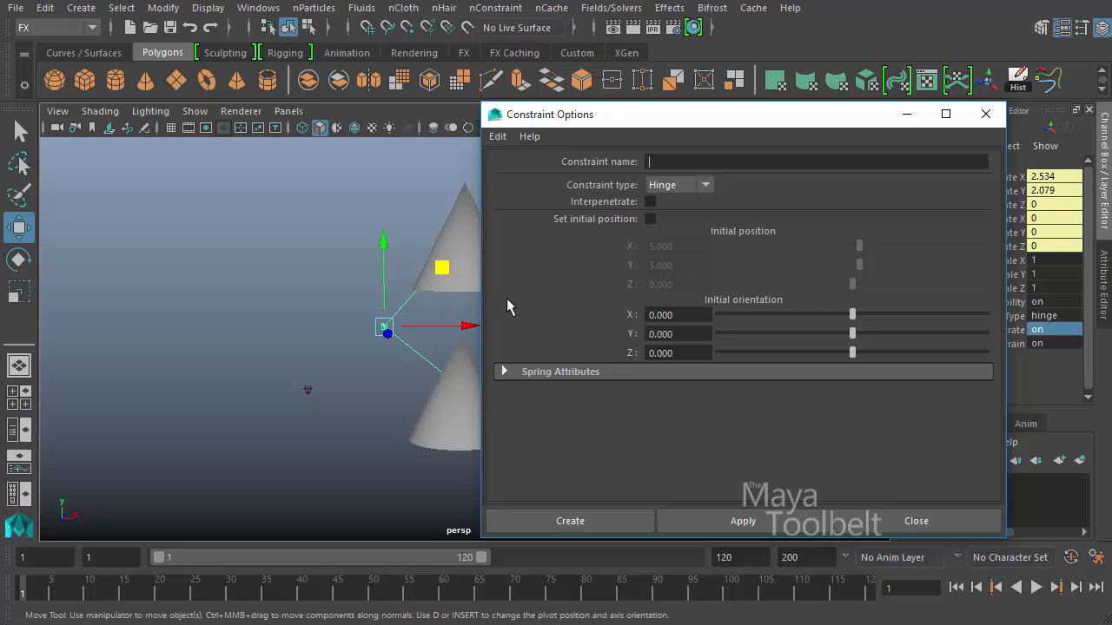
mouse_move(506, 349)
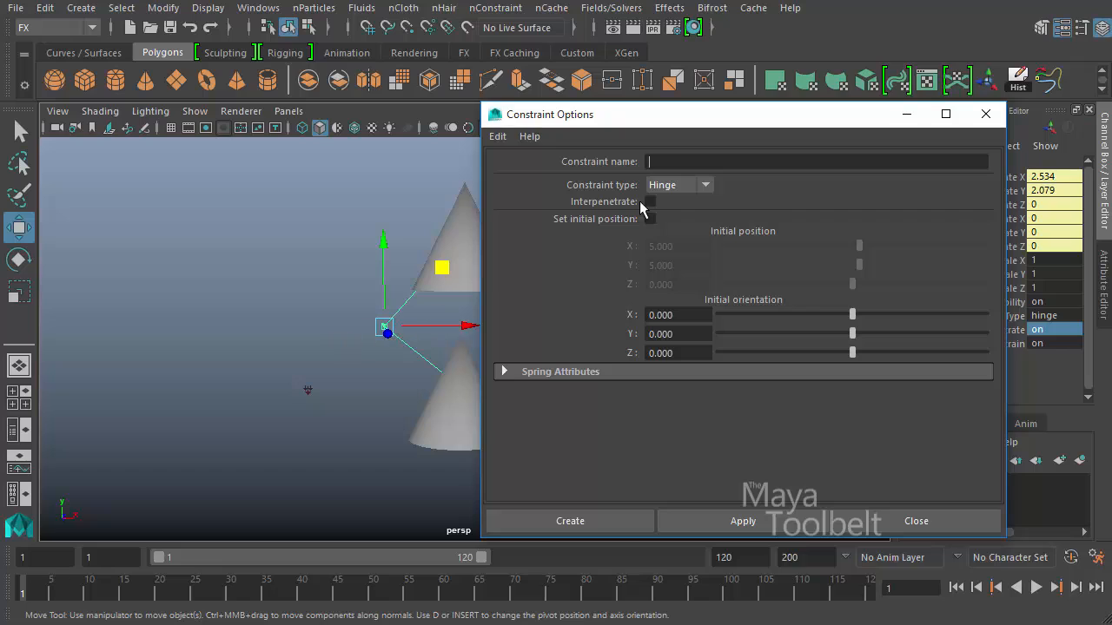
mouse_move(729, 239)
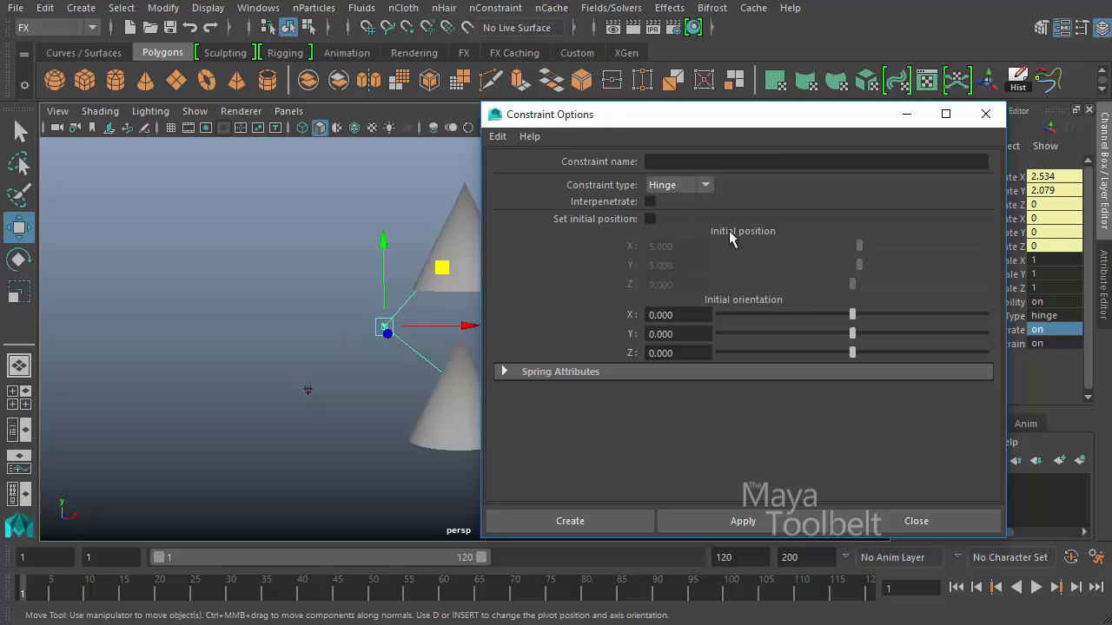
mouse_move(679, 311)
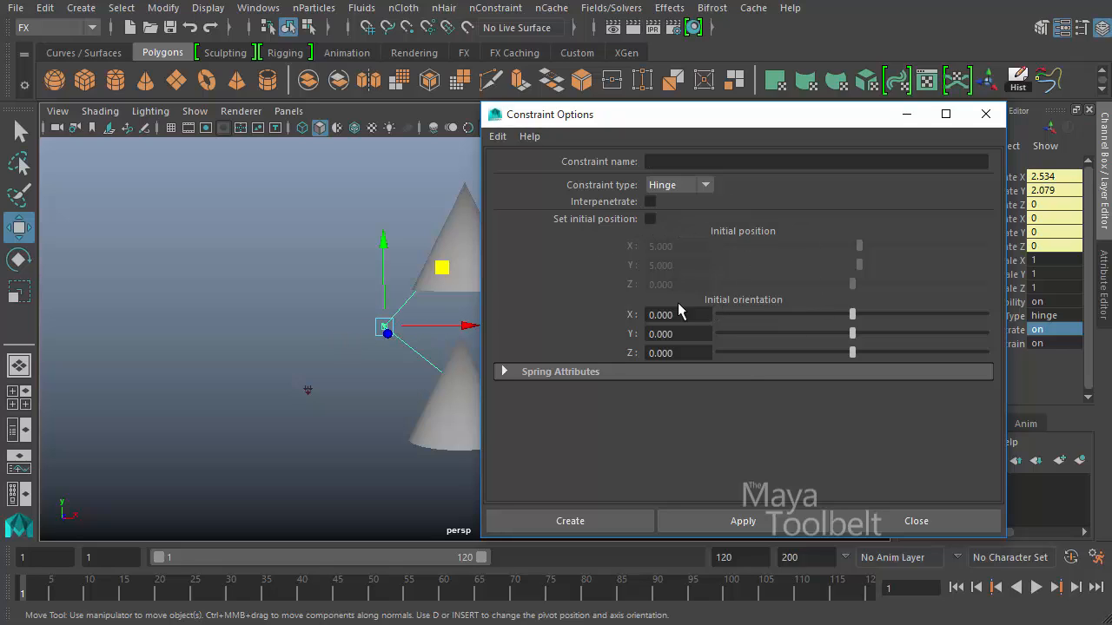
mouse_move(945, 113)
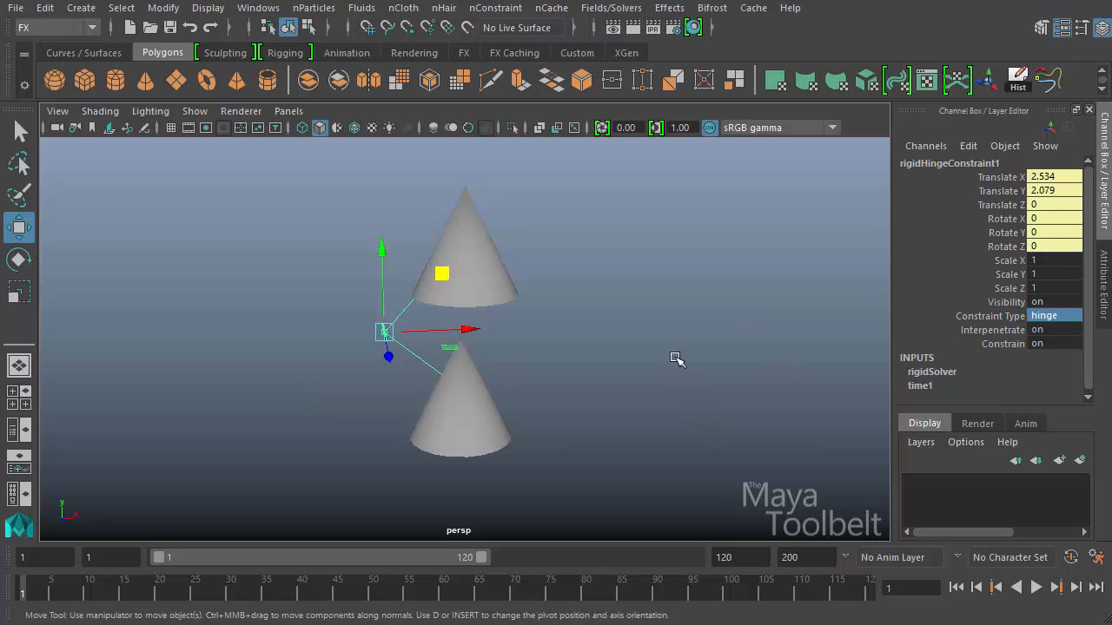
mouse_move(993, 317)
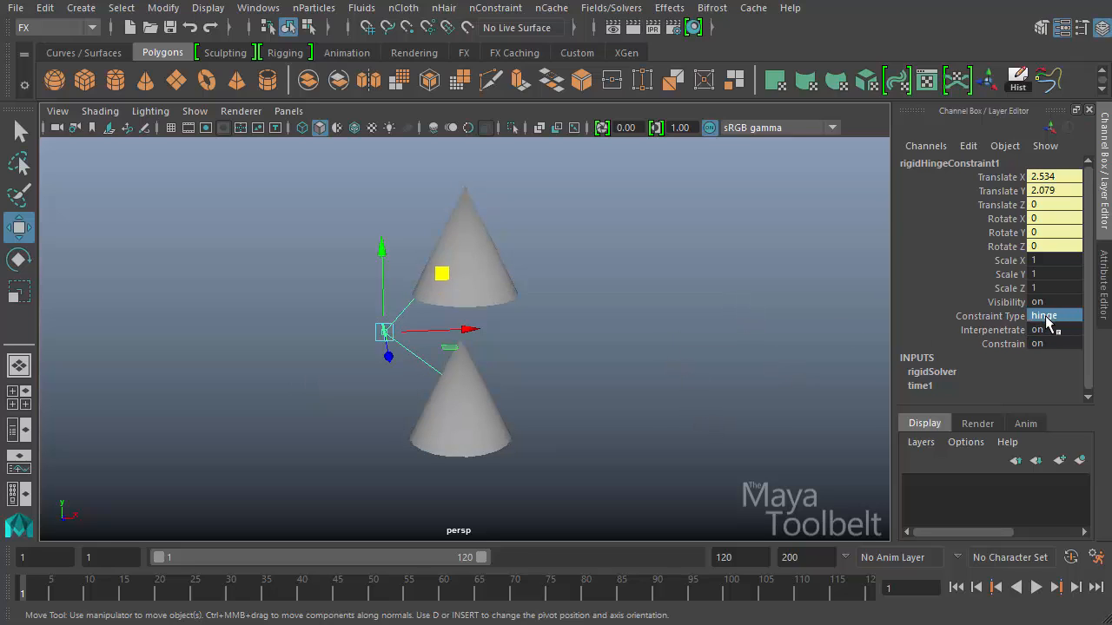
Step: Check rigidHingeConstraint1's Constraint Type choices, leaving it set to hinge
left_click(1054, 315)
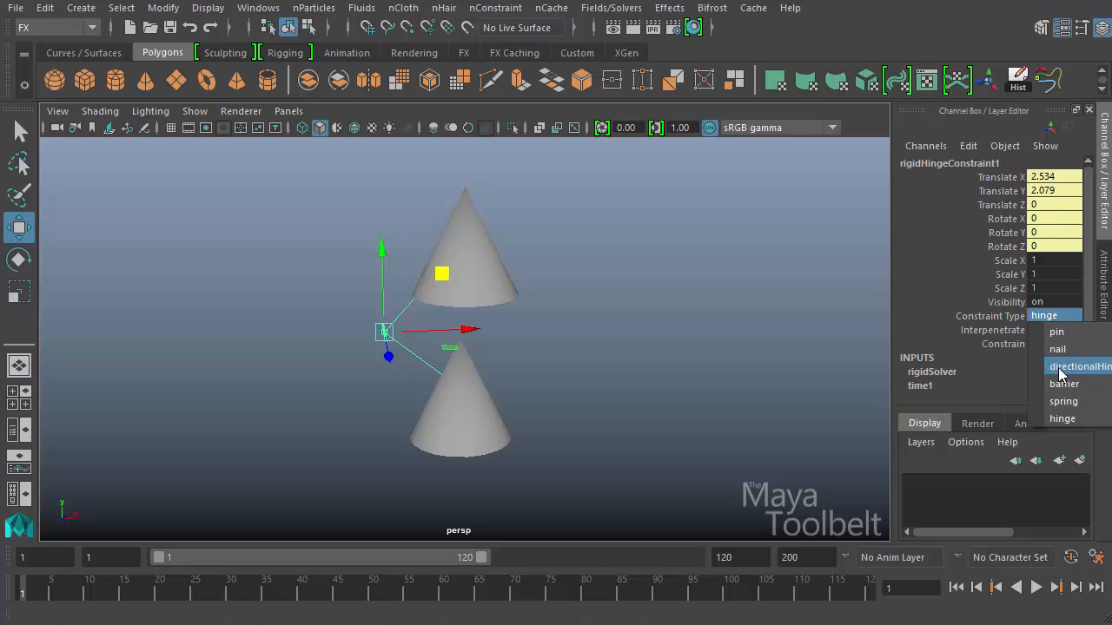
mouse_move(1077, 366)
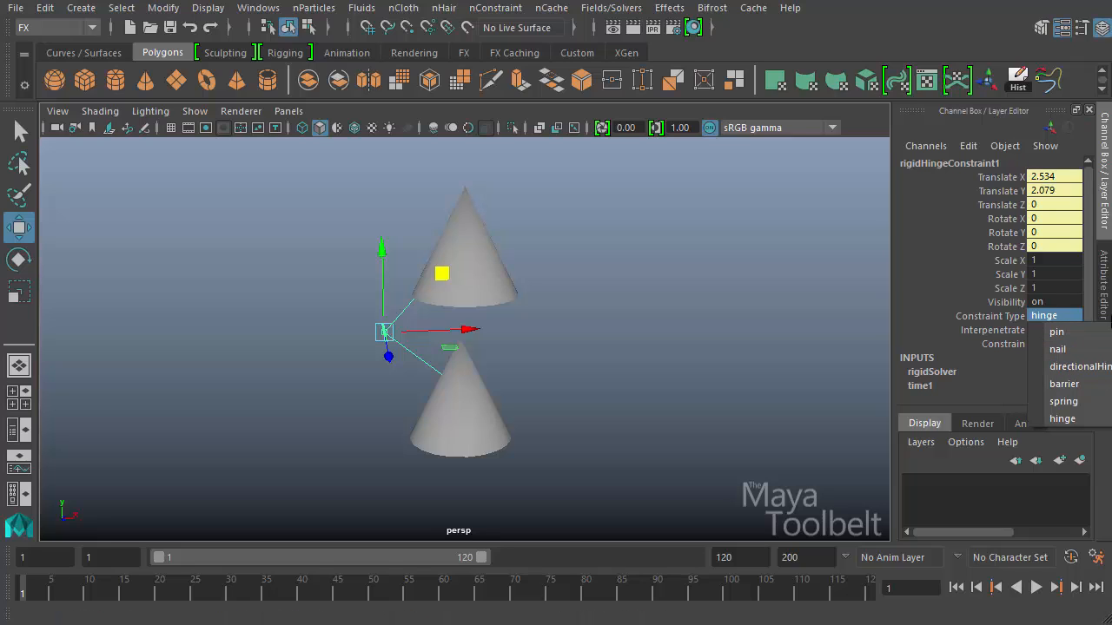
mouse_move(1080, 365)
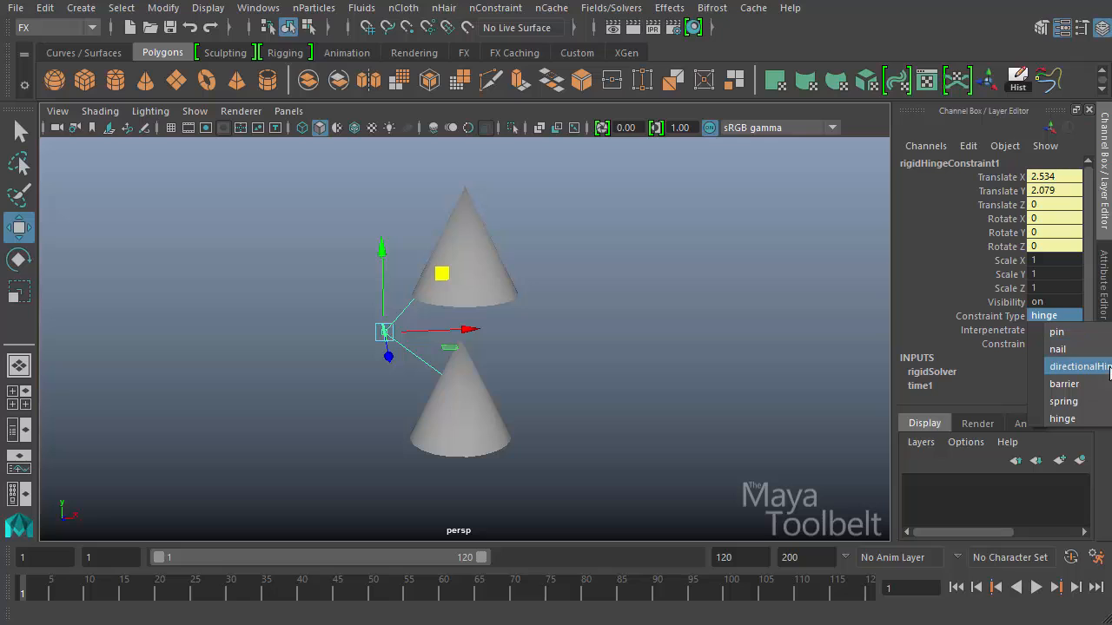
left_click(1104, 286)
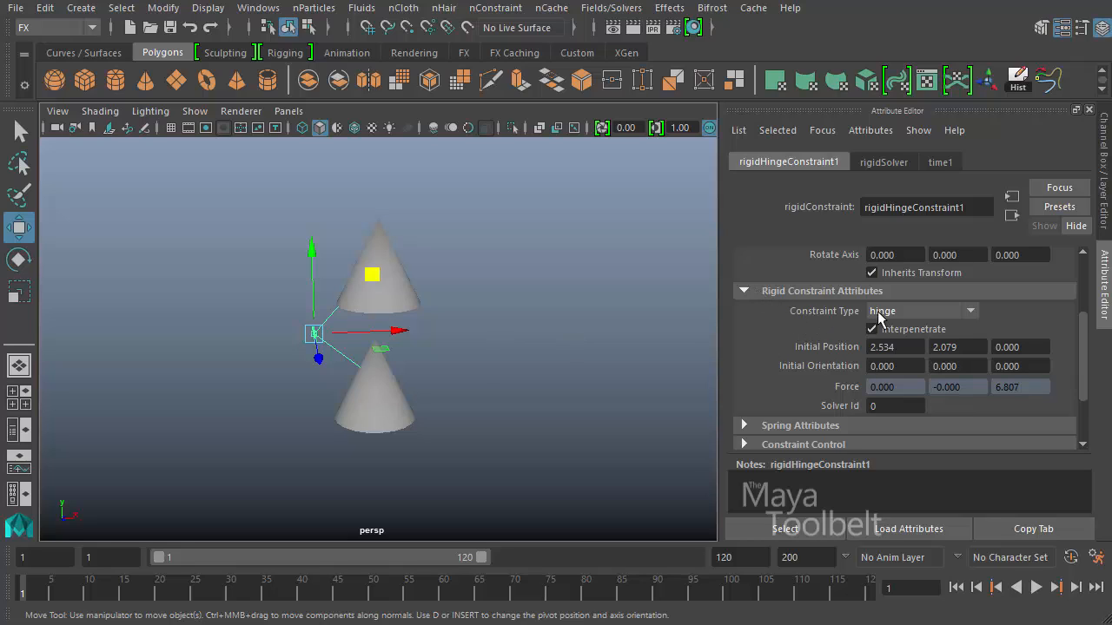
Step: Switch rigidHingeConstraint1's Constraint Type to directionalHinge, then back to hinge
left_click(970, 311)
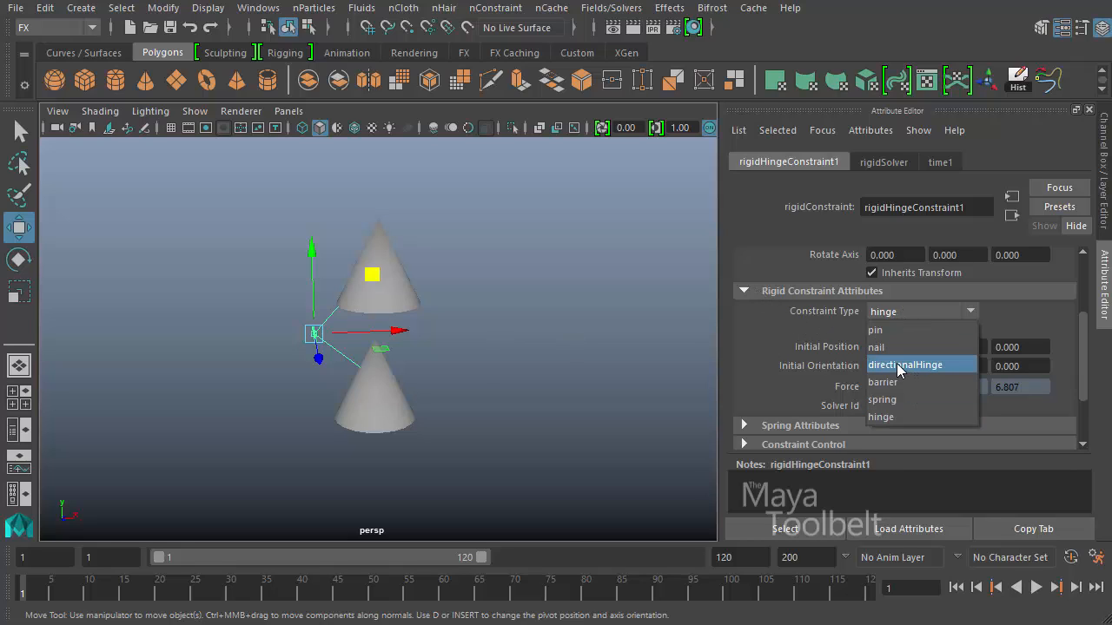
mouse_move(926, 365)
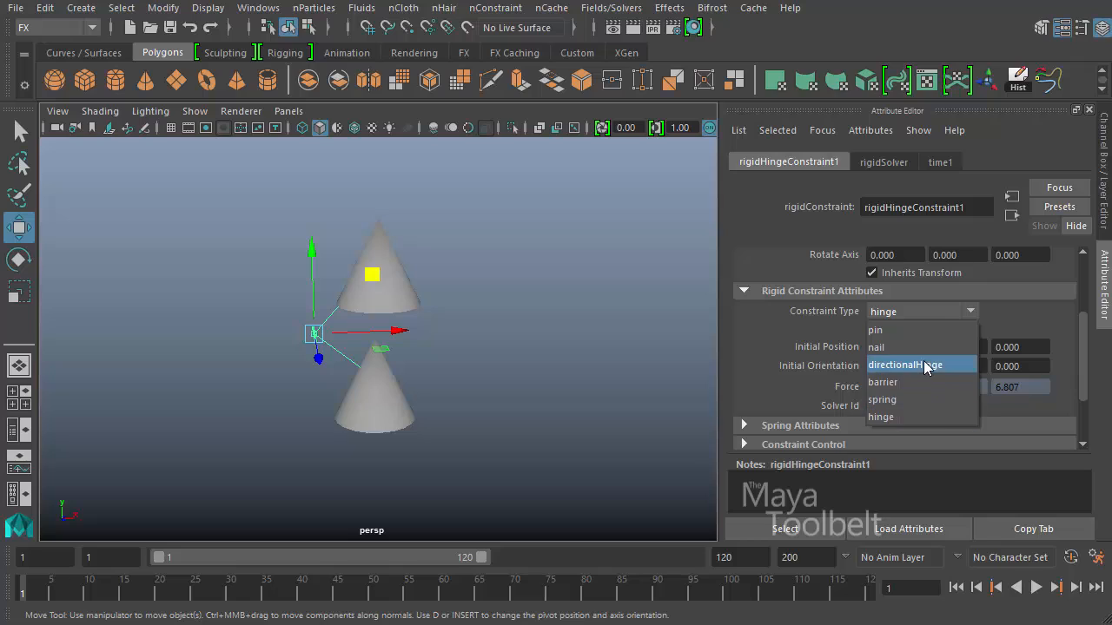
left_click(905, 365)
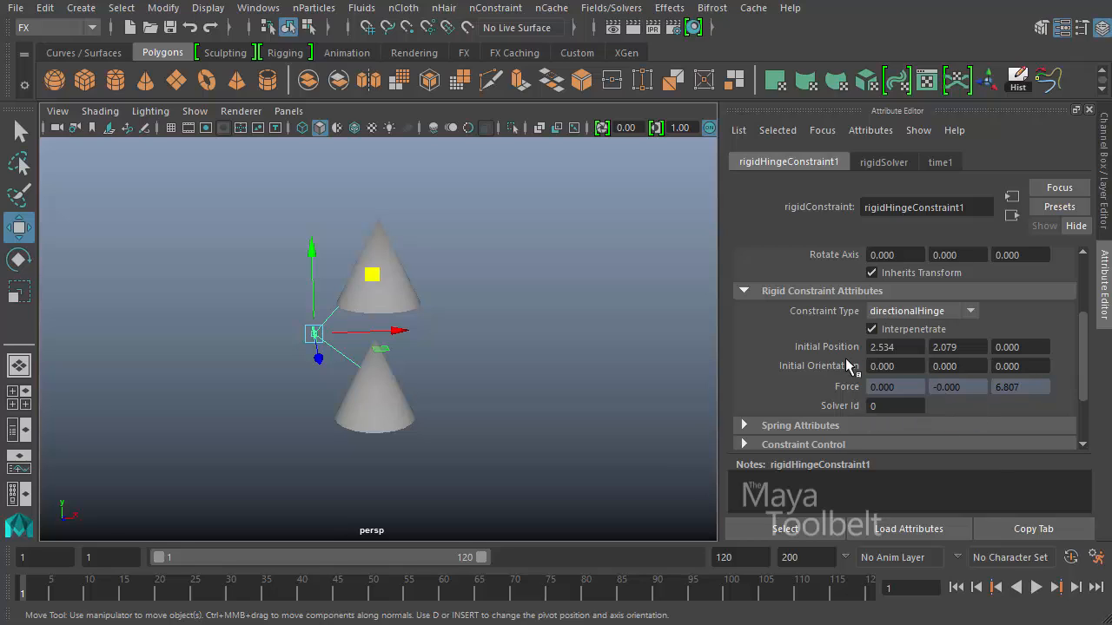
mouse_move(825, 370)
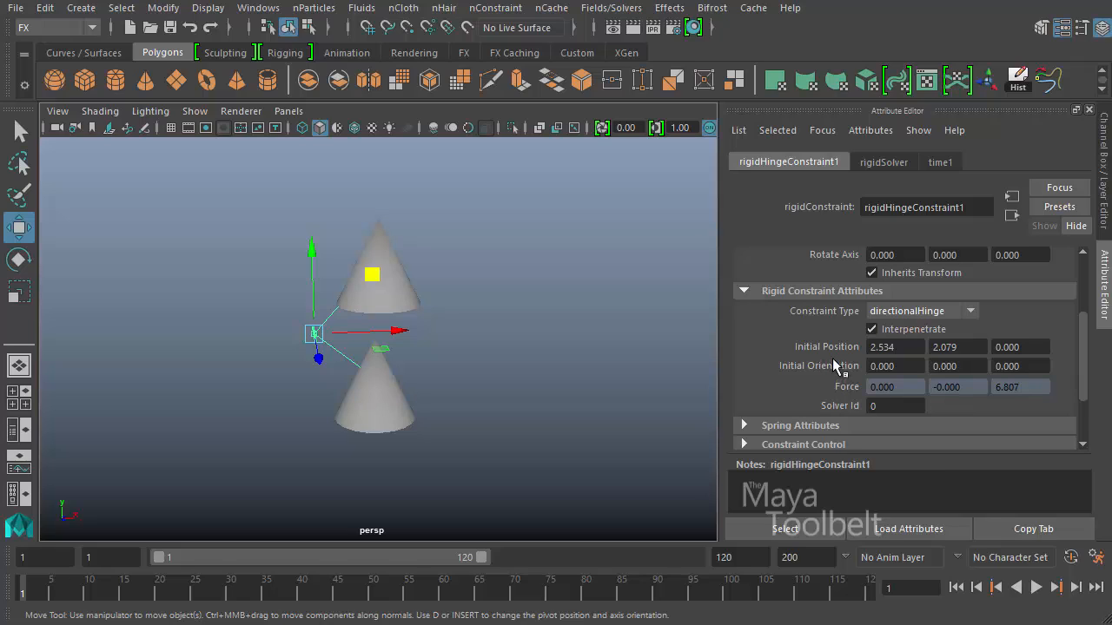
mouse_move(912, 317)
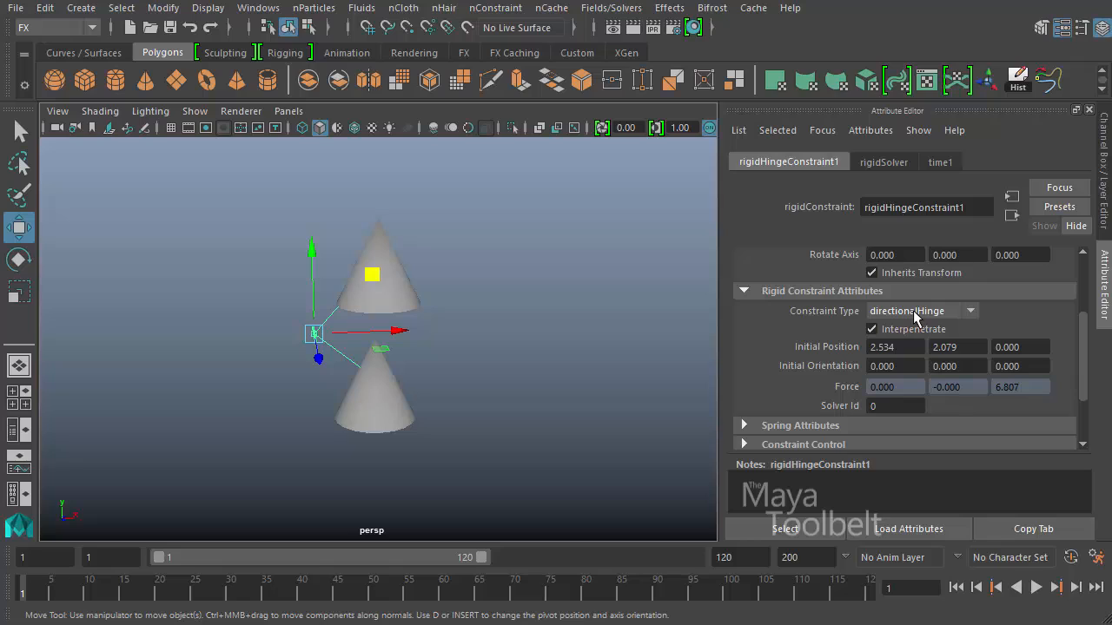
left_click(971, 311)
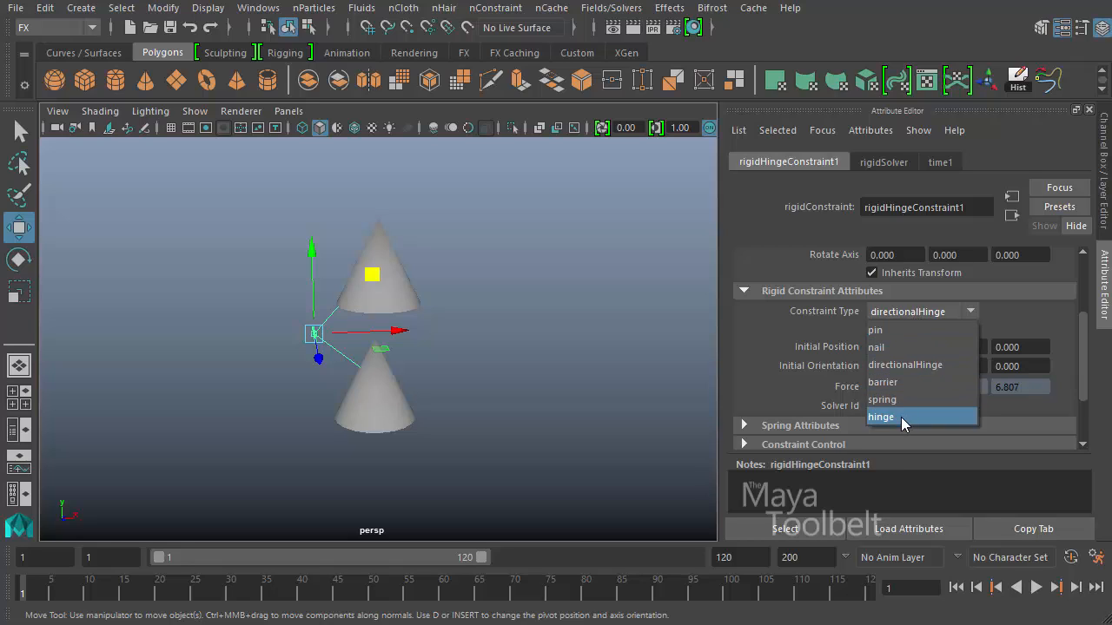
left_click(881, 417)
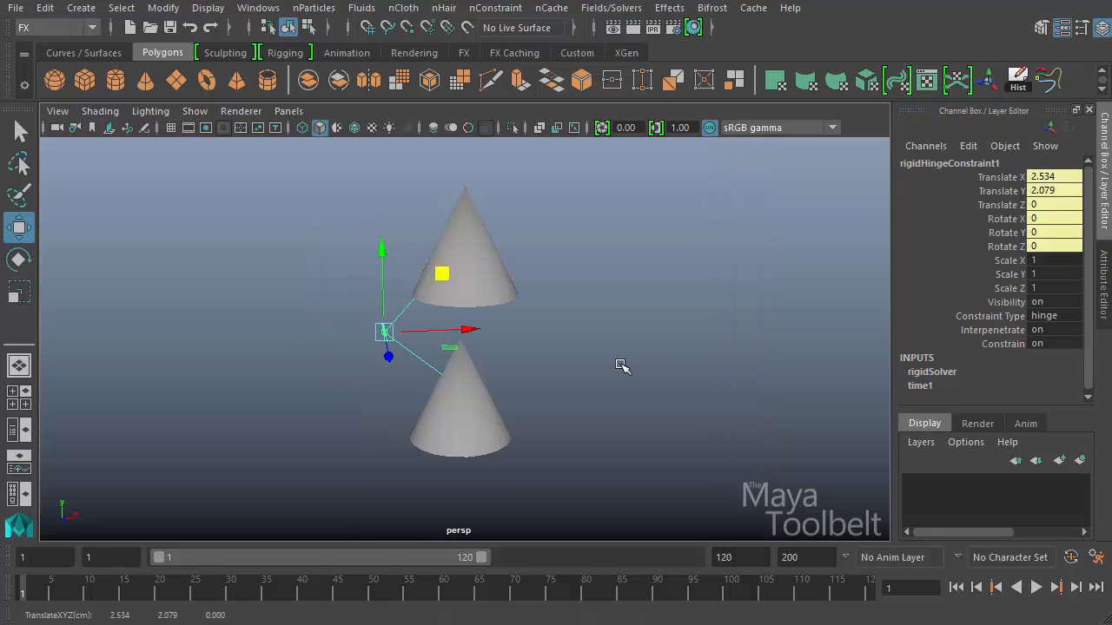
mouse_move(606, 361)
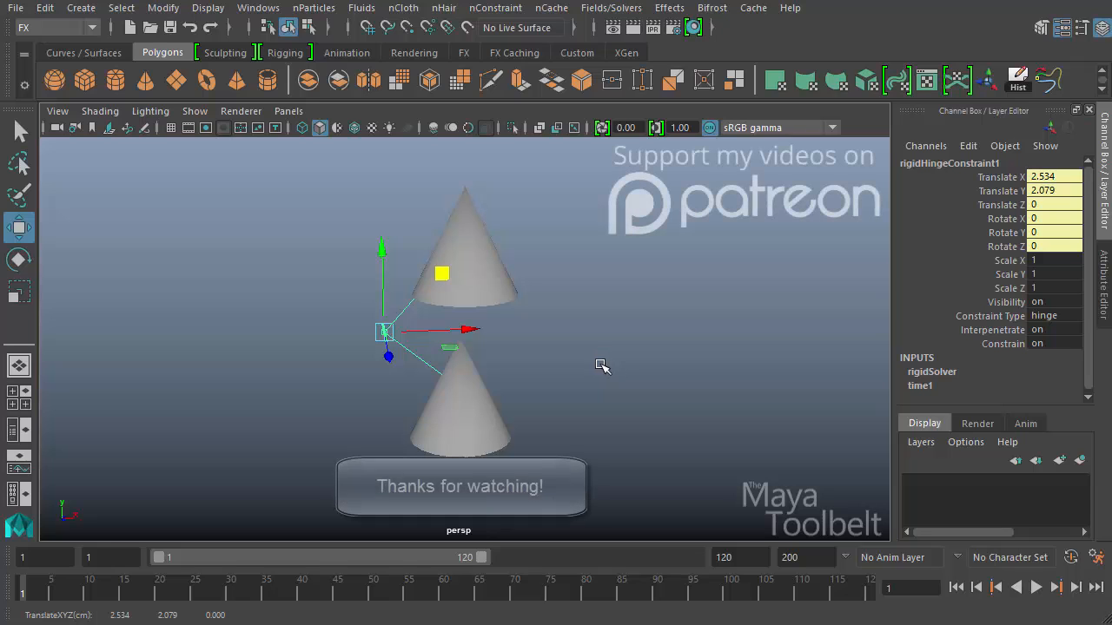
mouse_move(634, 267)
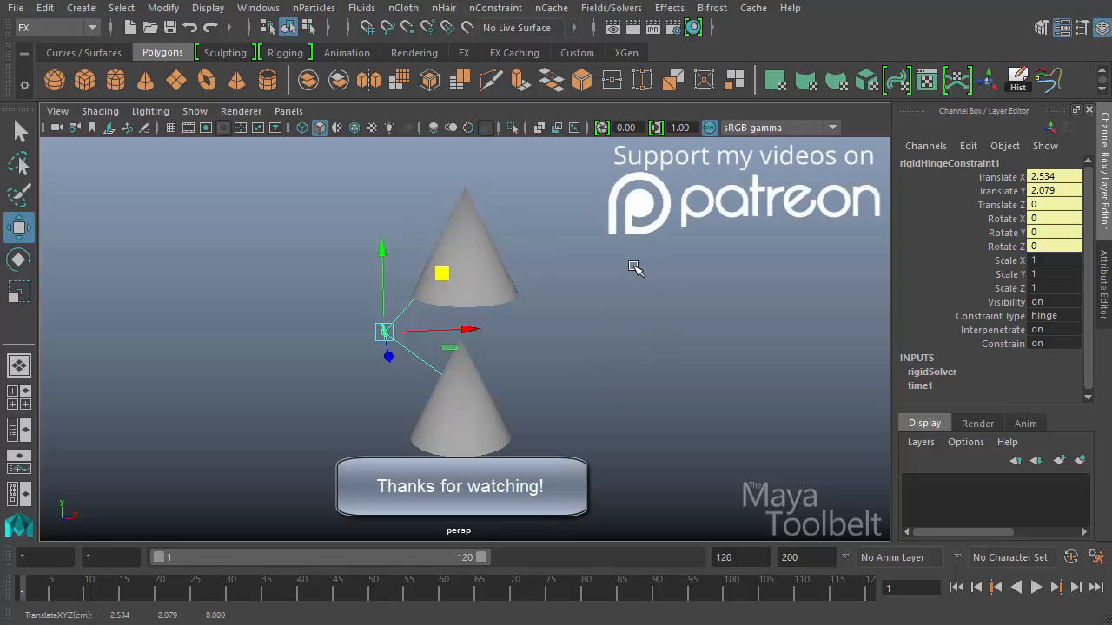
mouse_move(661, 333)
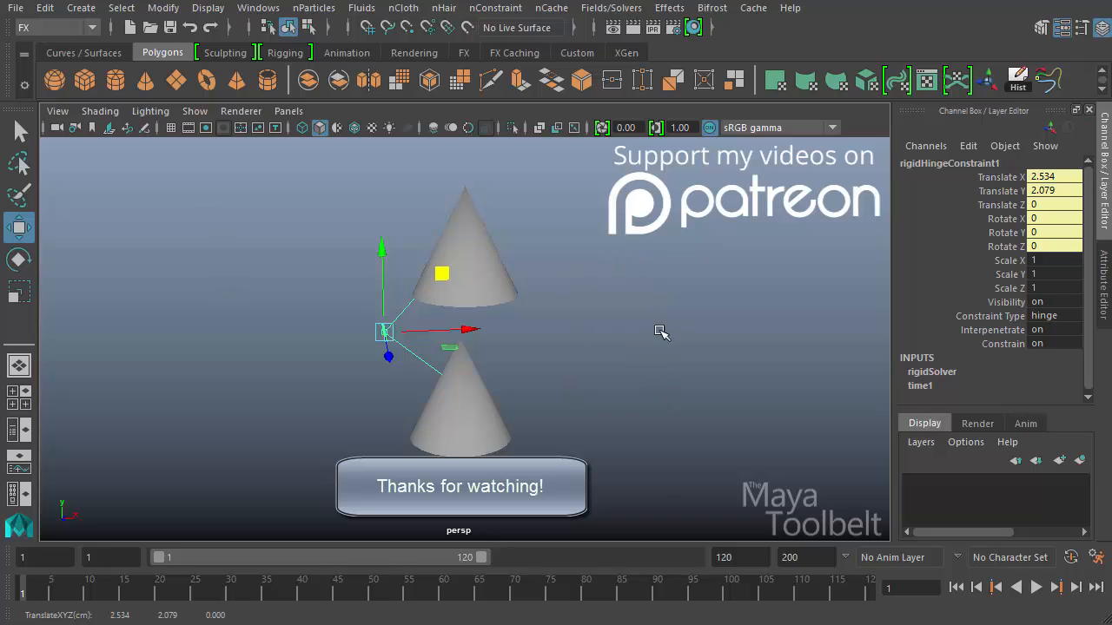
mouse_move(638, 383)
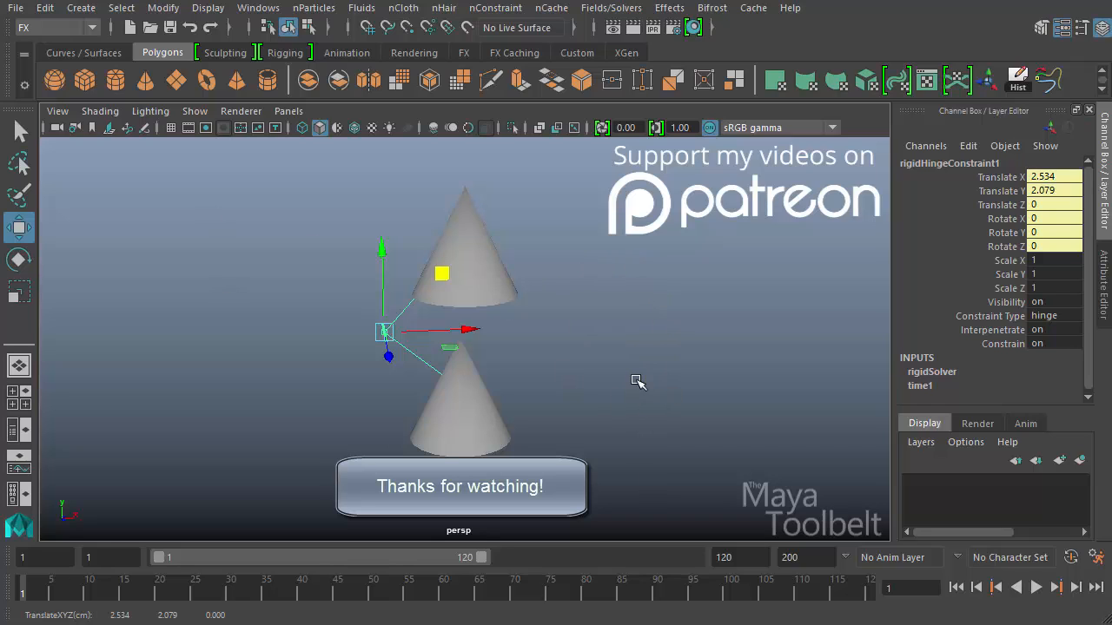